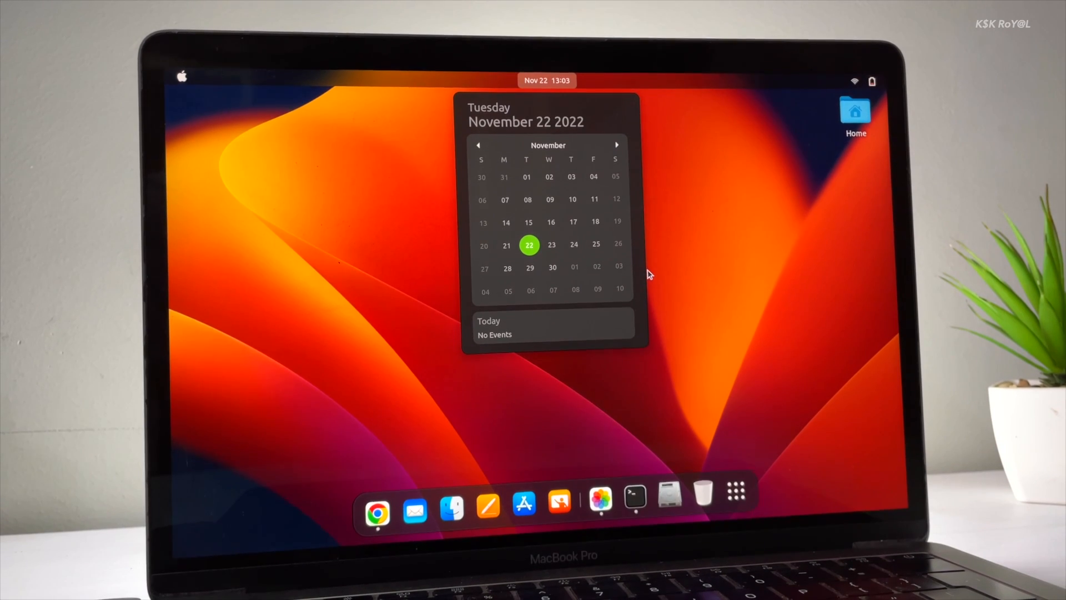
# Open Files from the dock and bring GNOME Tweaks' Appearance page forward
pyautogui.click(450, 510)
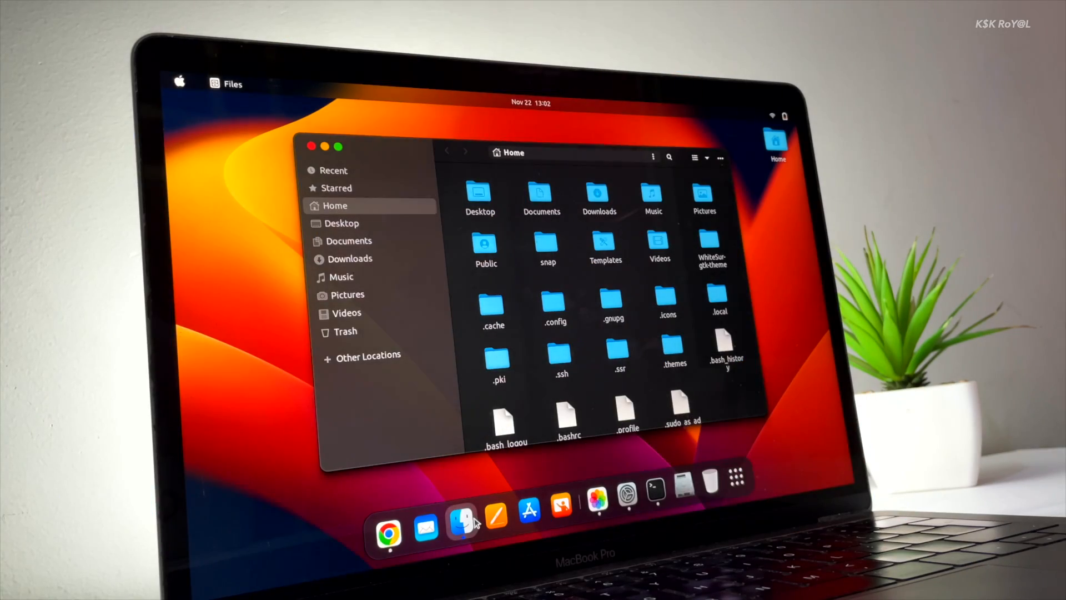
pyautogui.moveTo(312, 150)
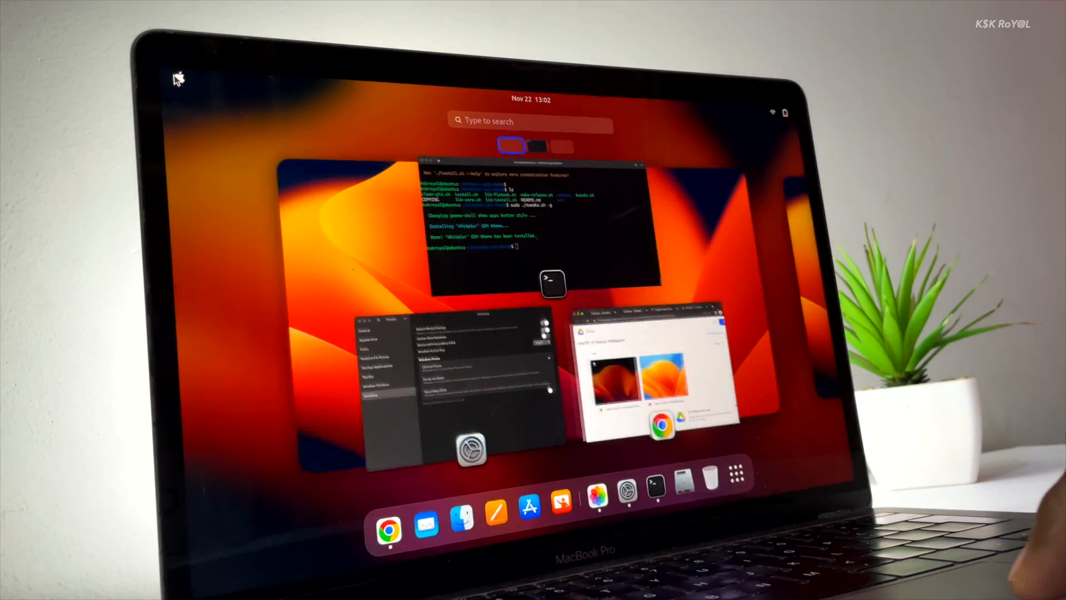
pyautogui.click(463, 374)
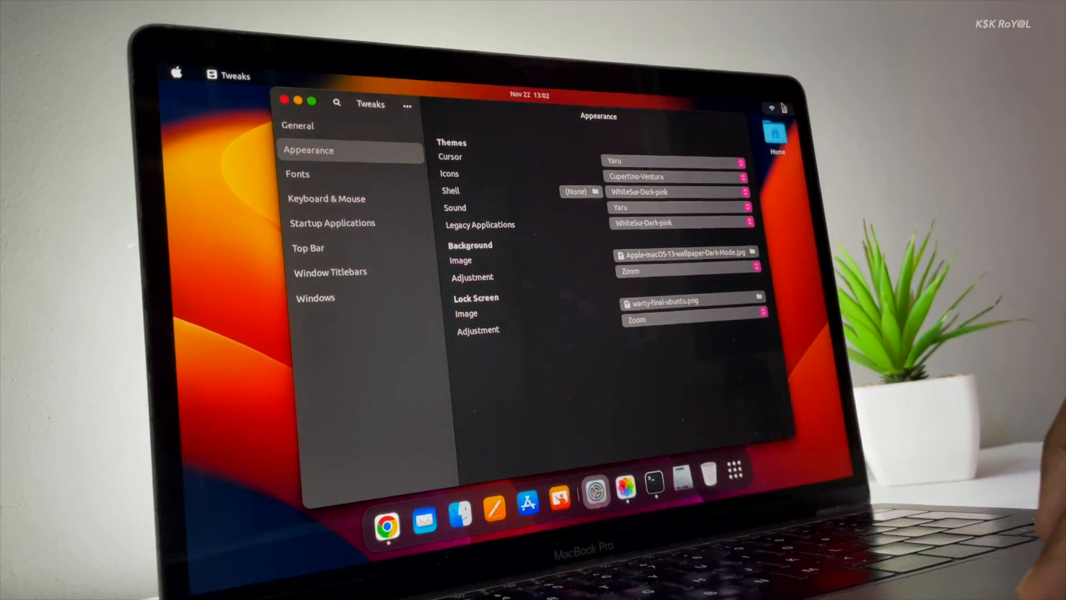
pyautogui.click(773, 108)
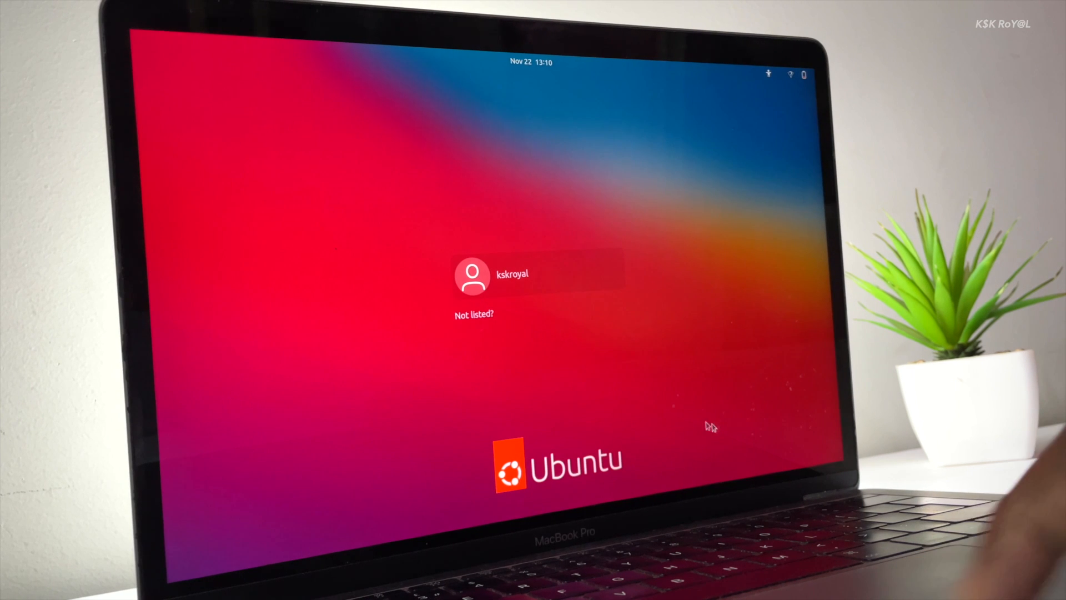
# Select the user account on the login screen and sign in with the password
pyautogui.click(472, 275)
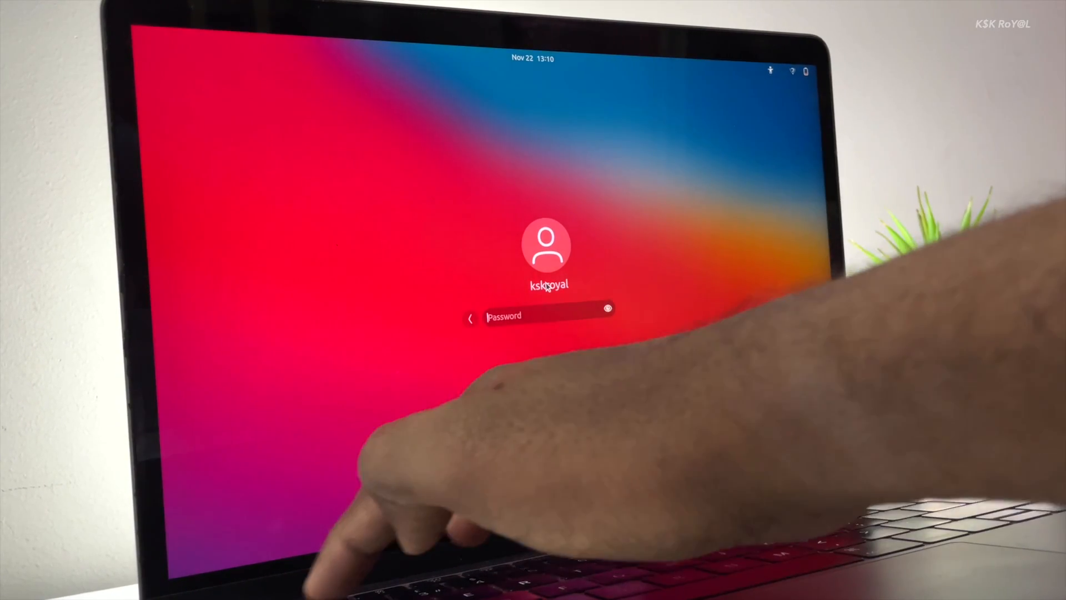
pyautogui.write('password')
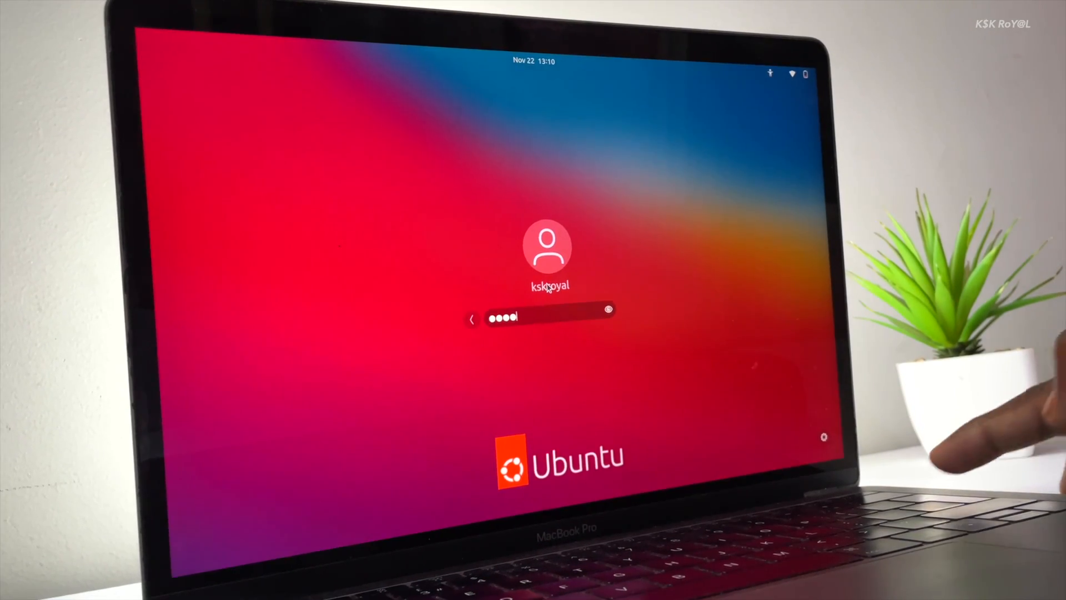
pyautogui.press('Return')
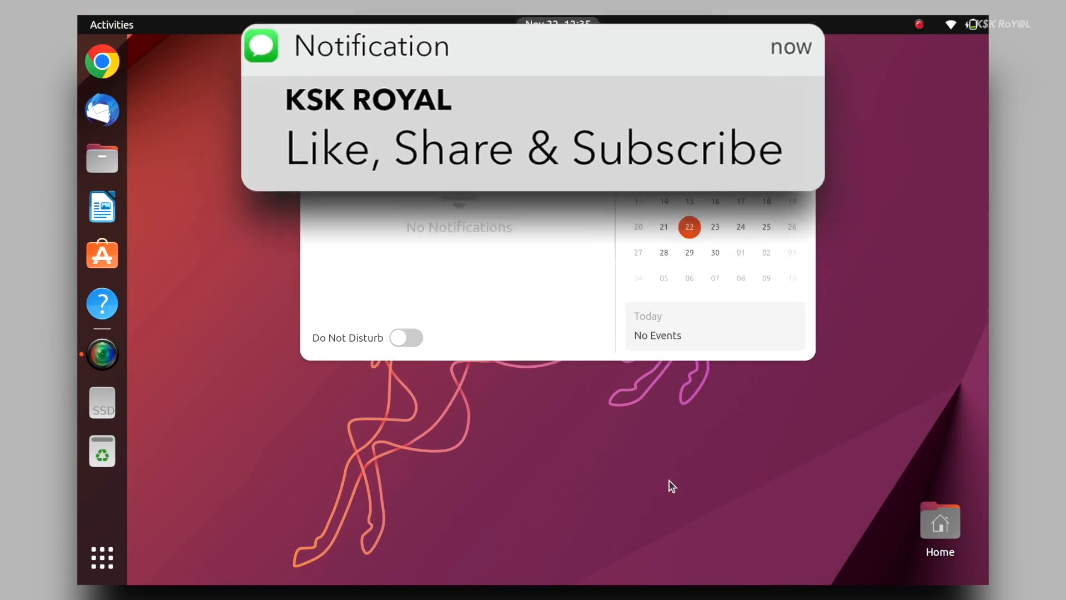
# Dismiss quick settings, view the Power page in Settings, then close Settings
pyautogui.click(979, 25)
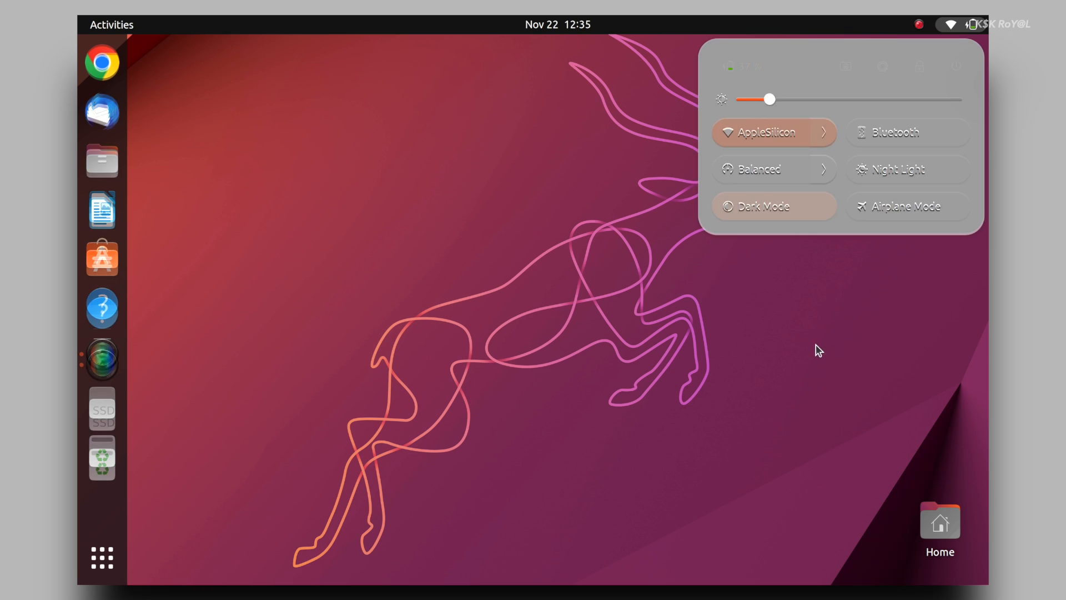
pyautogui.click(216, 413)
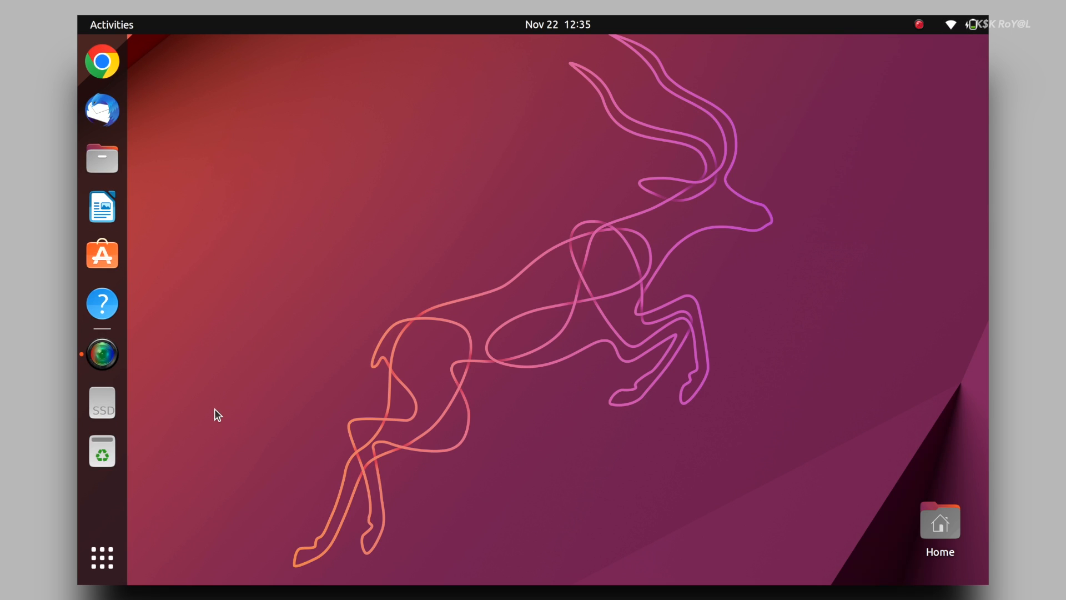
pyautogui.click(102, 557)
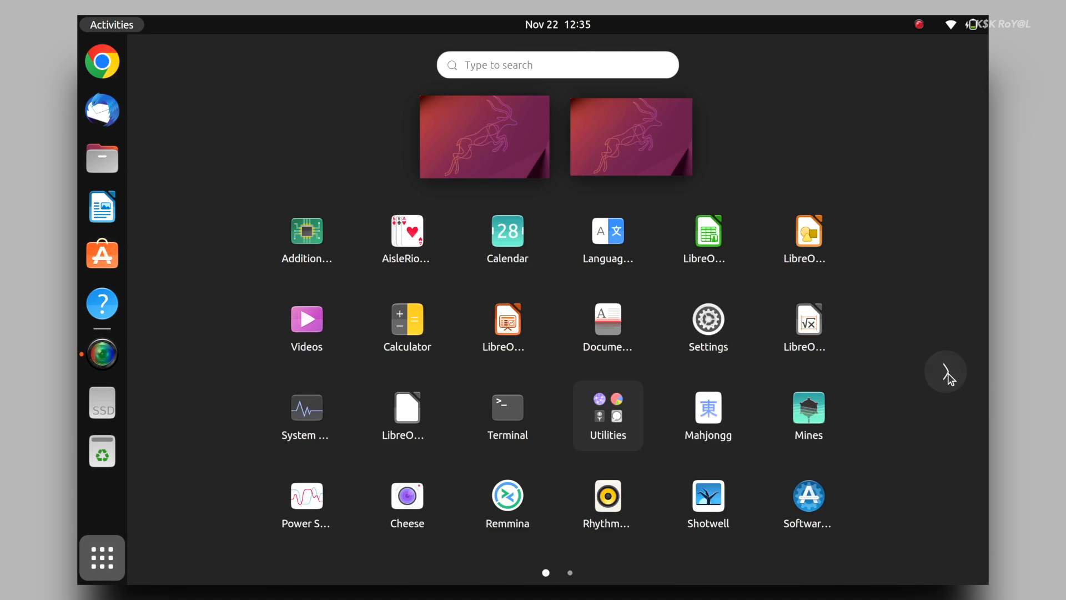
pyautogui.moveTo(578, 486)
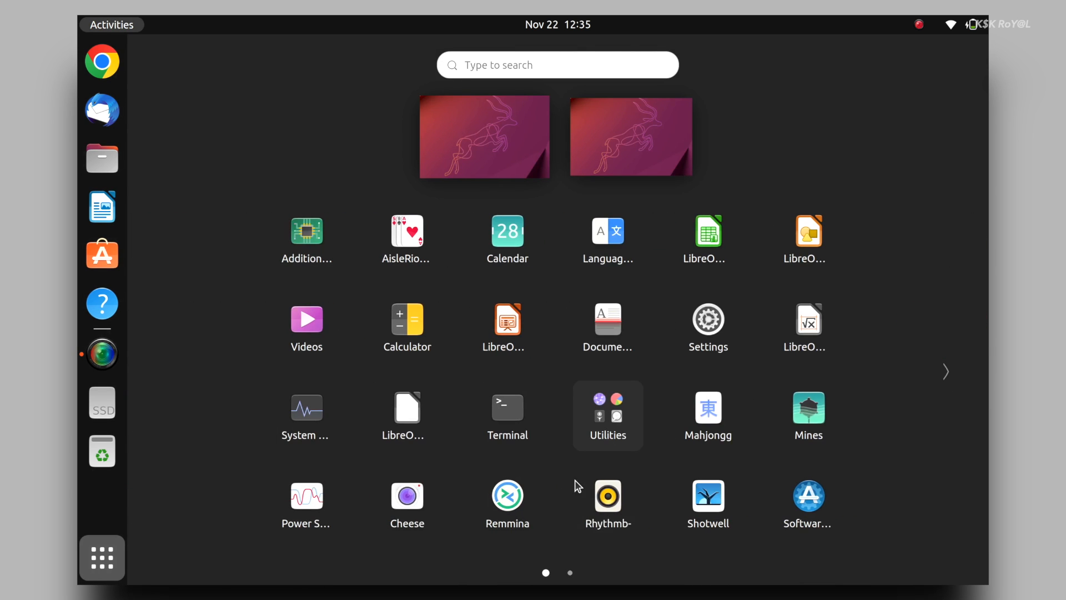
pyautogui.click(707, 318)
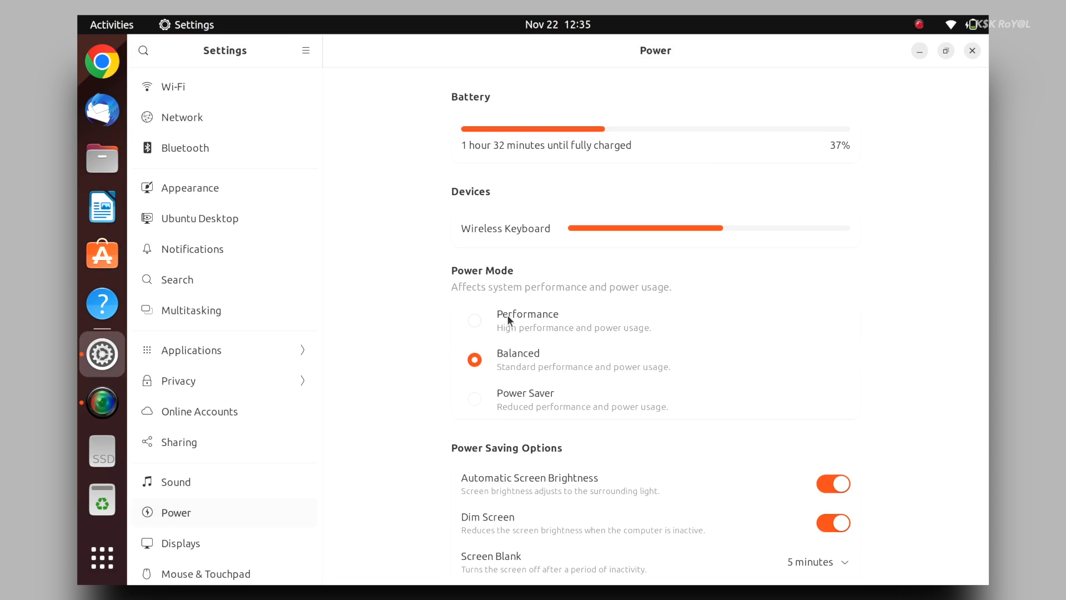
pyautogui.scroll(-3)
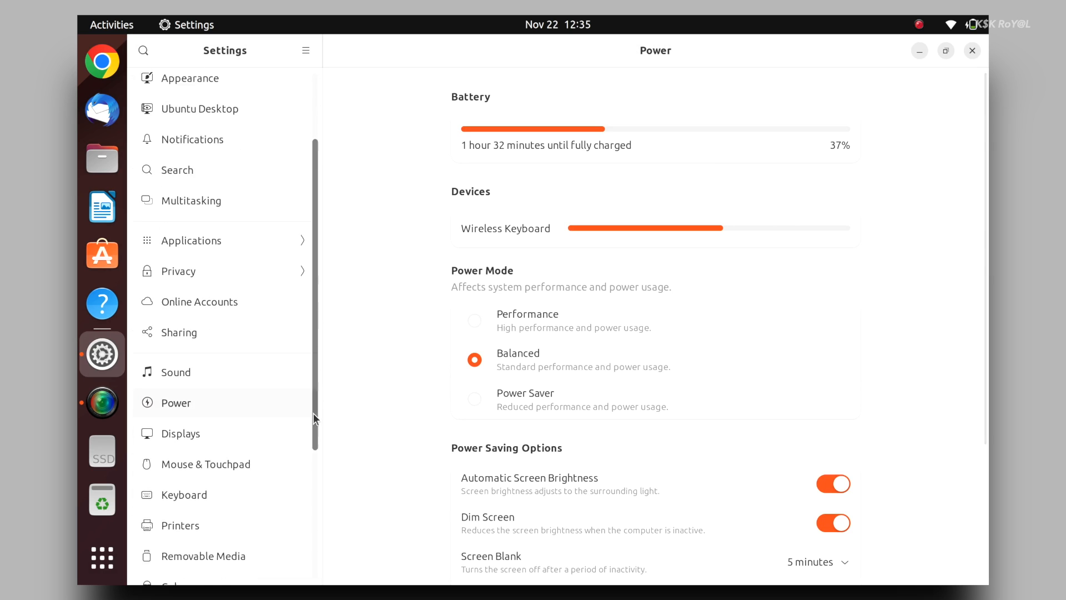
pyautogui.click(216, 464)
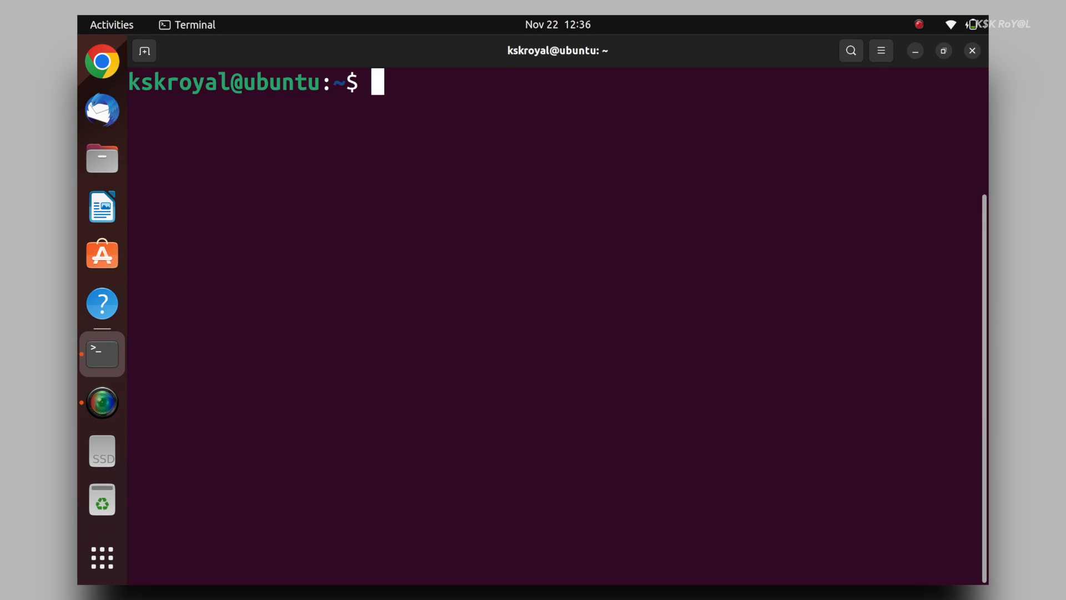
# Run sudo apt update, then install Timeshift with sudo apt install timeshift
pyautogui.write('sudo apt upda')
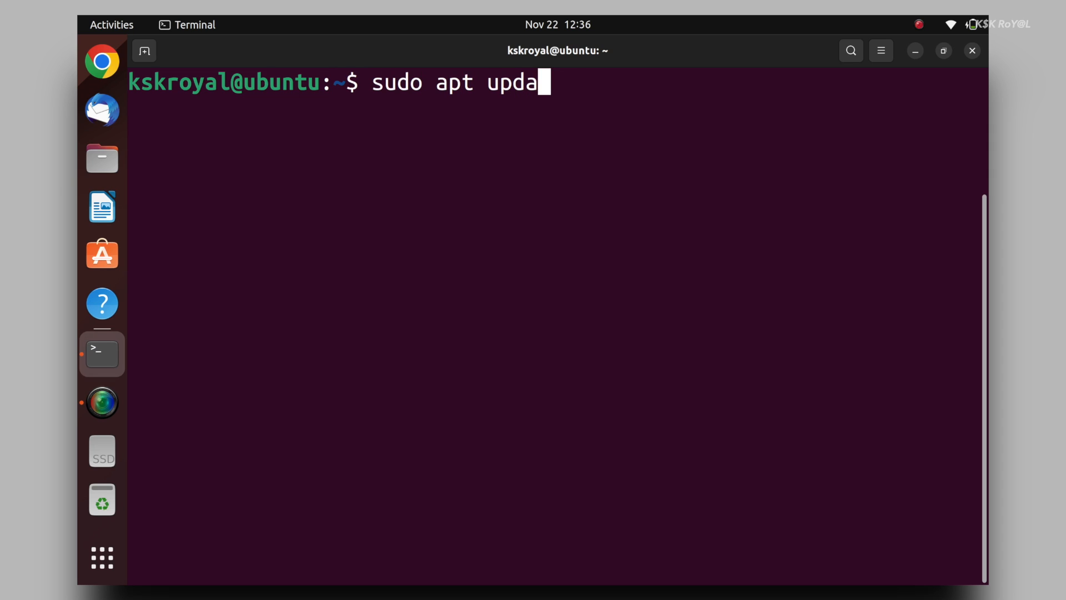
pyautogui.press('Return')
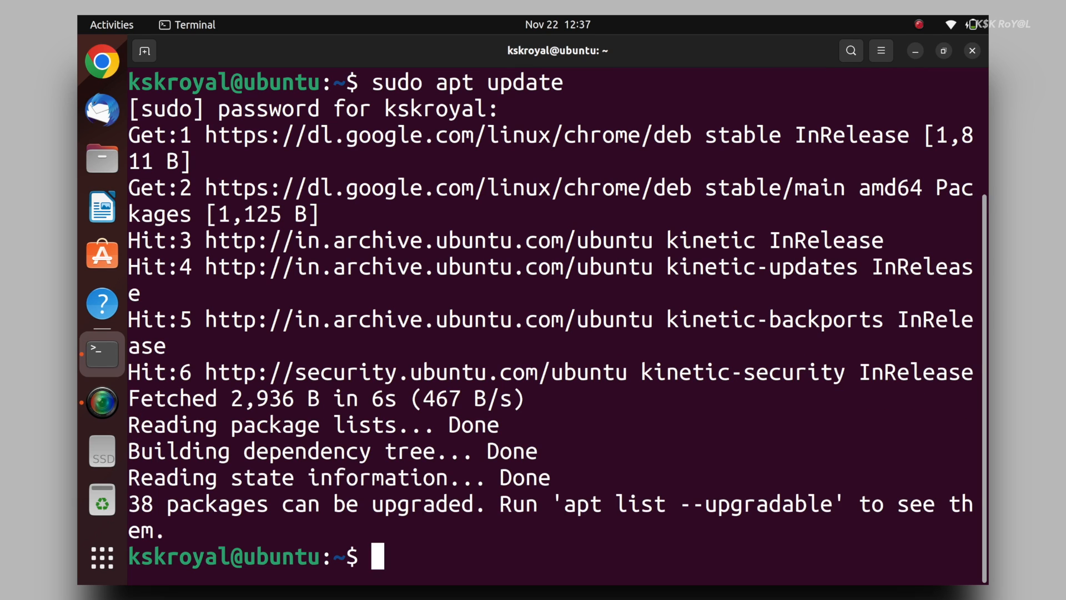
pyautogui.write('sudo ap')
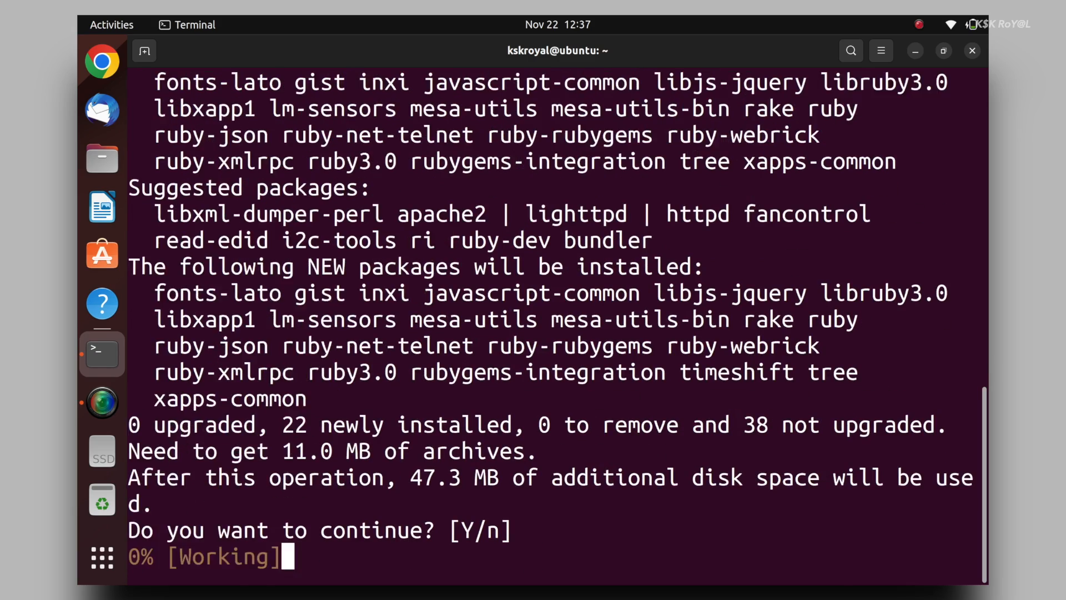
pyautogui.press('Return')
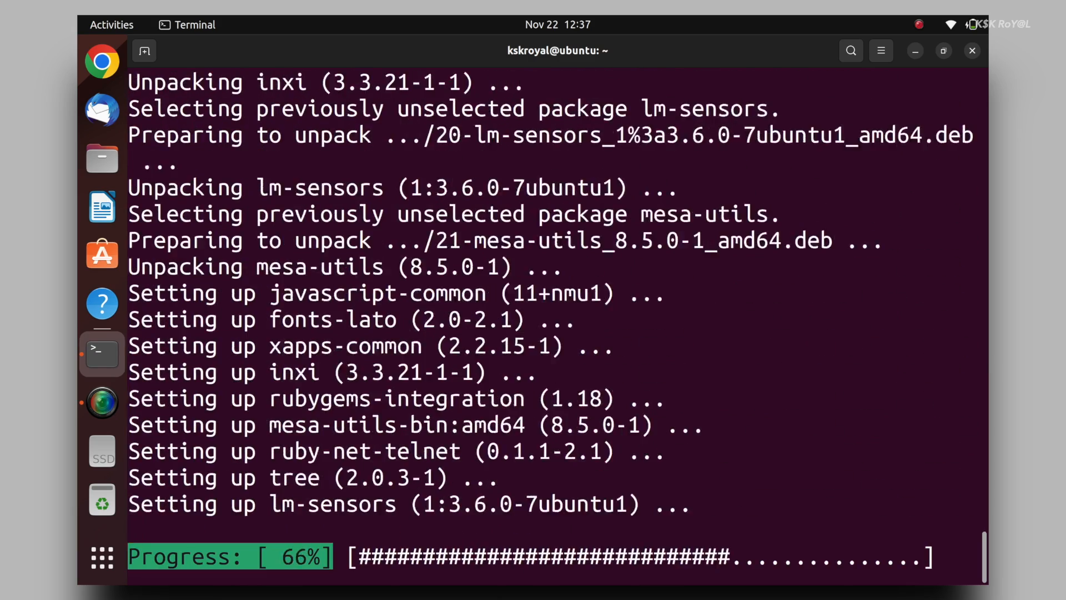
pyautogui.click(111, 24)
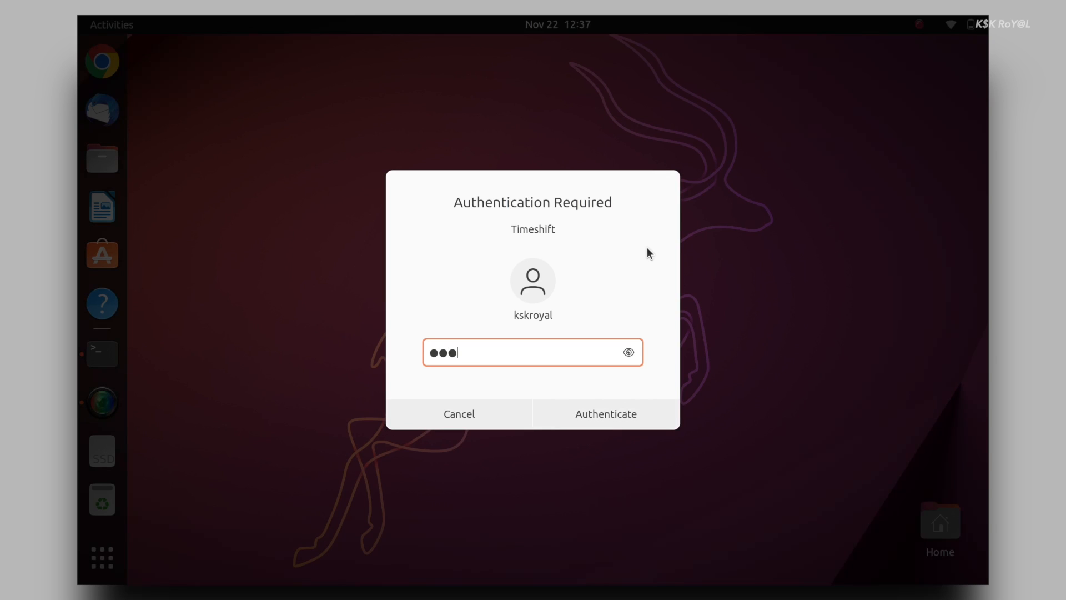
# Authenticate and set up Timeshift with RSYNC, no daily schedule, and root's home fully included
pyautogui.click(604, 413)
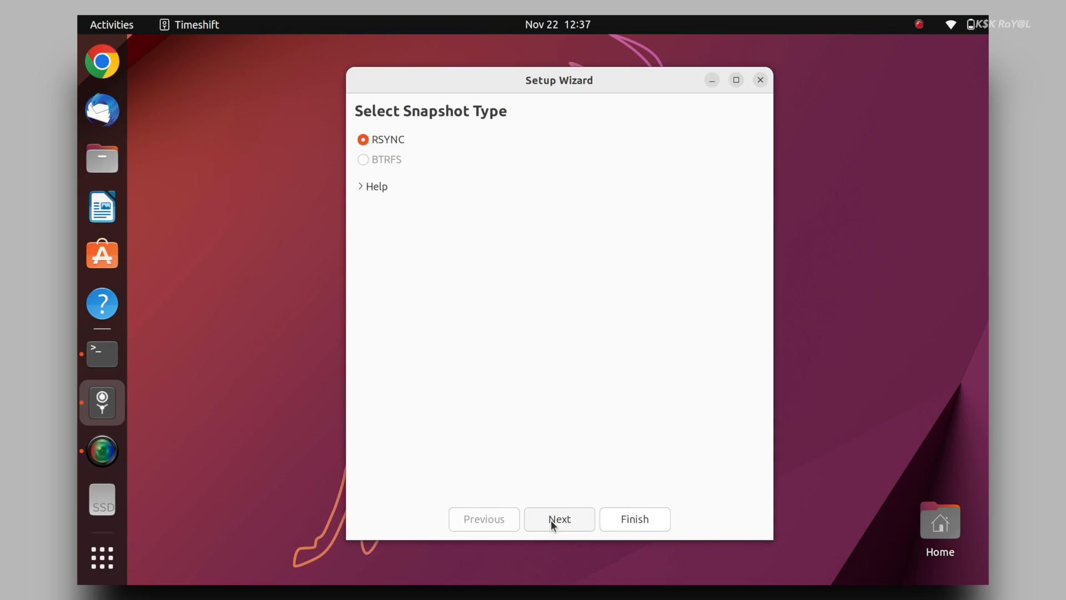
pyautogui.click(559, 519)
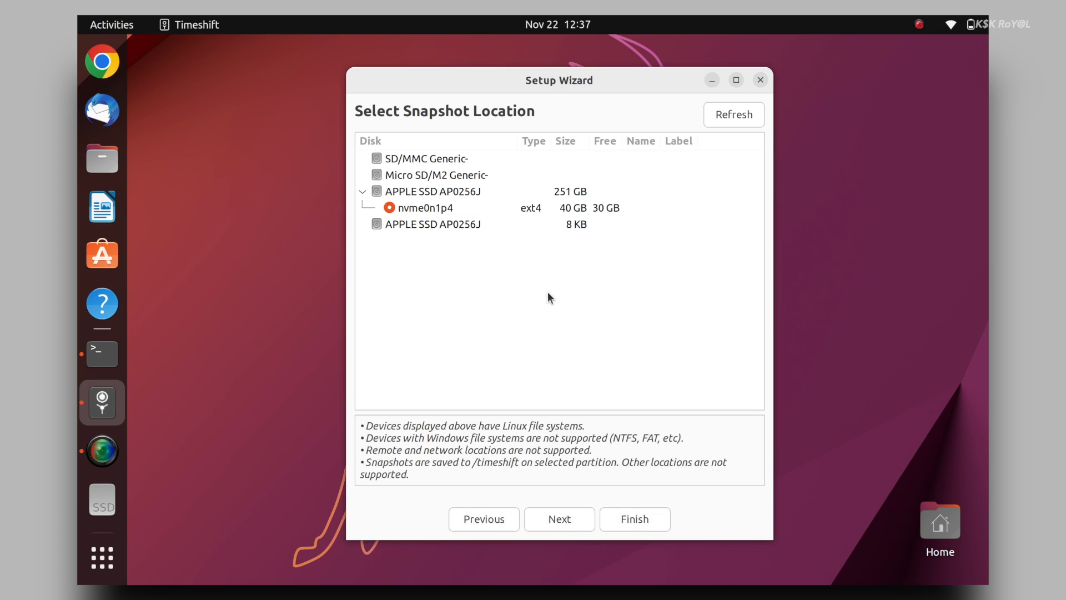
pyautogui.click(559, 519)
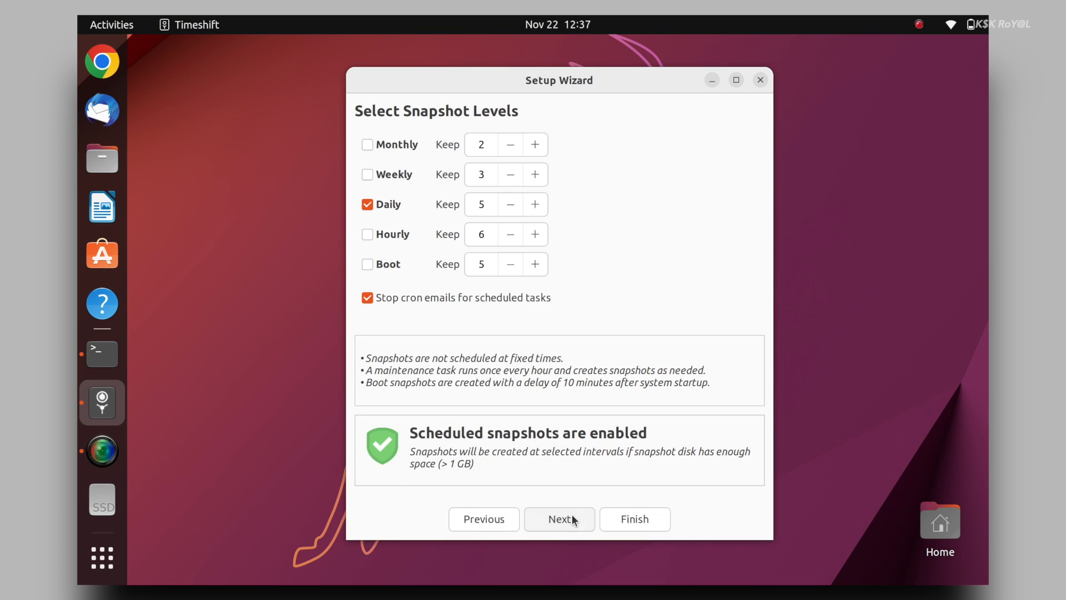
pyautogui.click(367, 204)
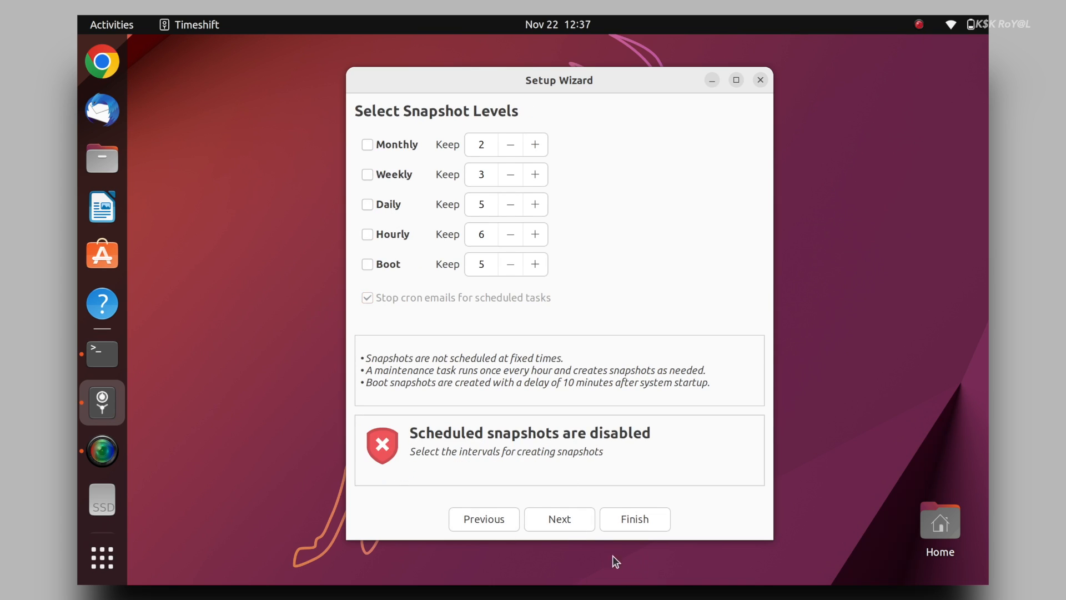
pyautogui.click(559, 518)
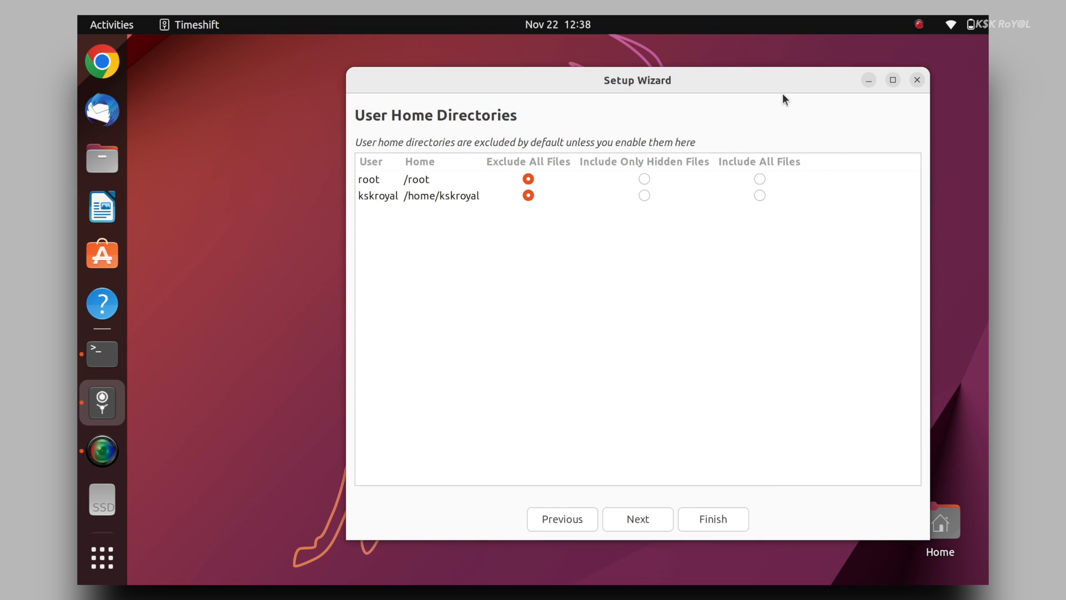
pyautogui.click(415, 178)
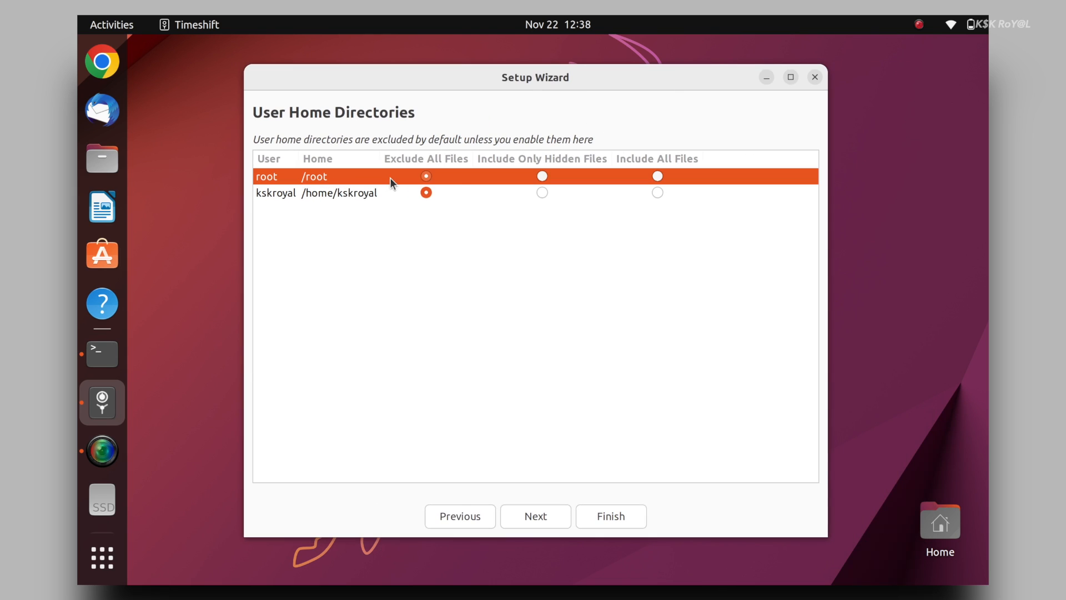
pyautogui.click(657, 176)
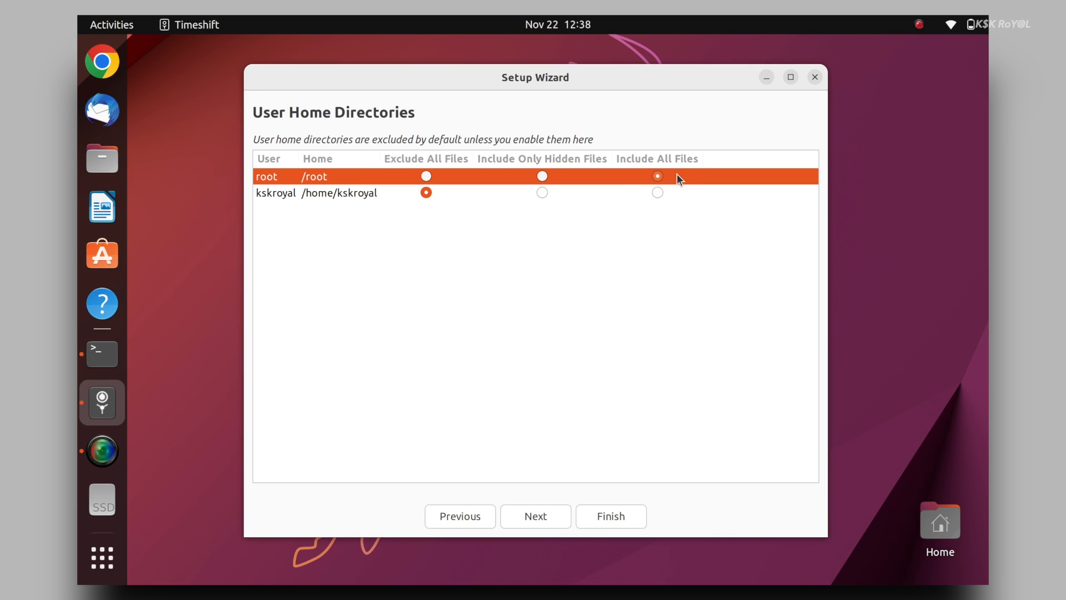
pyautogui.click(535, 516)
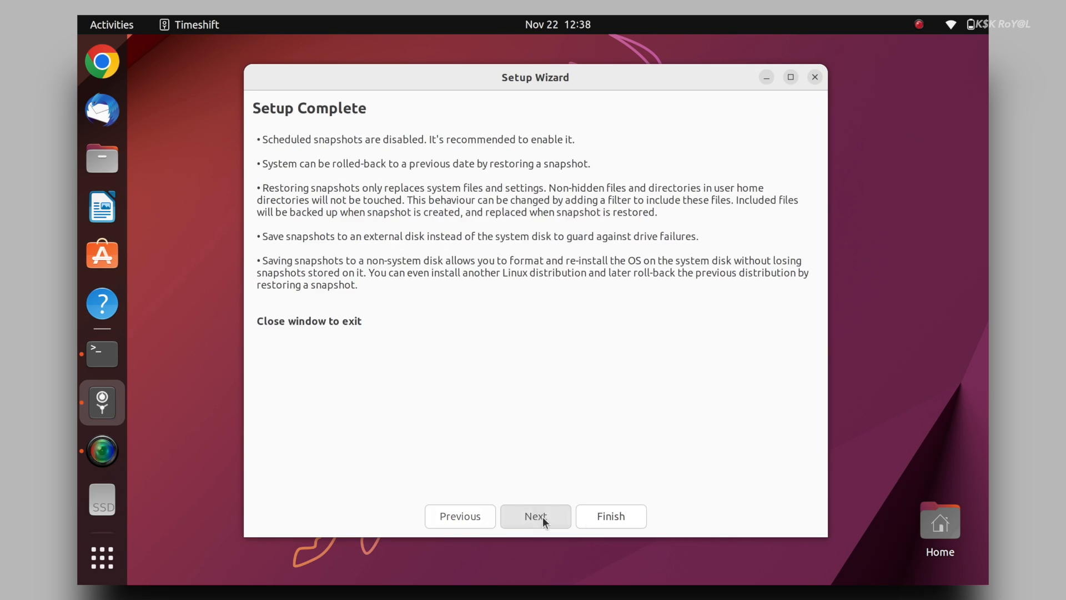
pyautogui.click(609, 516)
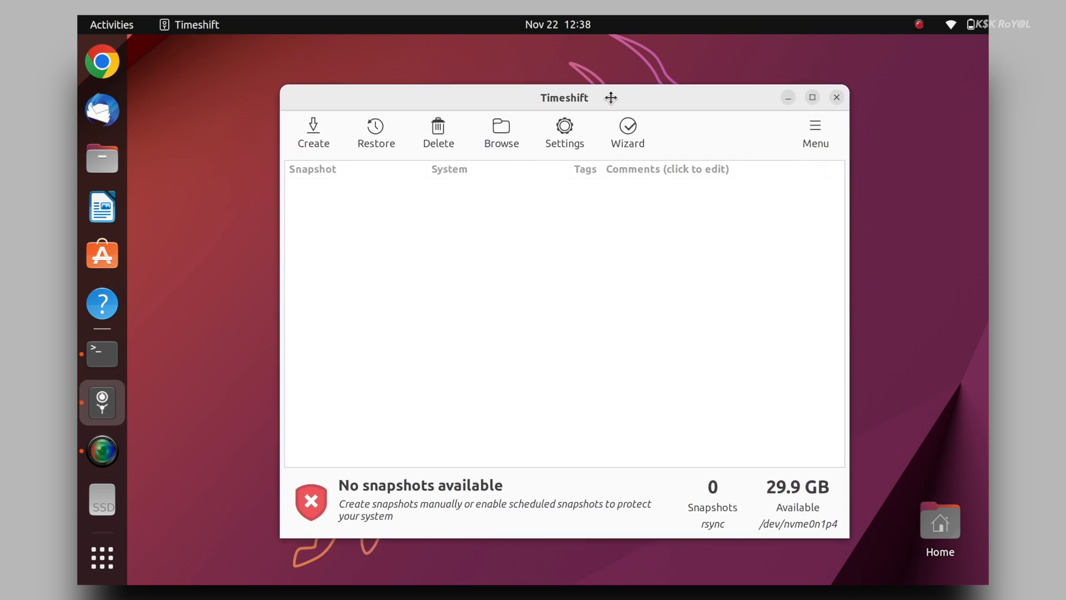
pyautogui.moveTo(315, 128)
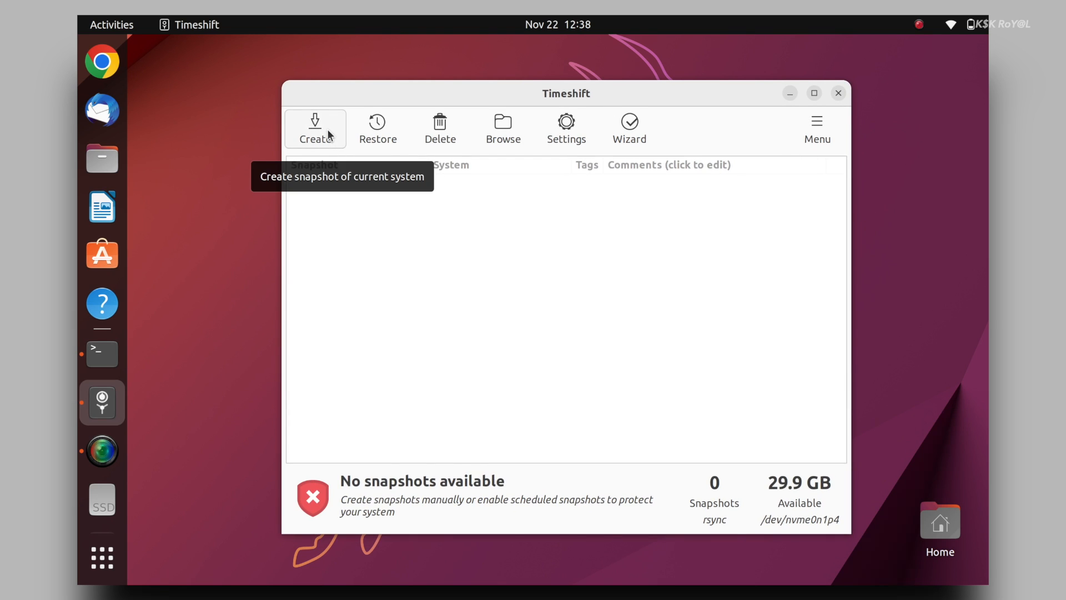
pyautogui.click(315, 128)
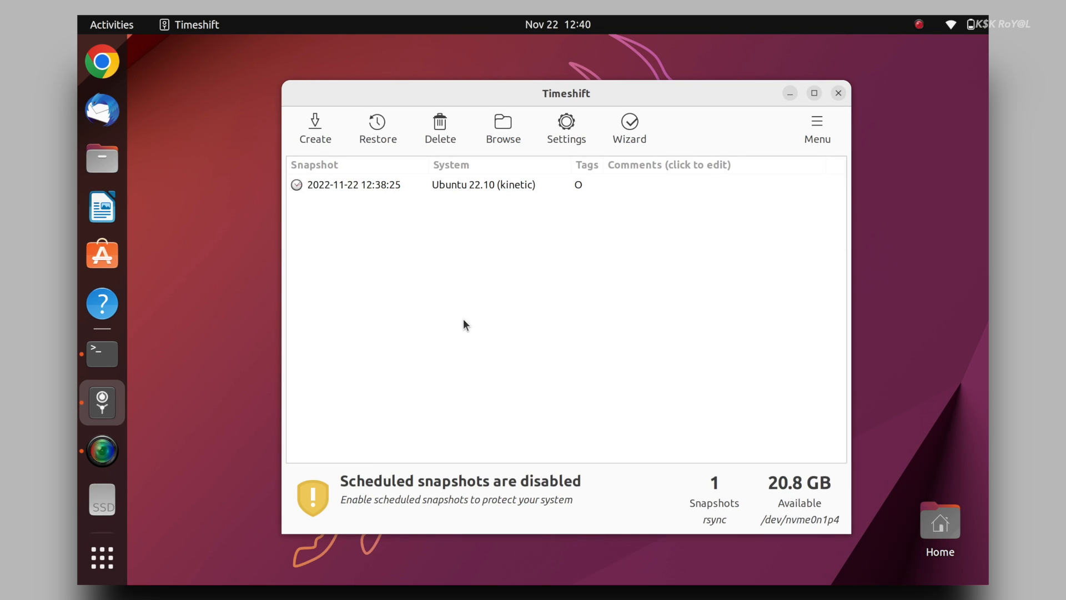
pyautogui.moveTo(491, 182)
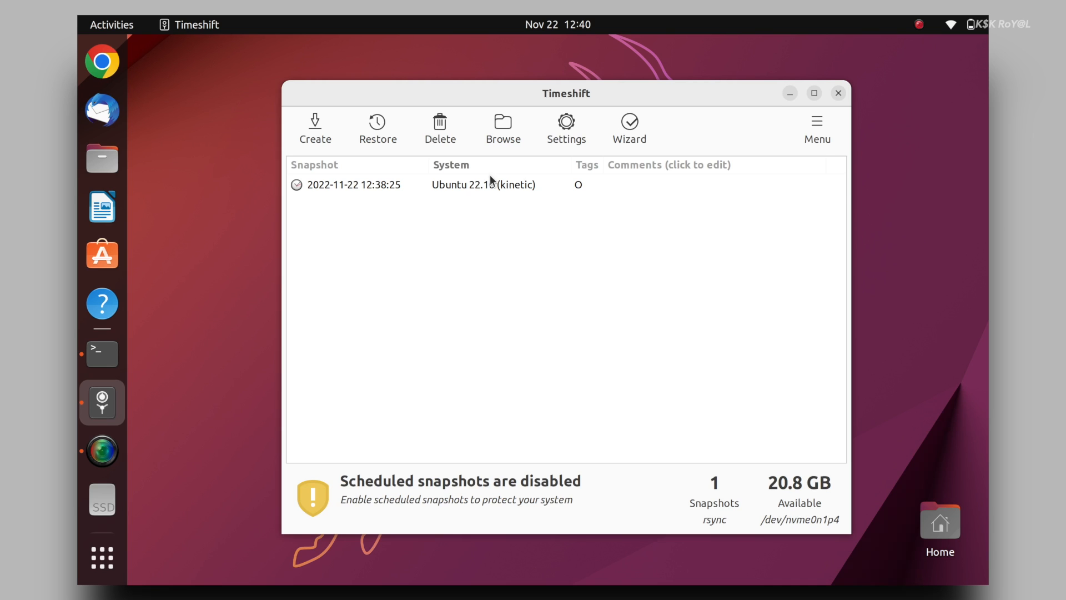
pyautogui.click(448, 185)
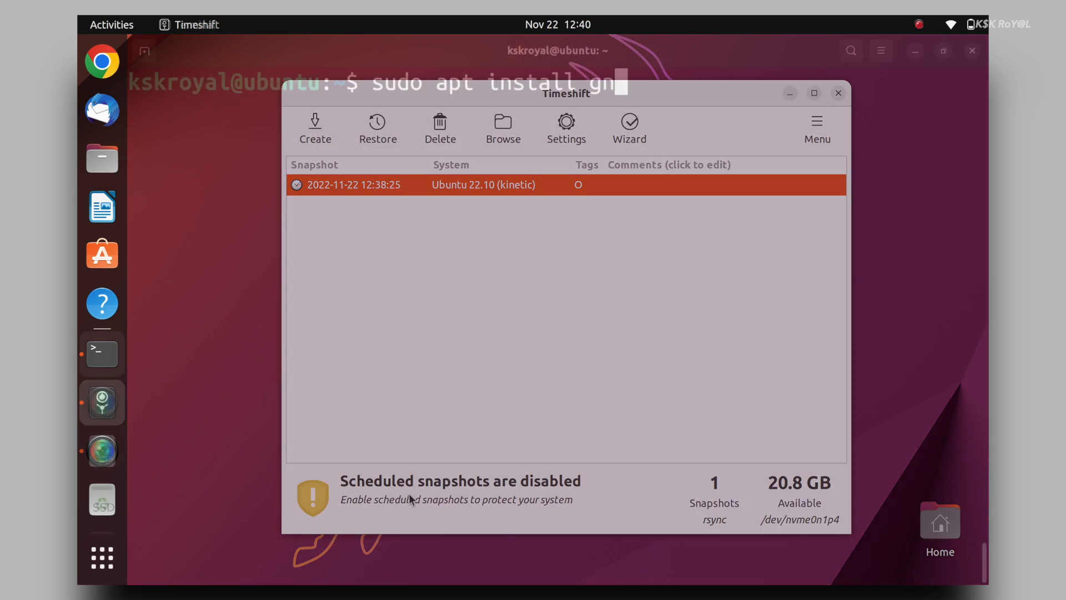
# Install gnome-shell-extension-manager, gnome-tweaks and git with apt
pyautogui.click(838, 93)
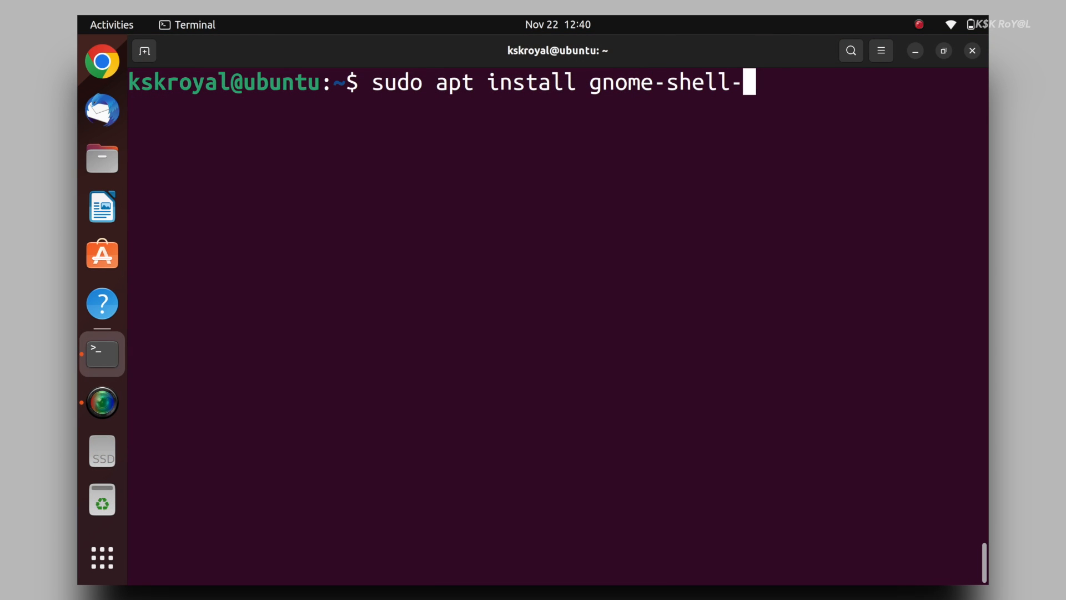
pyautogui.write('extension-manager')
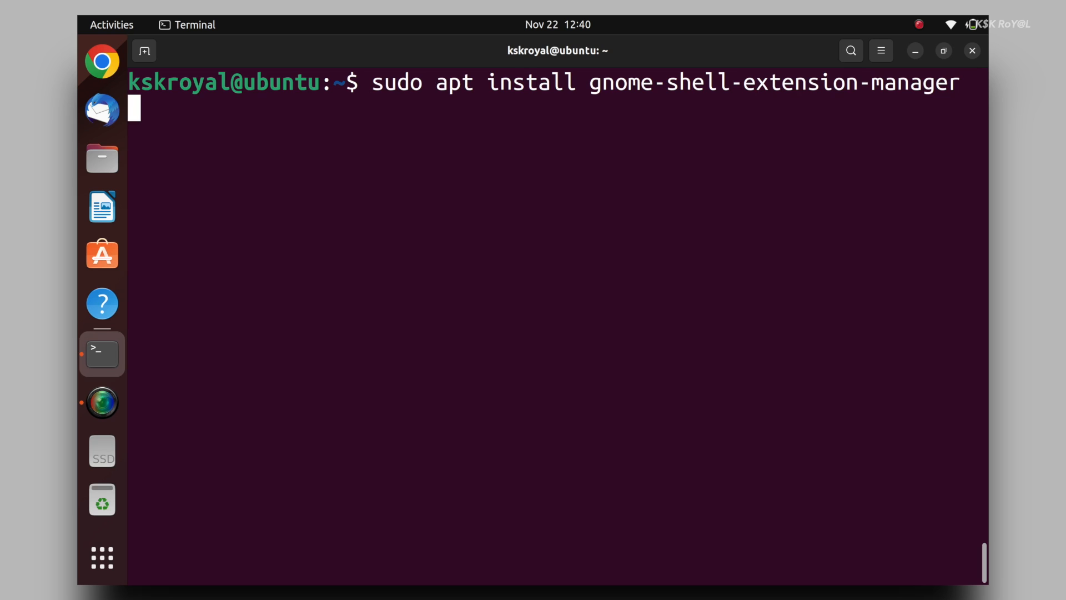
pyautogui.press('Return')
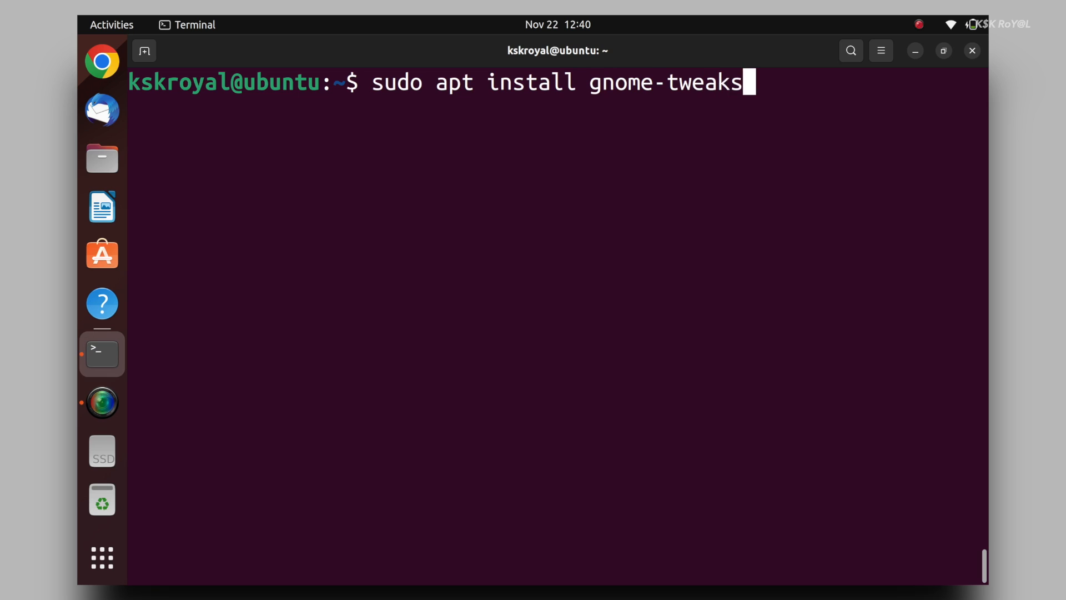
pyautogui.press('Return')
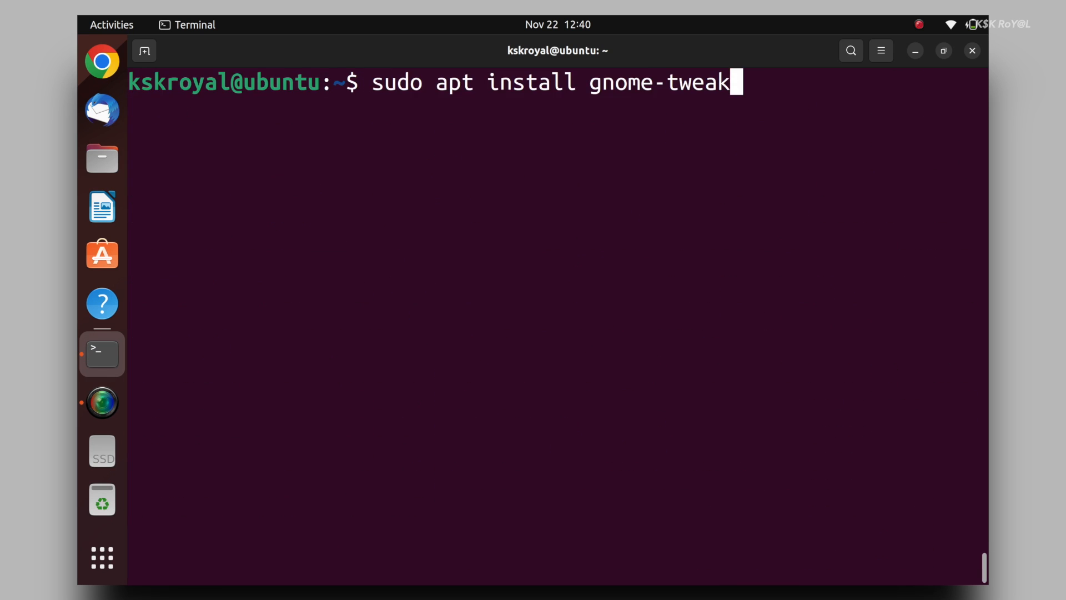
pyautogui.write('git')
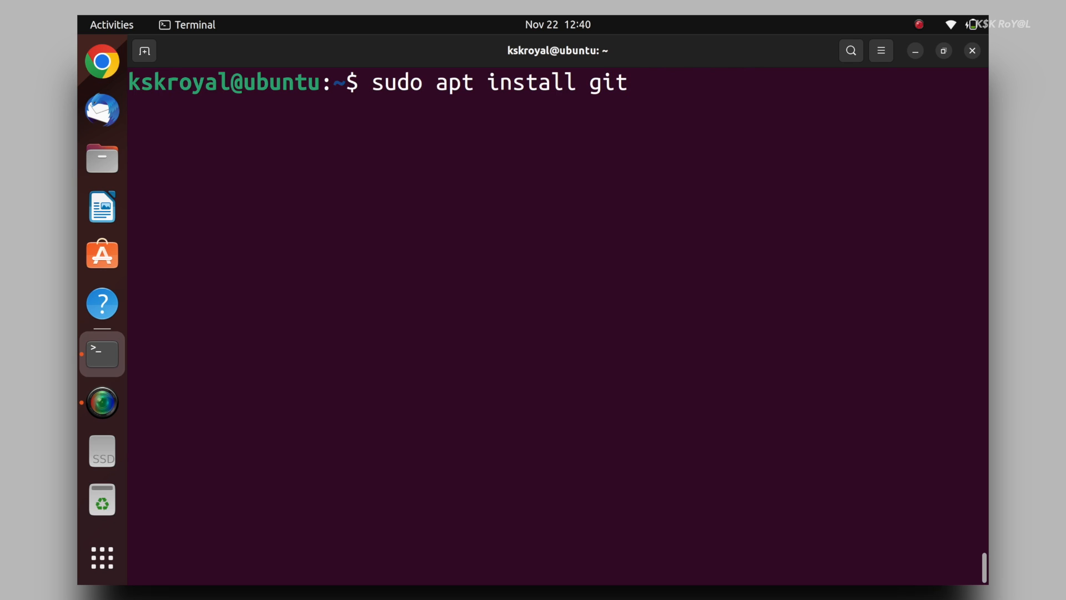
pyautogui.press('Return')
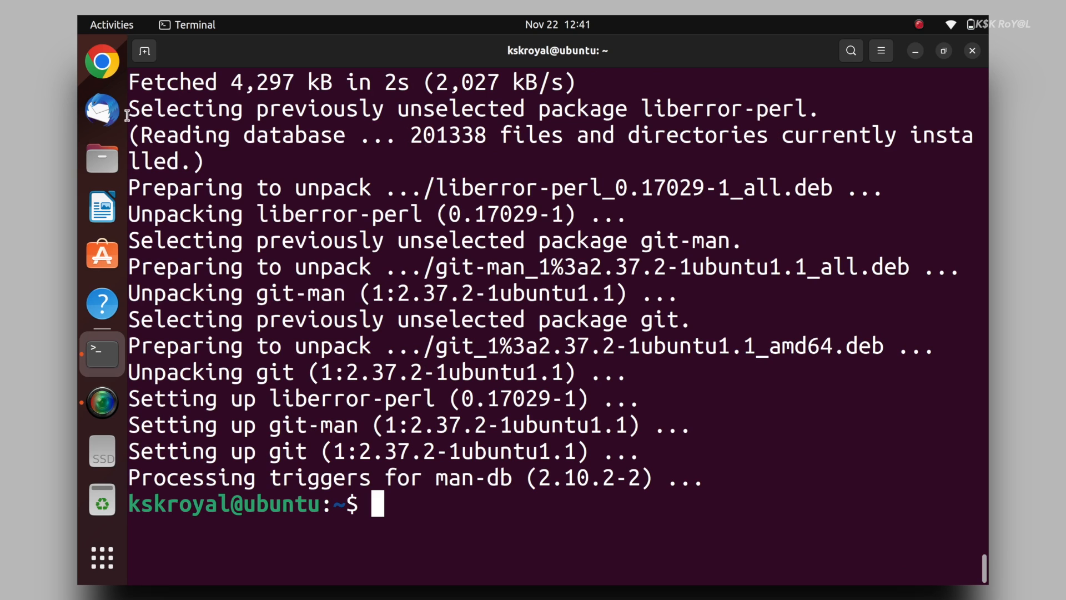
# Copy the WhiteSur-gtk-theme repository's HTTPS clone URL from GitHub's Code menu
pyautogui.click(102, 61)
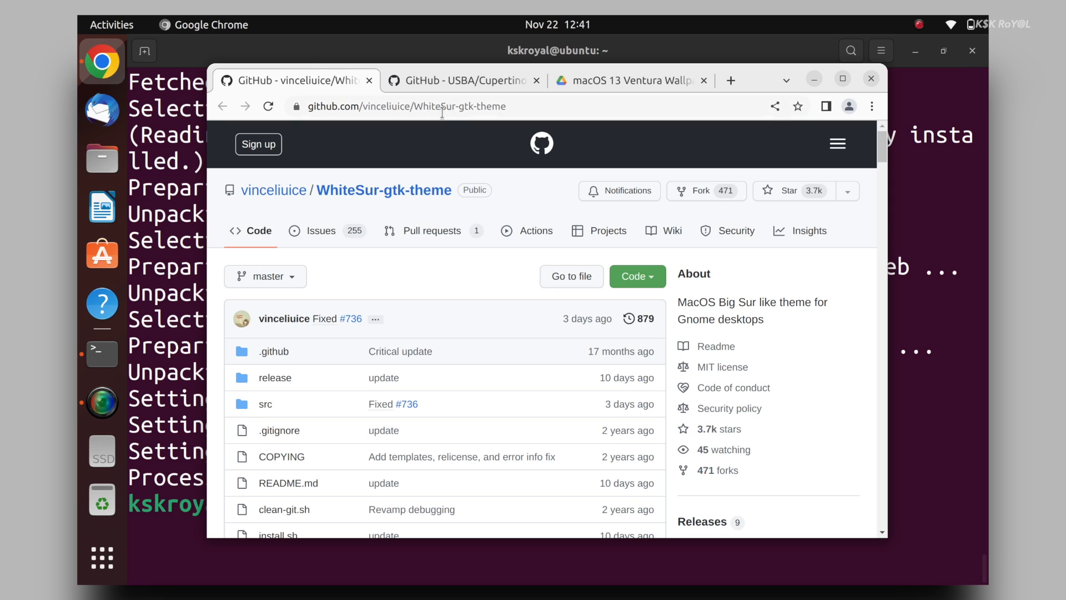
pyautogui.moveTo(864, 199)
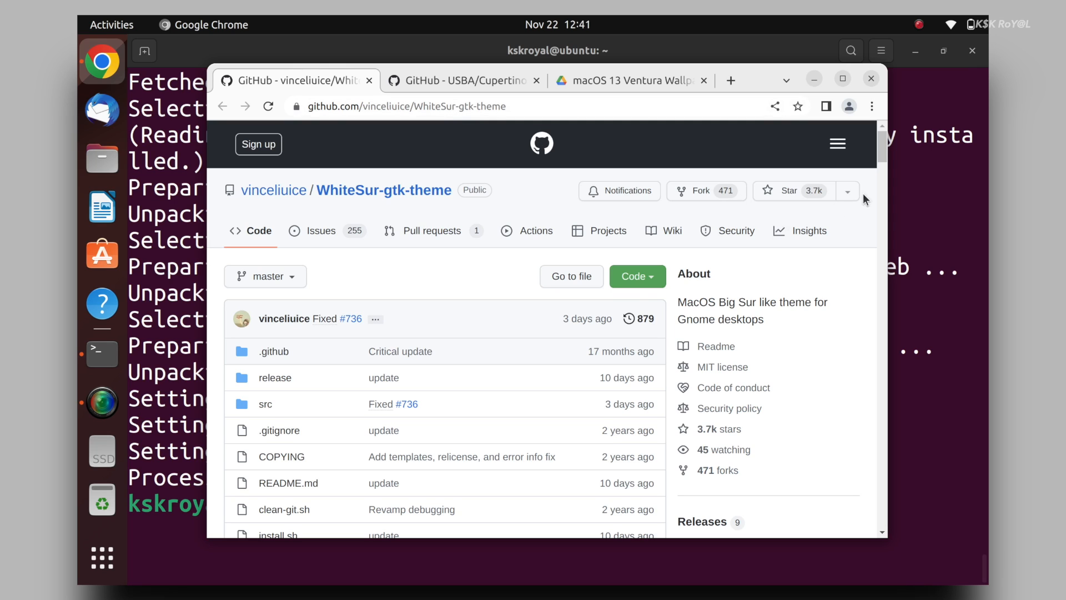
pyautogui.scroll(-3)
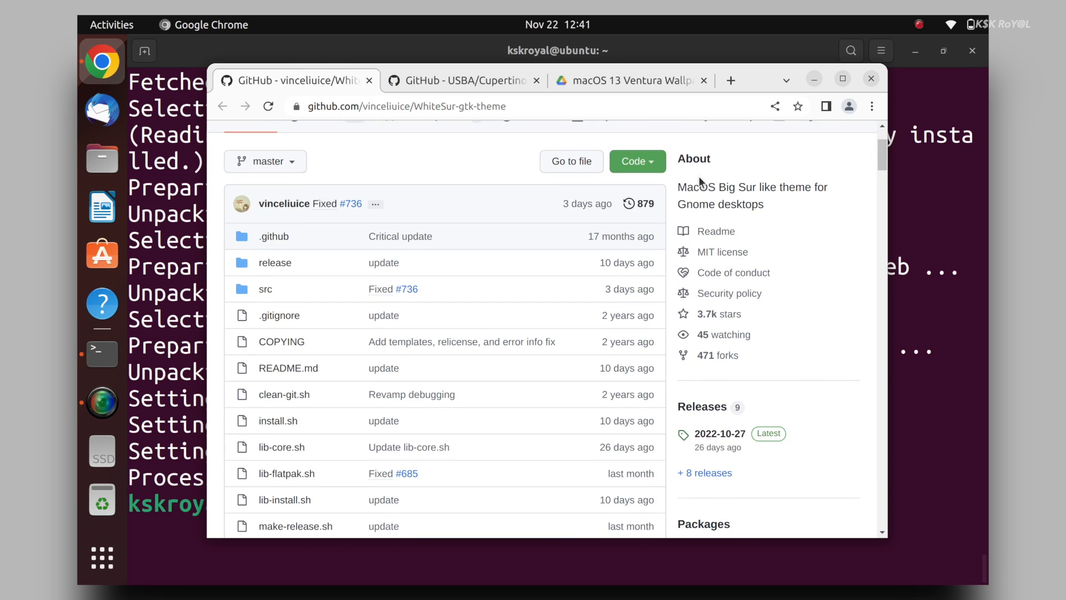
pyautogui.click(636, 161)
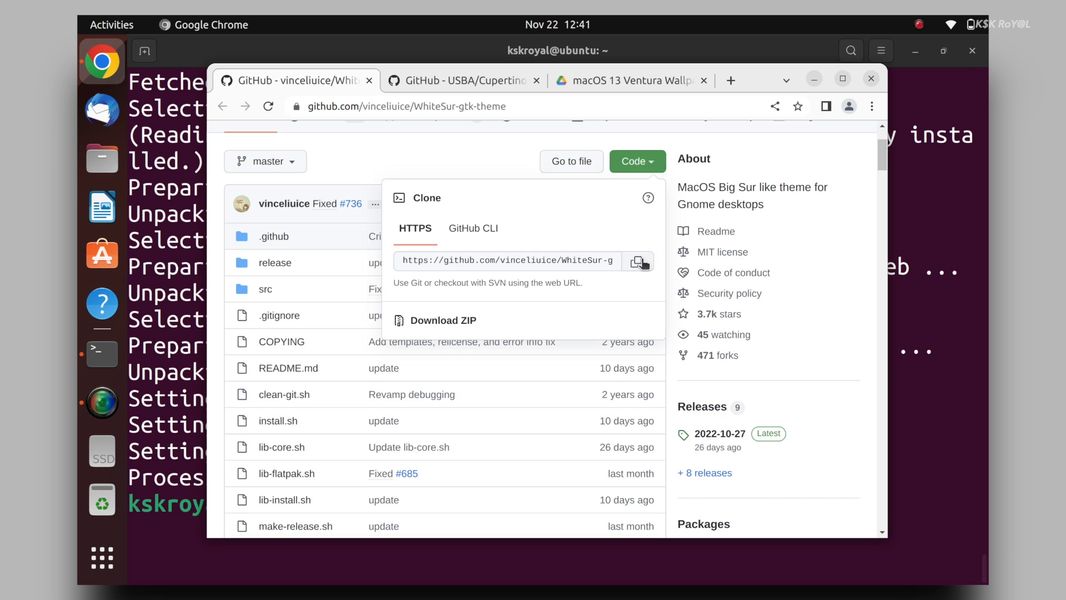
pyautogui.click(636, 260)
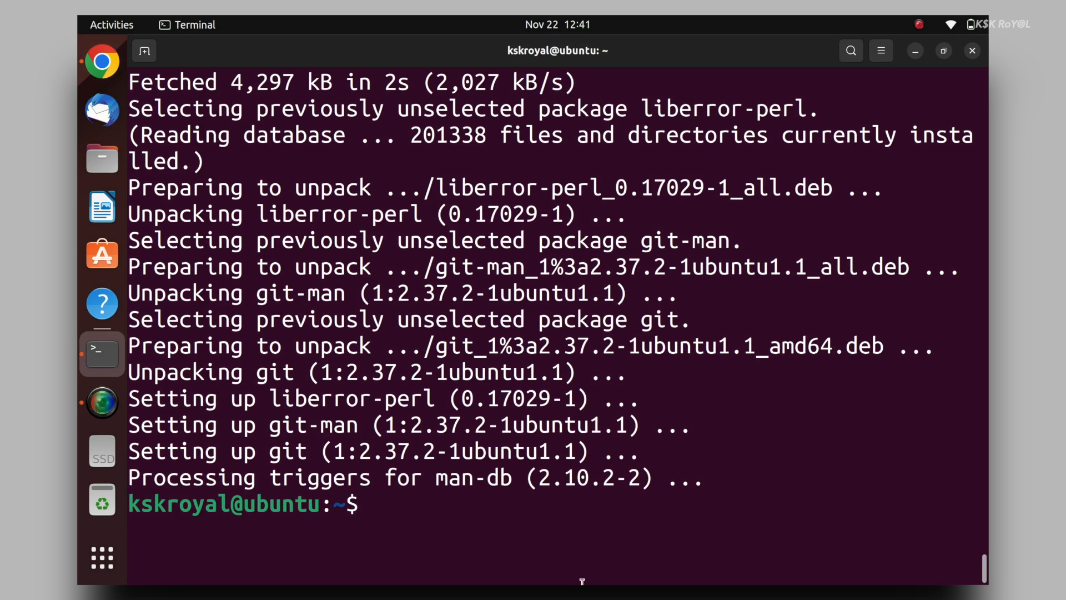
pyautogui.write('git')
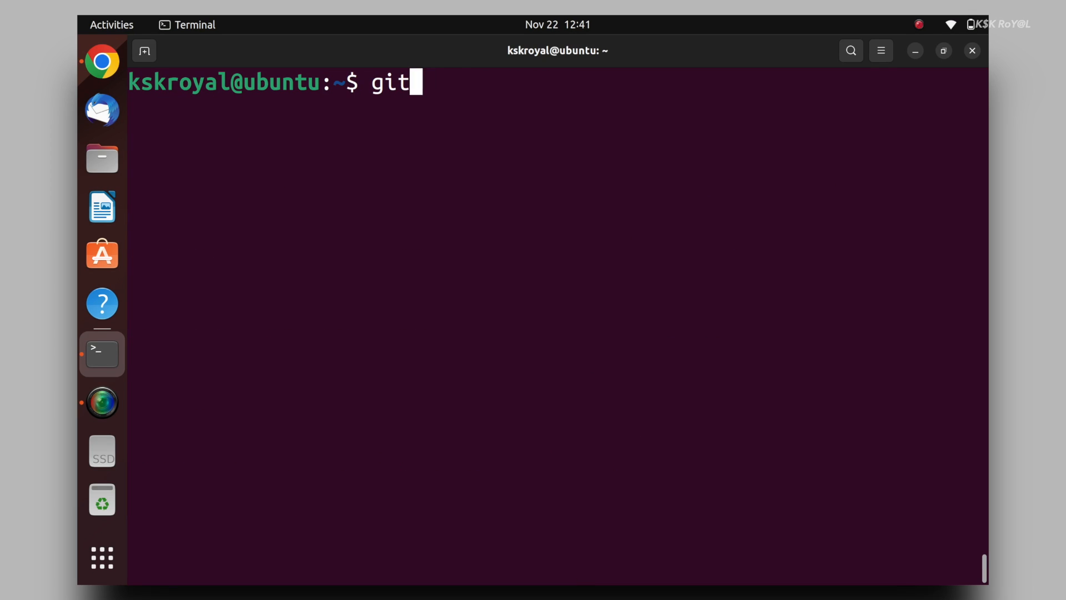
pyautogui.write('clone https://github.com/vinceliuice/WhiteSur-gtk-theme.git')
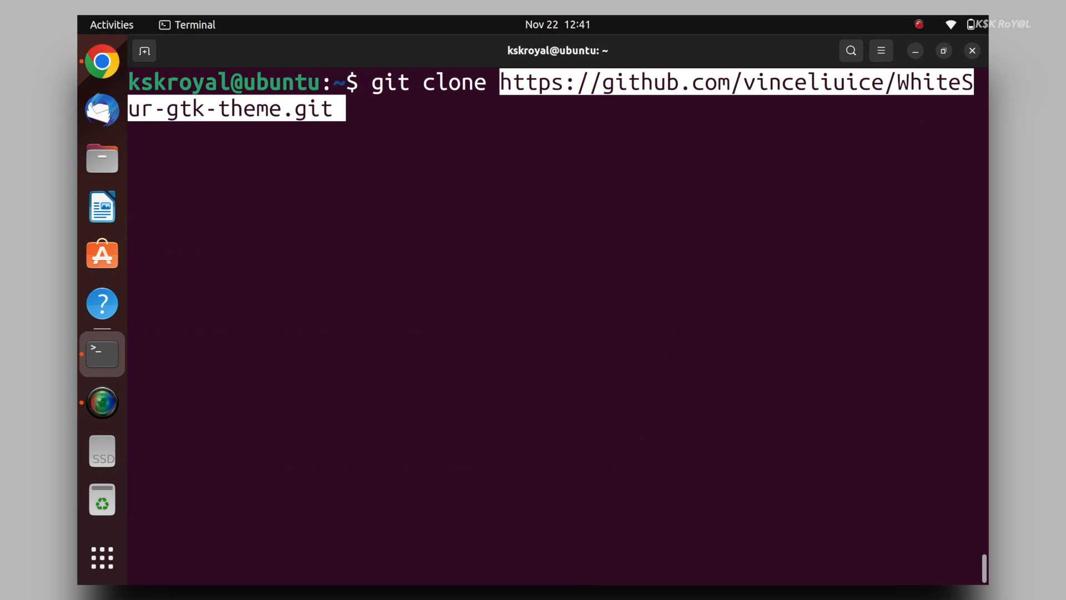
pyautogui.press('Return')
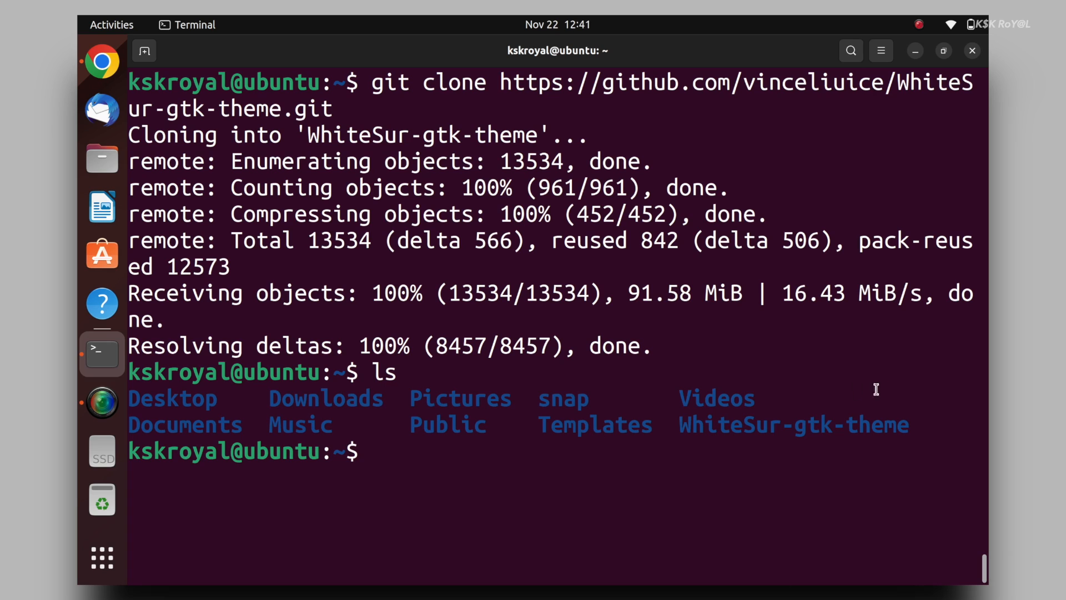
pyautogui.doubleClick(793, 425)
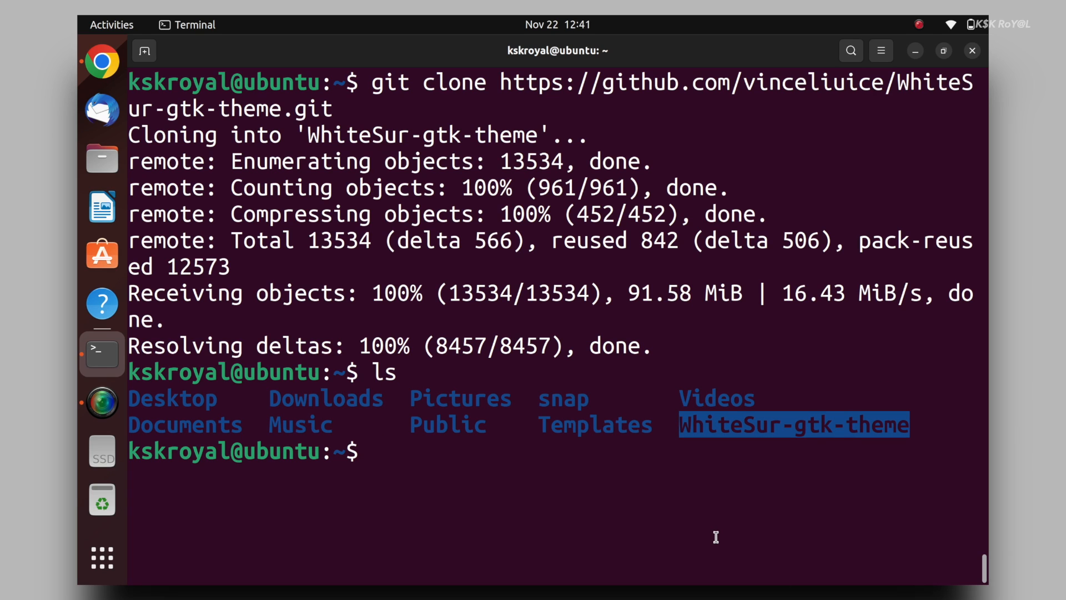
pyautogui.write('cd WhiteSur-gtk-theme/')
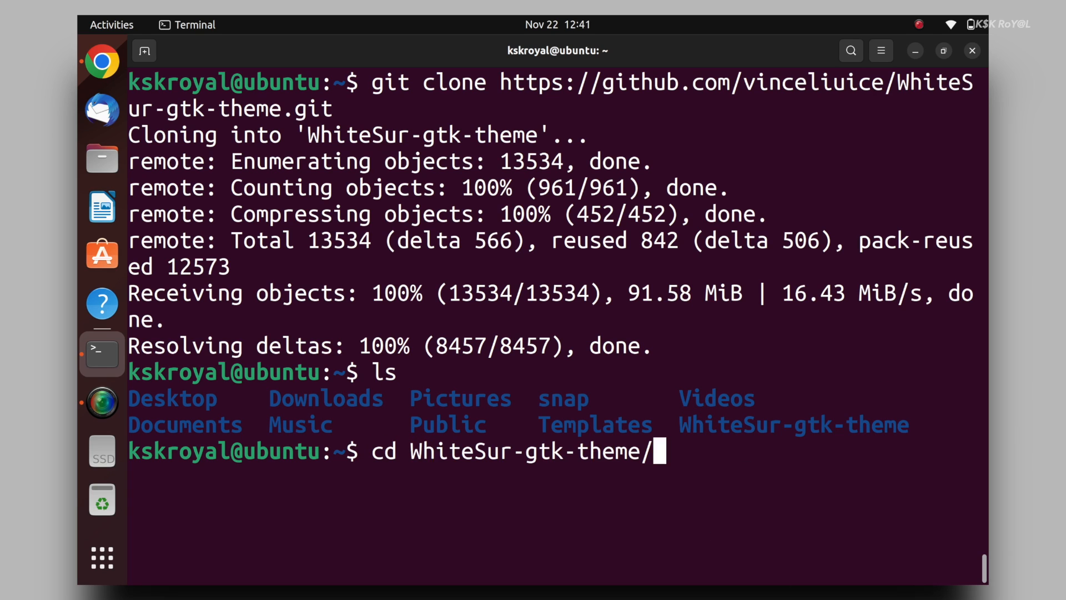
pyautogui.press('Return')
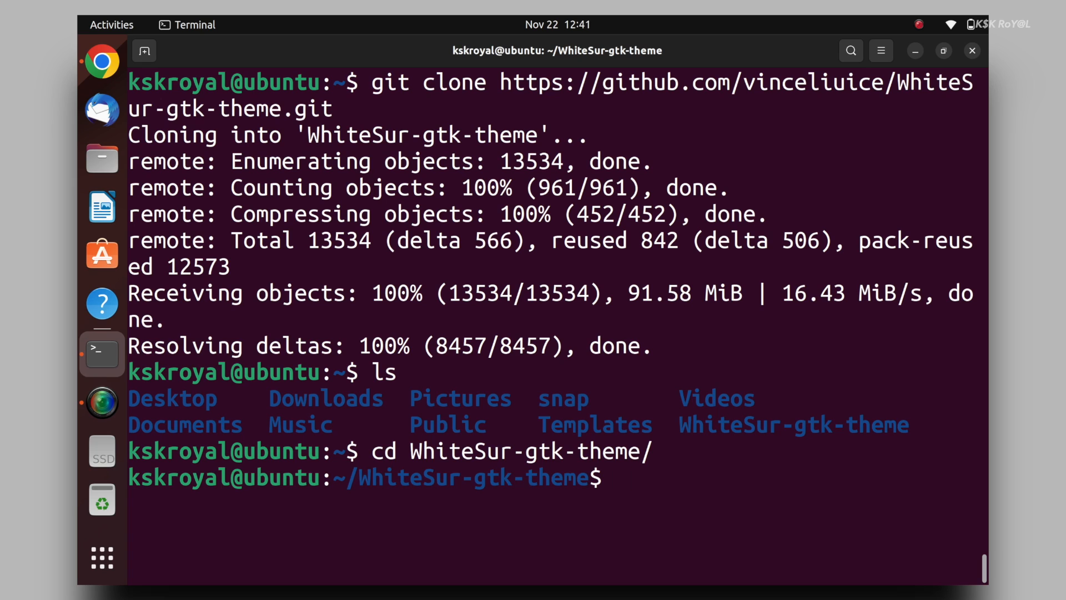
# List the theme folder's files and scroll through the ./install.sh -h help output
pyautogui.write('ls')
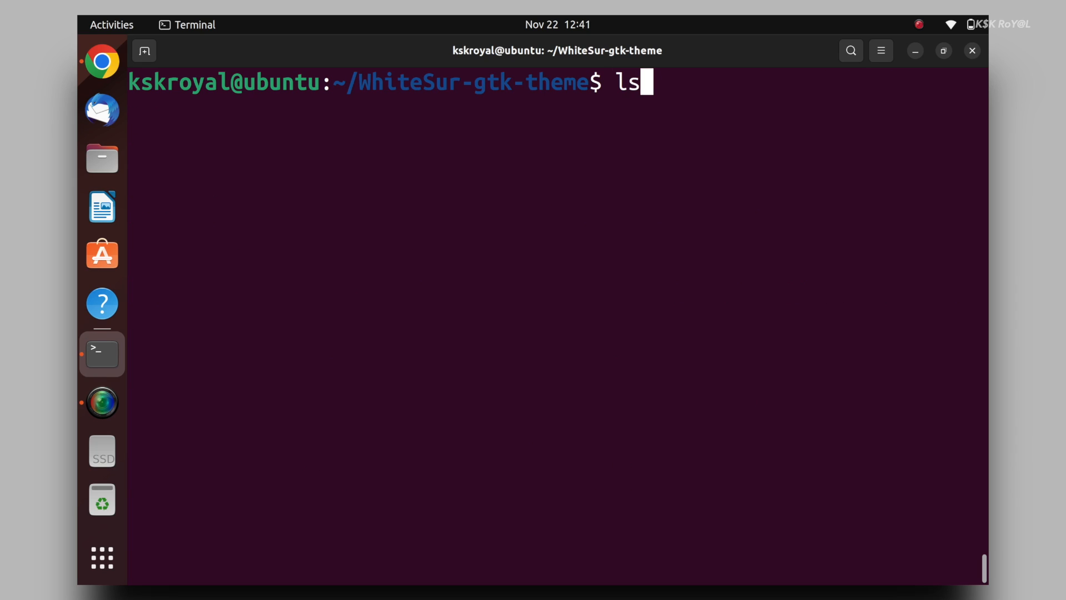
pyautogui.press('Return')
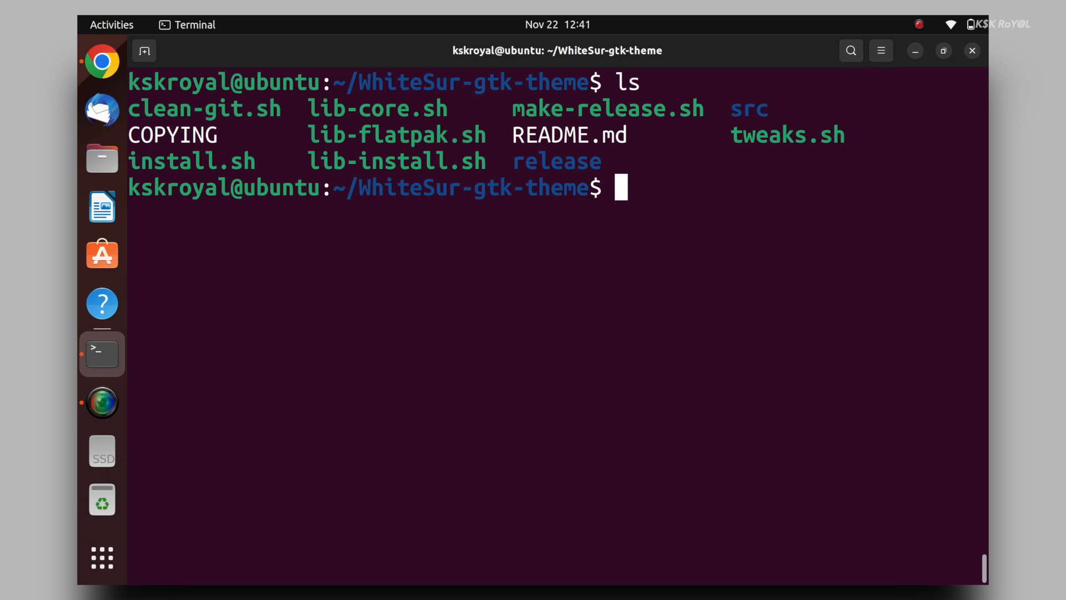
pyautogui.write('./install.sh -')
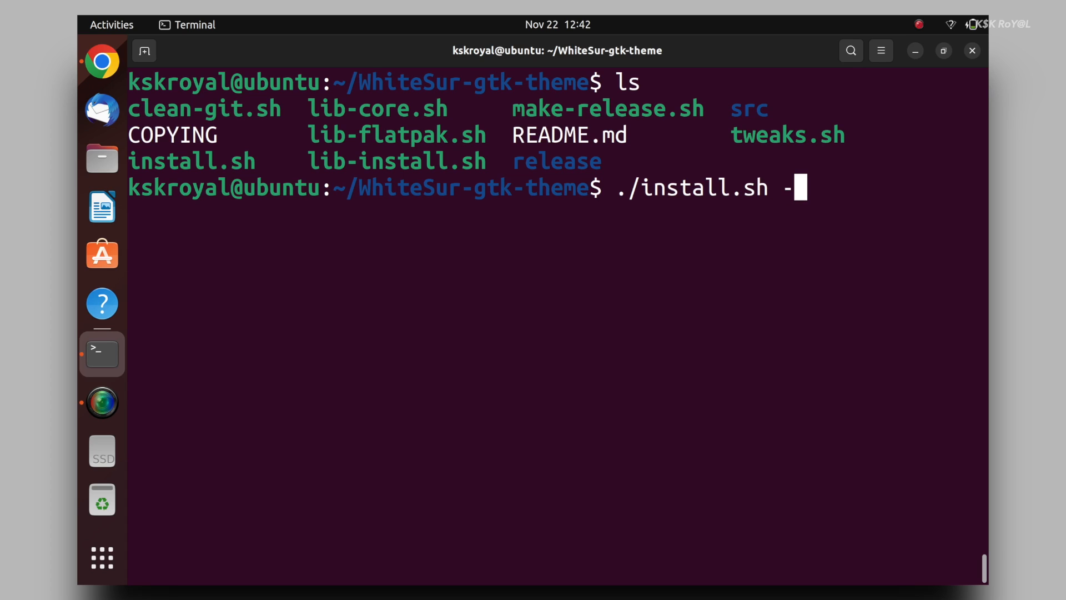
pyautogui.write('h')
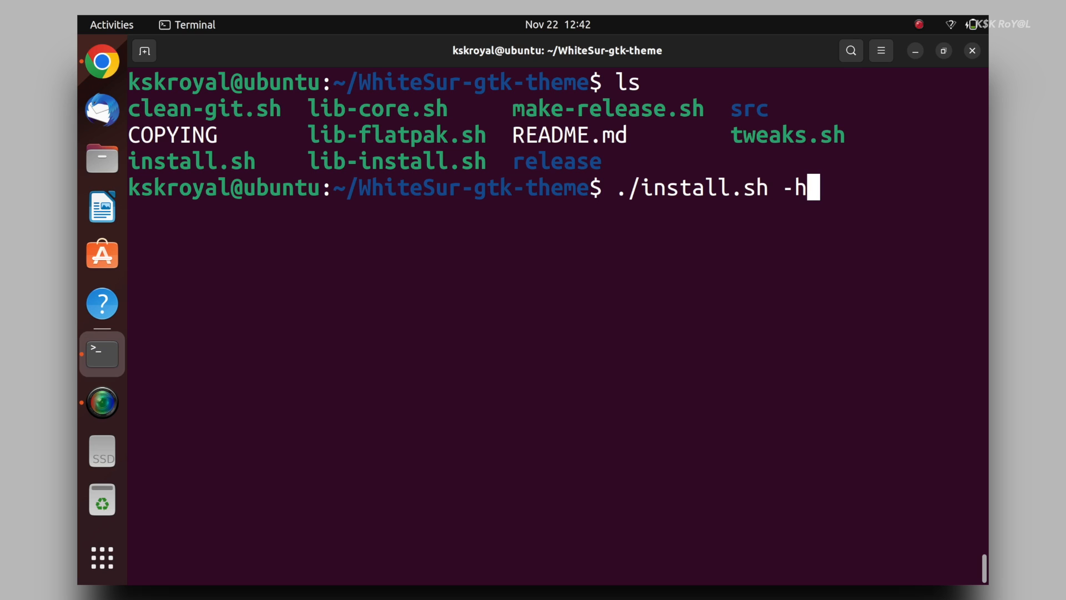
pyautogui.press('Return')
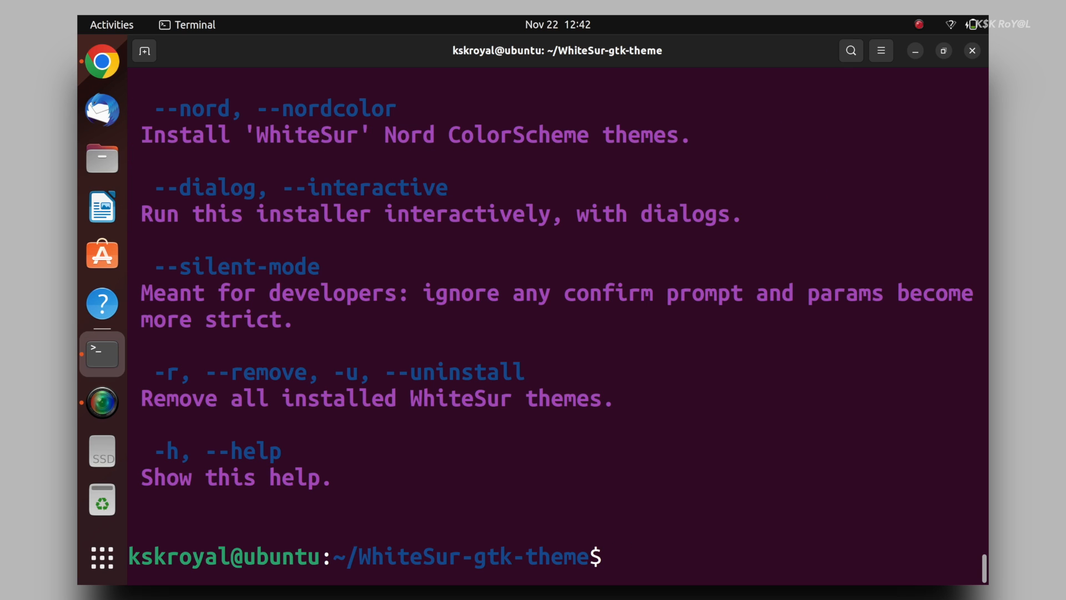
pyautogui.scroll(3)
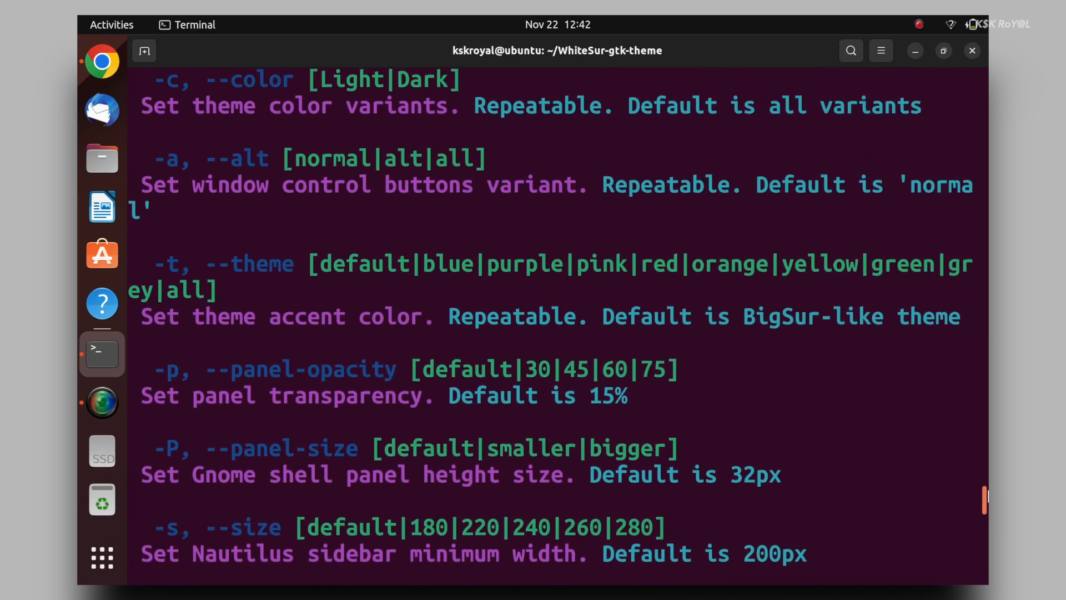
pyautogui.scroll(3)
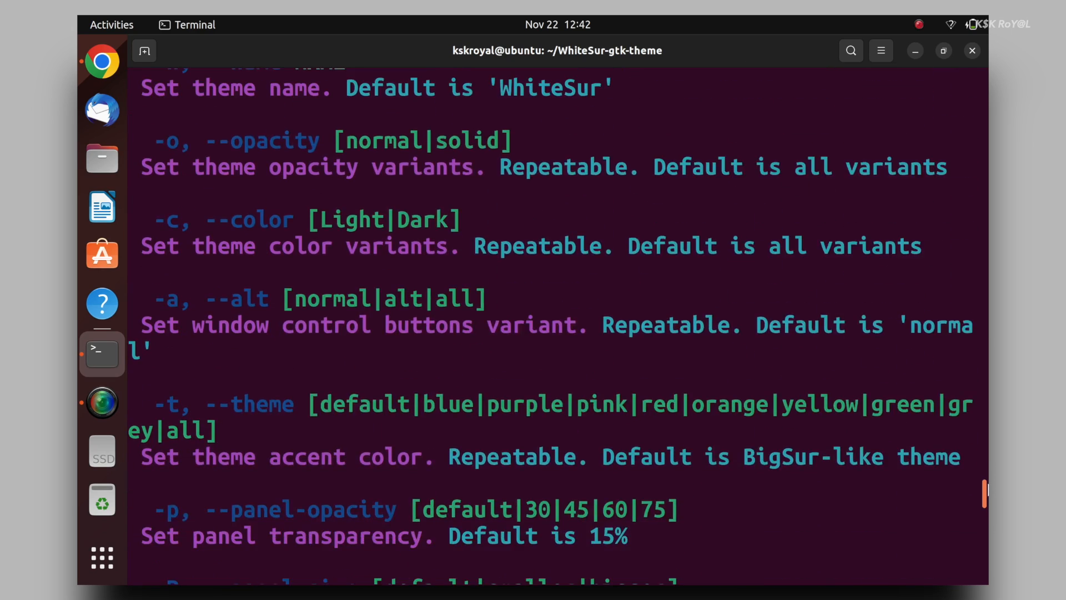
pyautogui.scroll(-3)
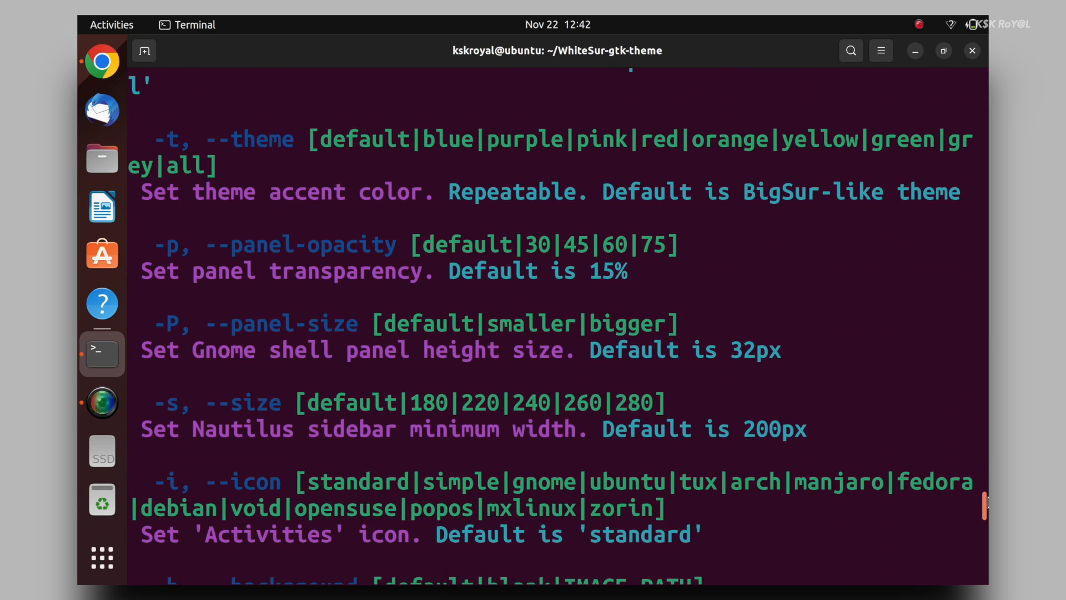
# Run ./install.sh -m -t all -l -N stable --normal --round to install WhiteSur
pyautogui.write('./install.sh -m')
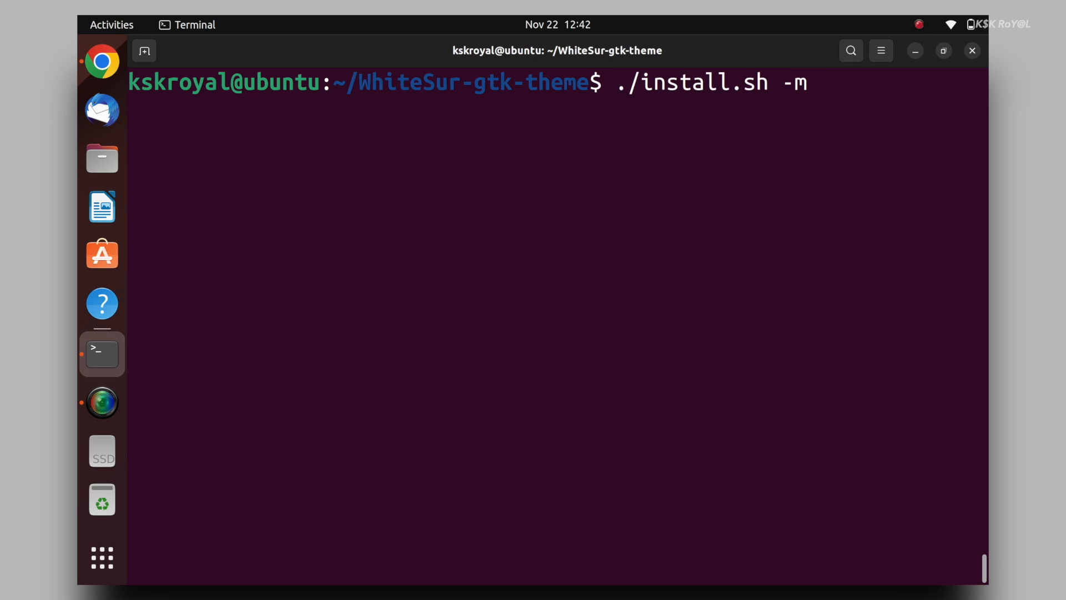
pyautogui.moveTo(809, 82)
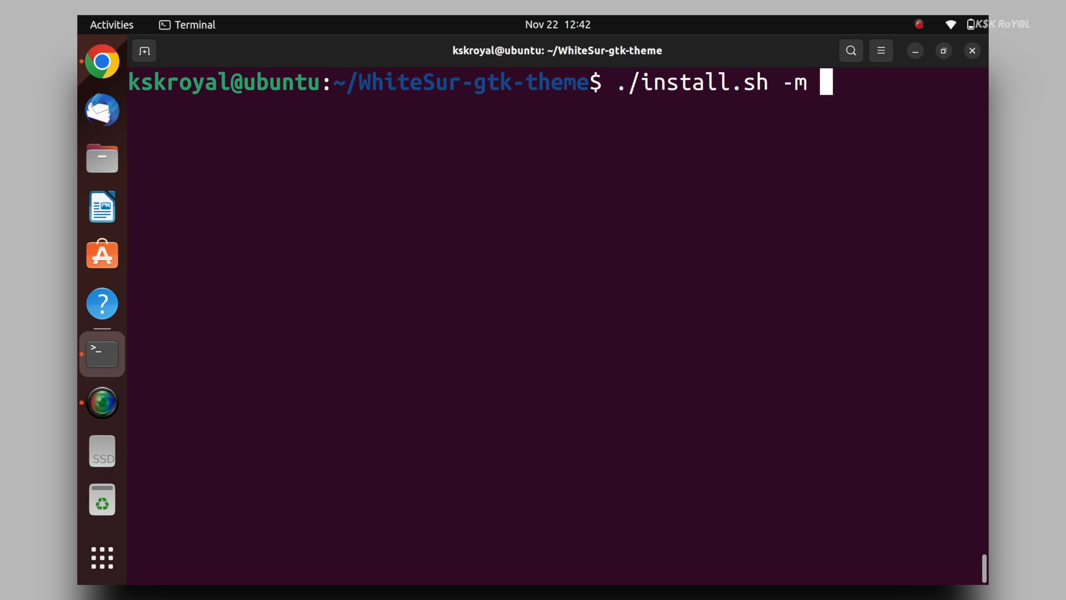
pyautogui.write('-t a')
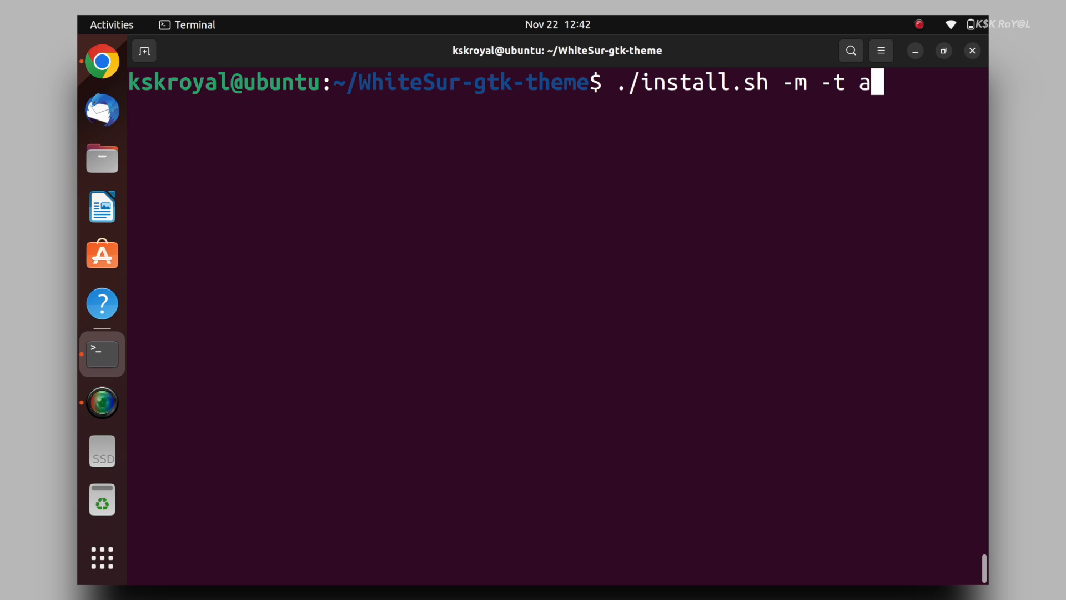
pyautogui.write('ll')
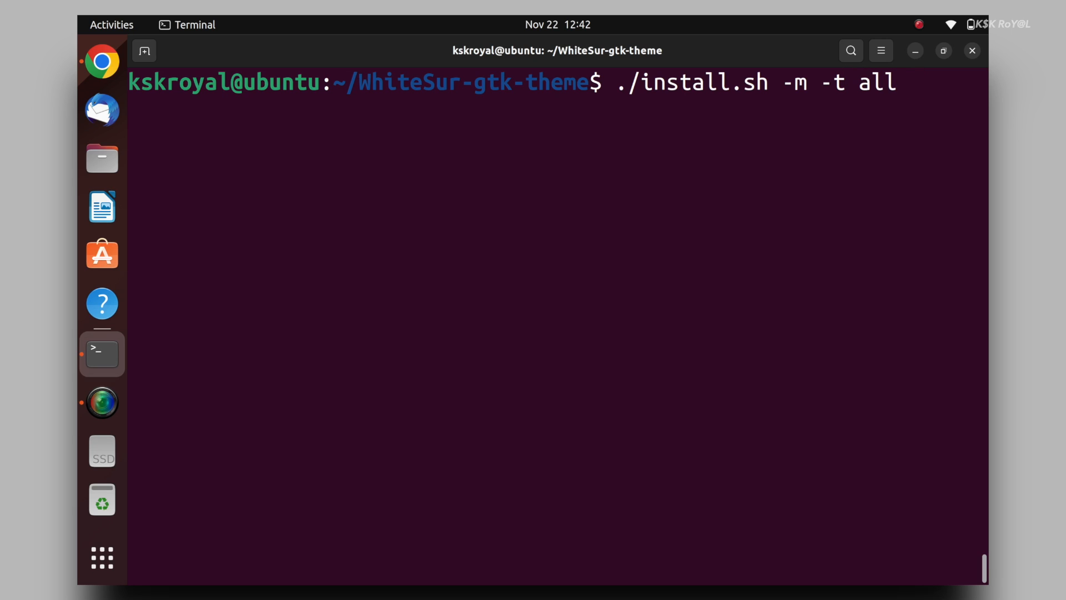
pyautogui.write('-l')
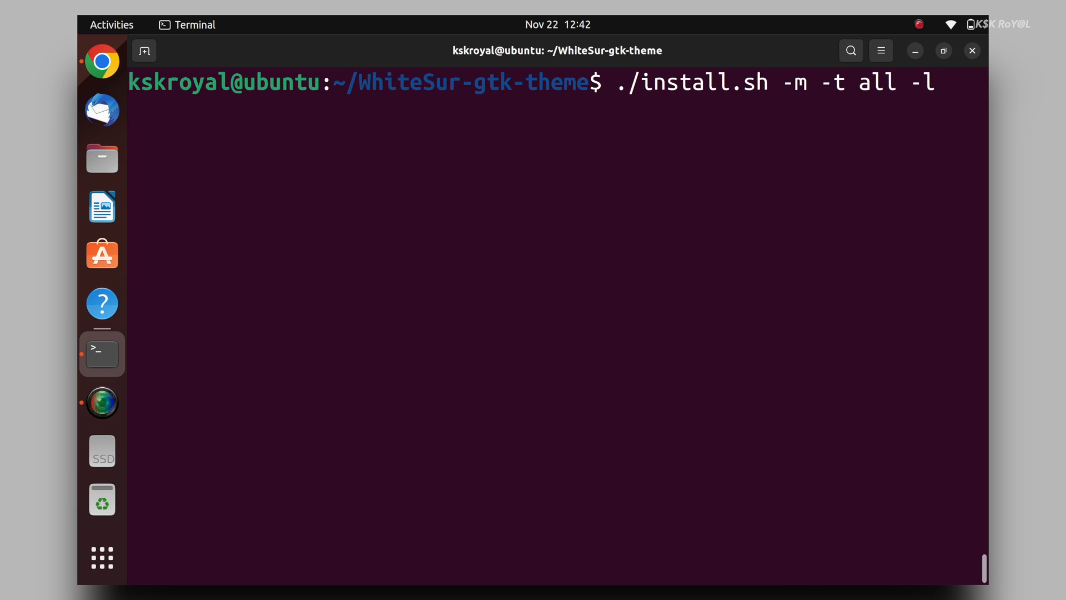
pyautogui.write('" -"')
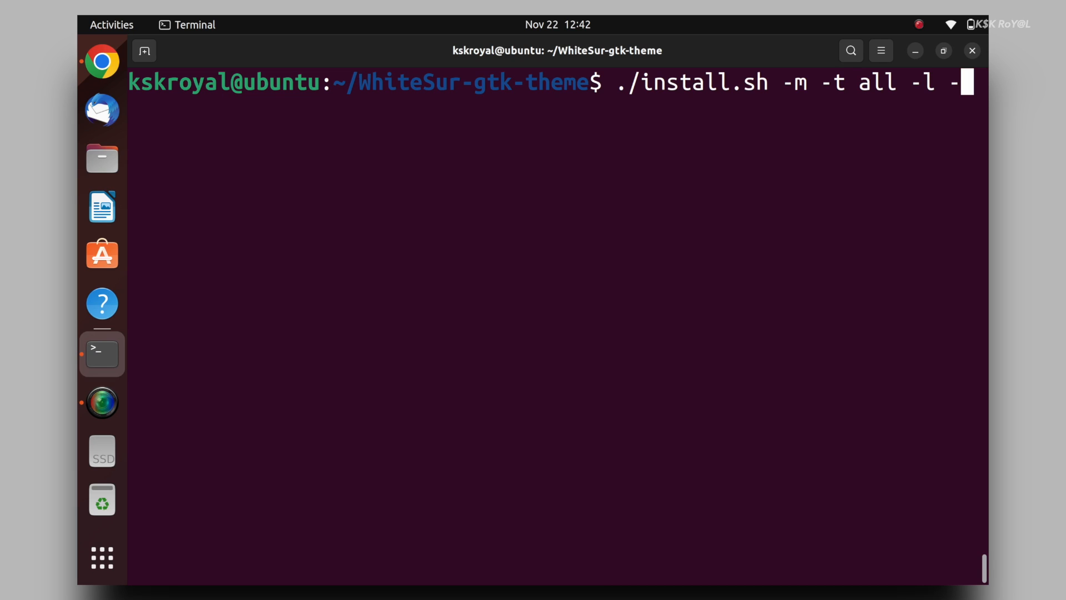
pyautogui.write('N')
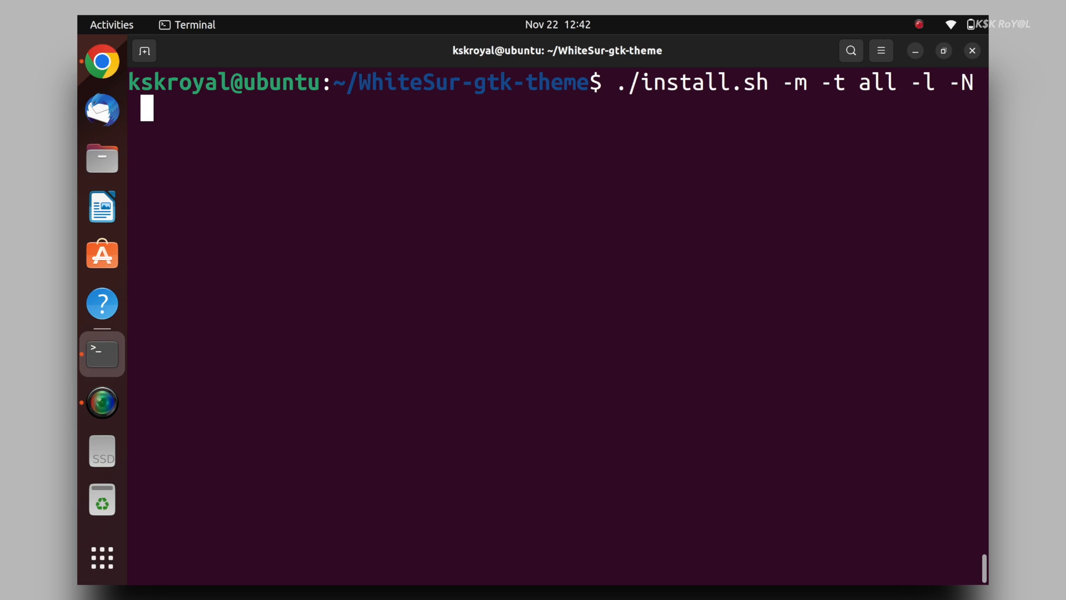
pyautogui.write('stable')
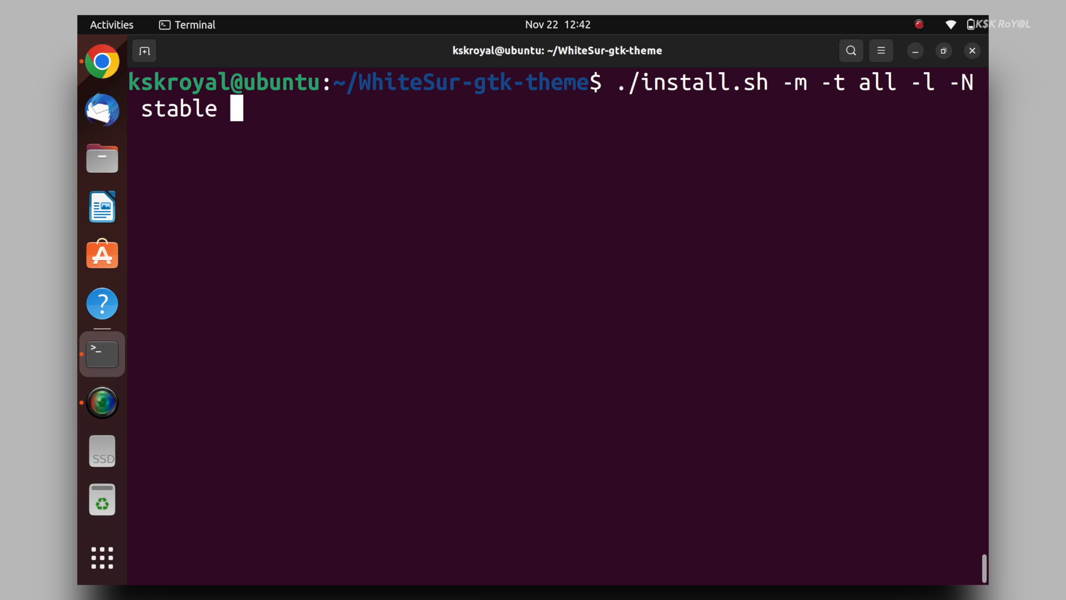
pyautogui.write('--normal')
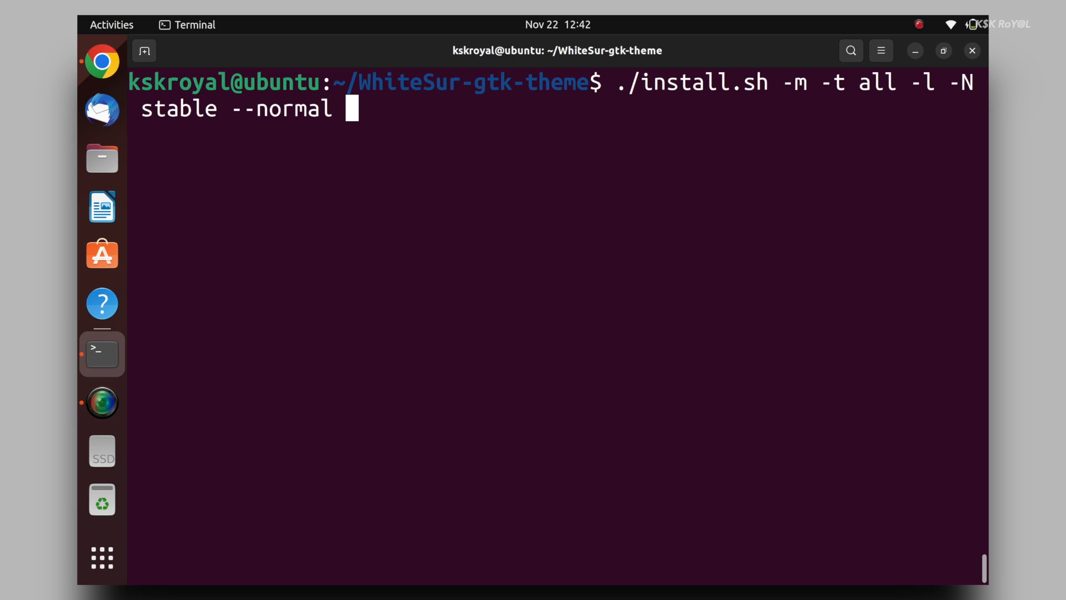
pyautogui.write('--rou')
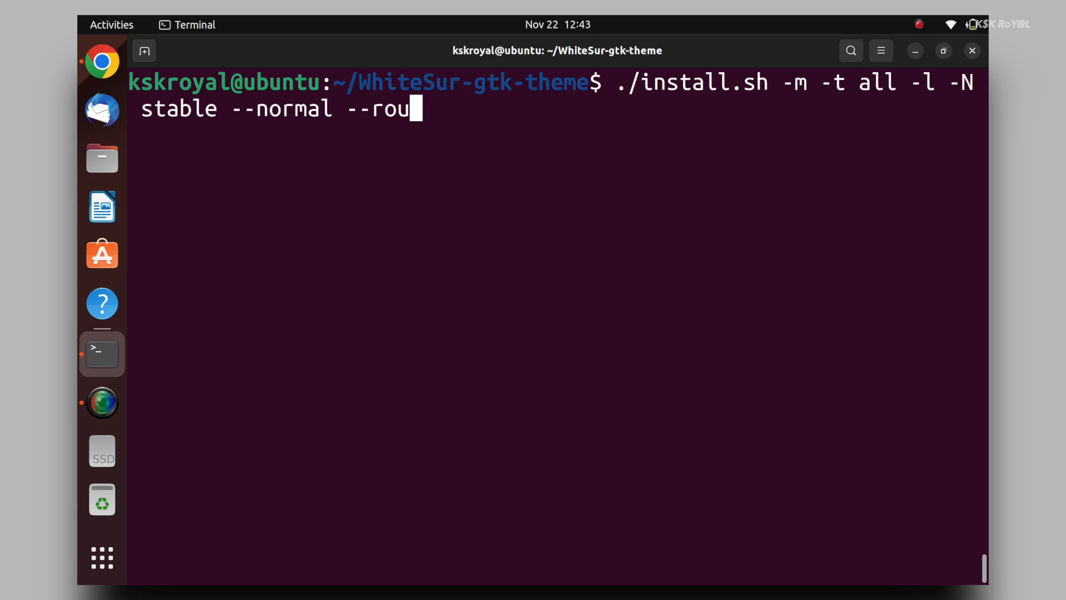
pyautogui.write('nd')
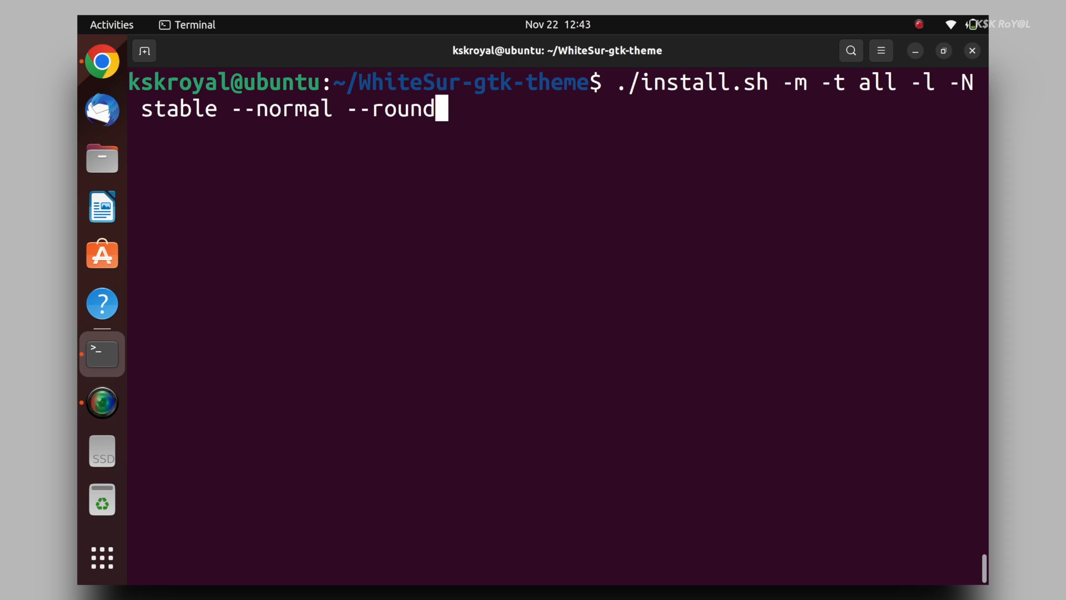
pyautogui.press('Return')
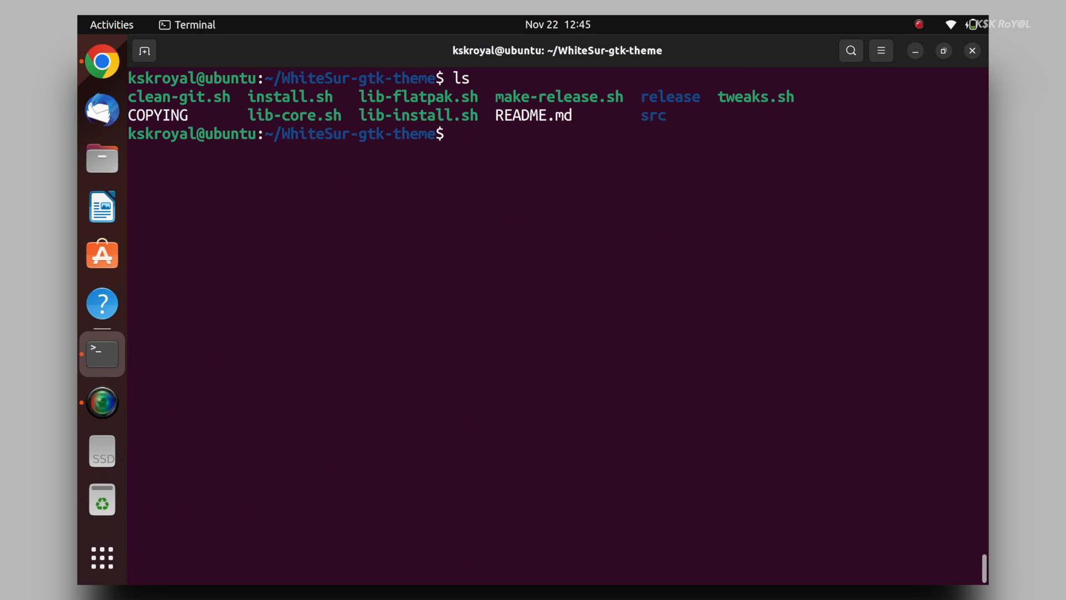
# Run sudo ./tweaks.sh -g to apply WhiteSur theming to the login screen
pyautogui.write('sudo ,')
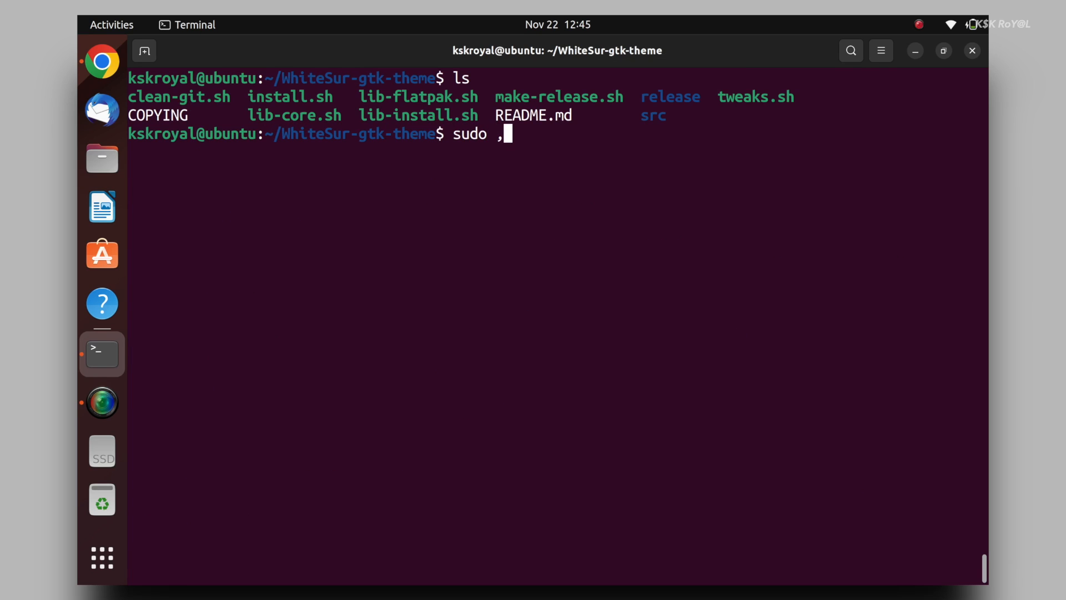
pyautogui.write('./tweaks.sh')
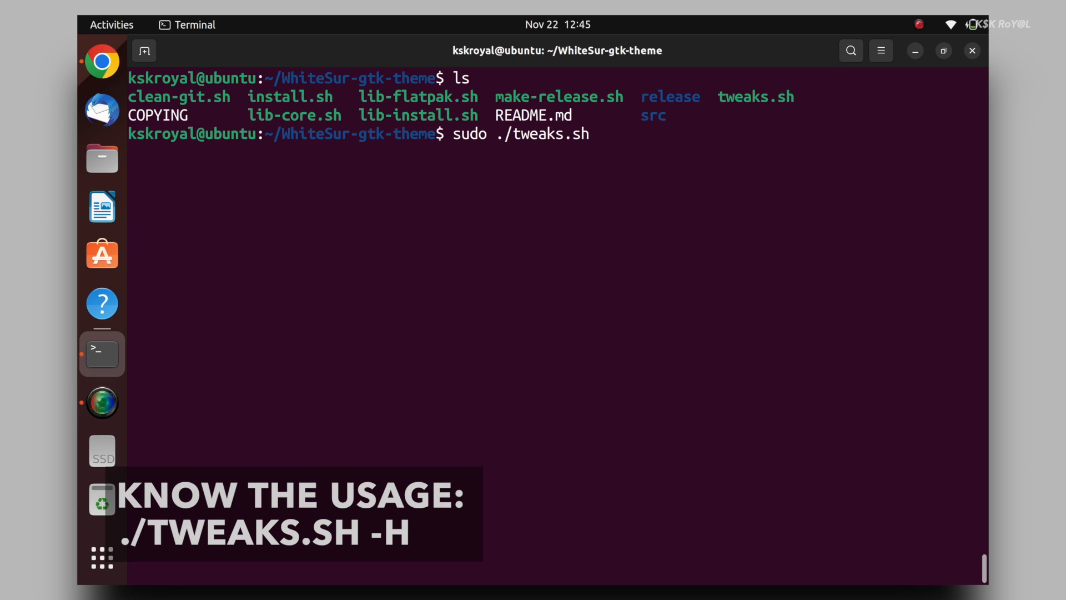
pyautogui.write('-g')
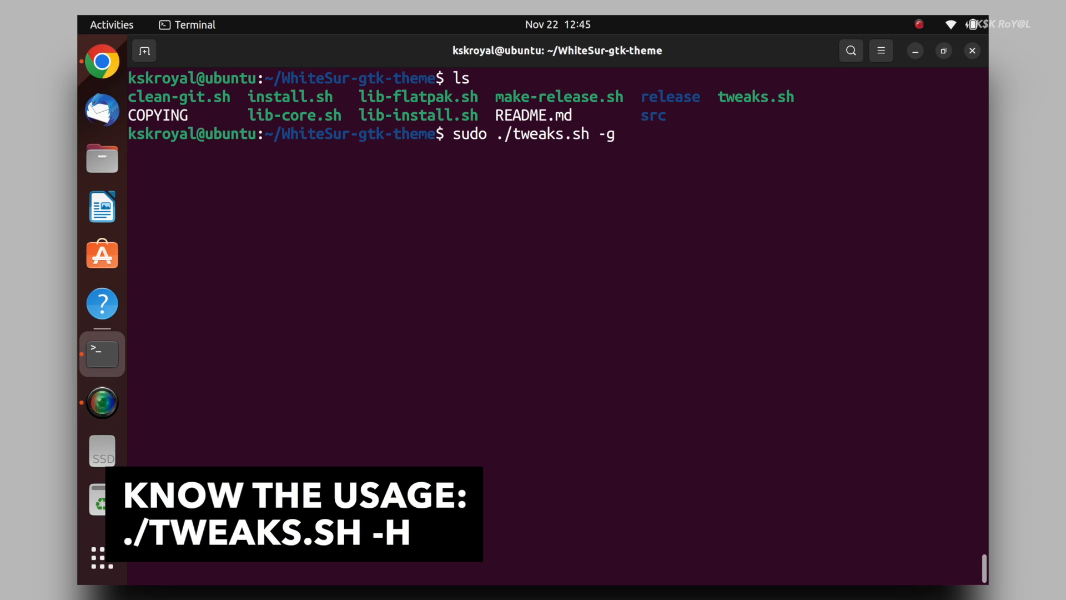
pyautogui.press('Return')
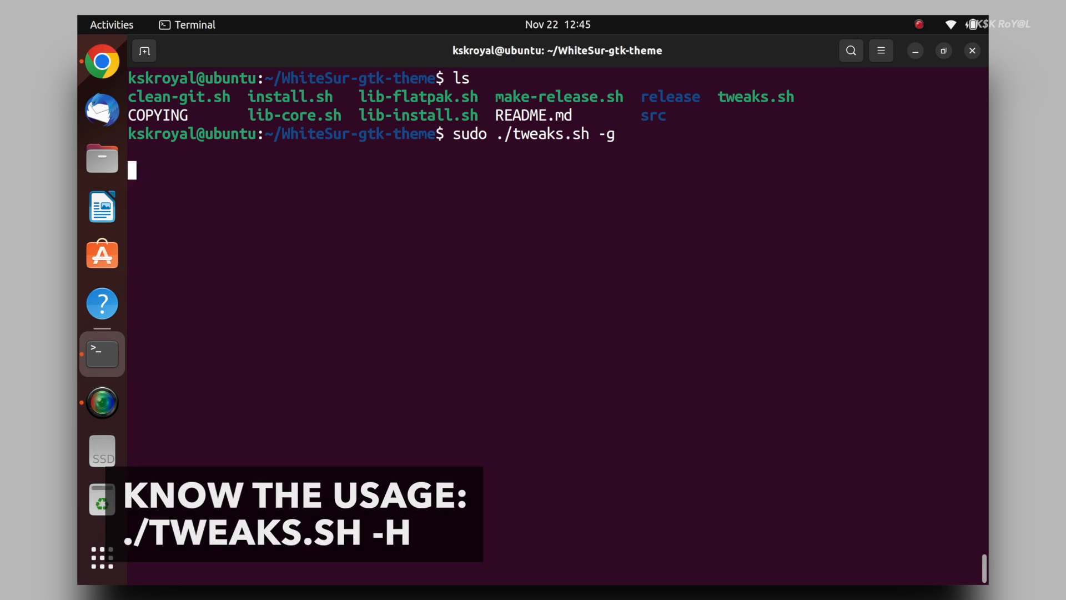
pyautogui.press('Return')
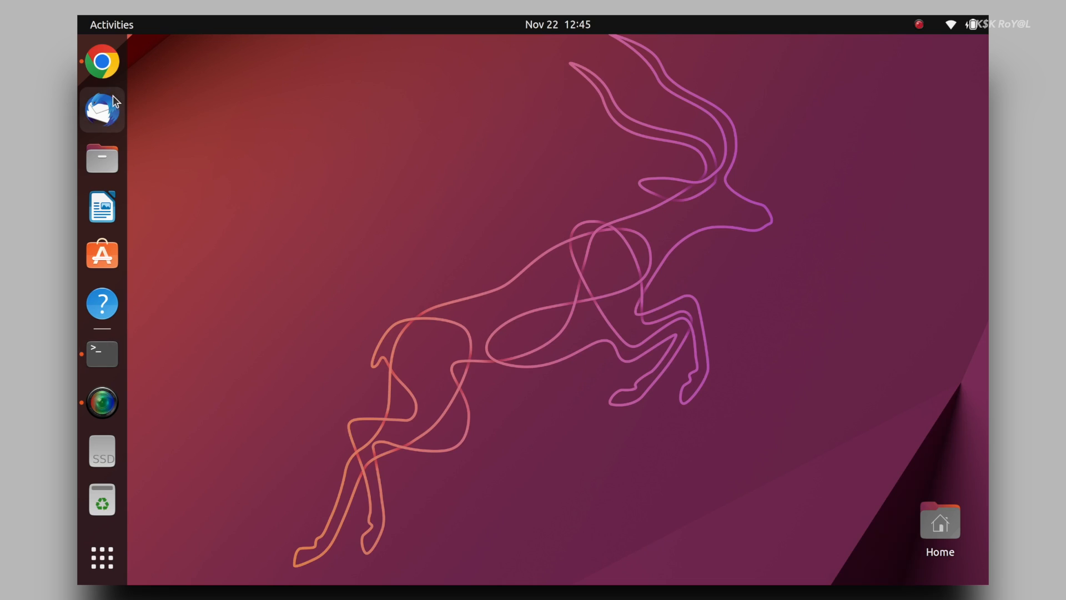
# Open the Cupertino-Ventura-iCons project's pling.com page in Chrome
pyautogui.click(101, 61)
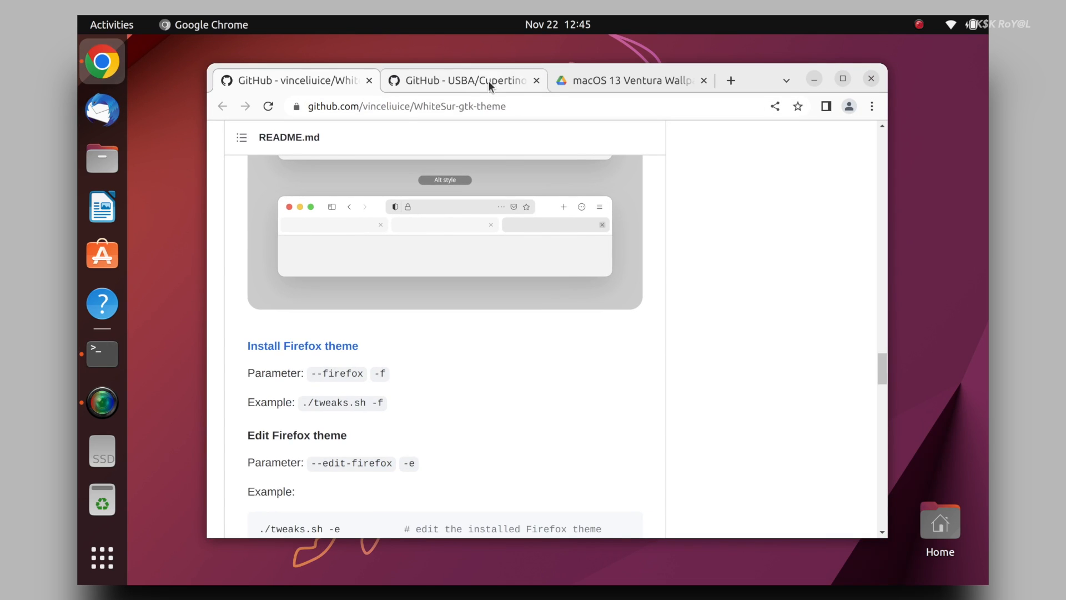
pyautogui.click(463, 80)
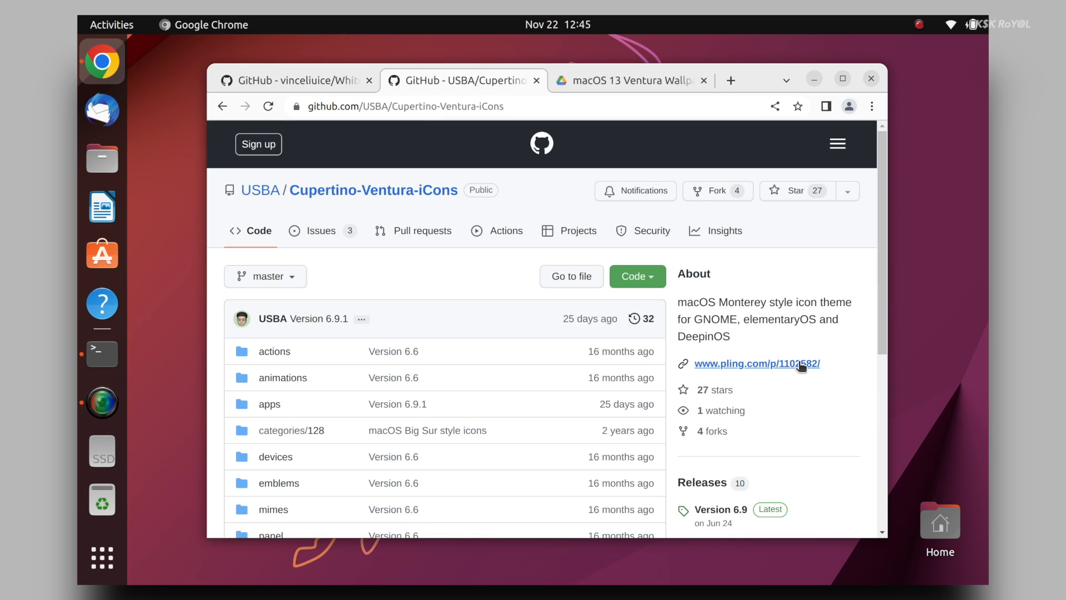
pyautogui.click(755, 363)
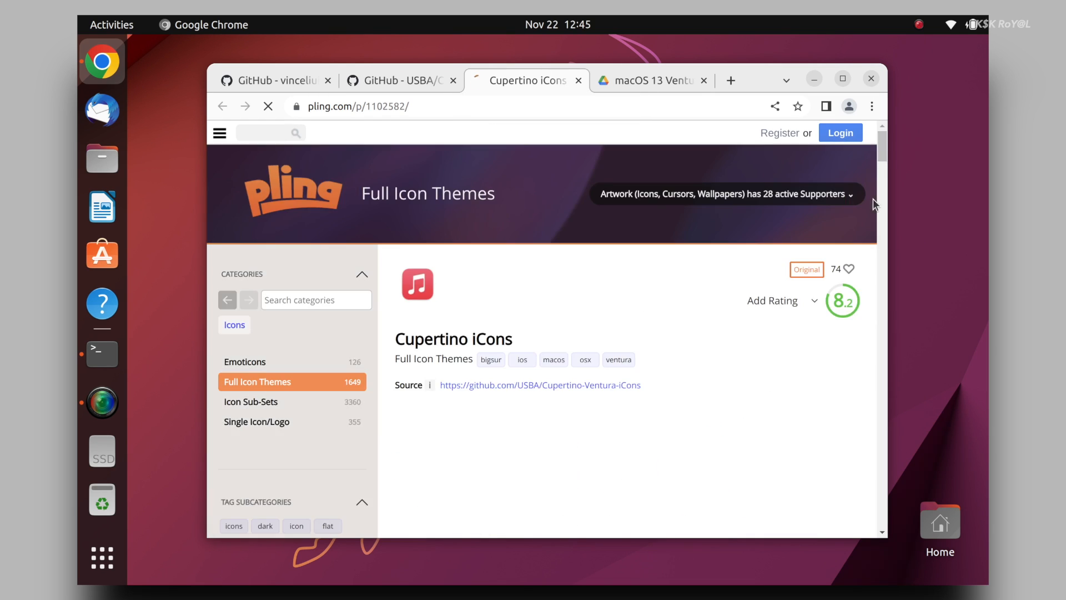
# Download the 38.82 MB Cupertino-Ventura.tar.xz and open it from the download bar
pyautogui.scroll(-3)
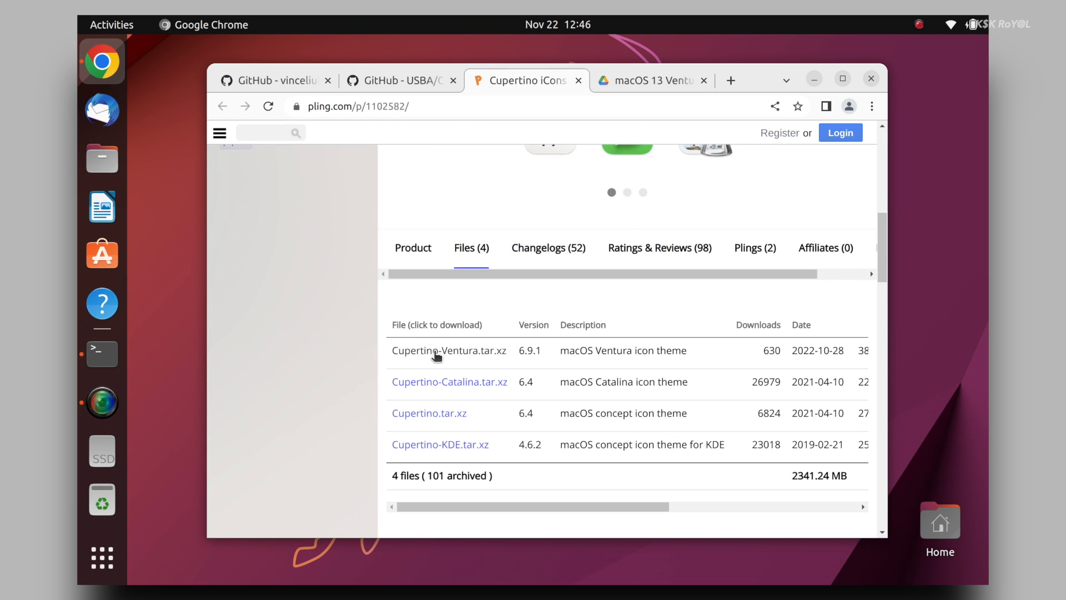
pyautogui.click(448, 350)
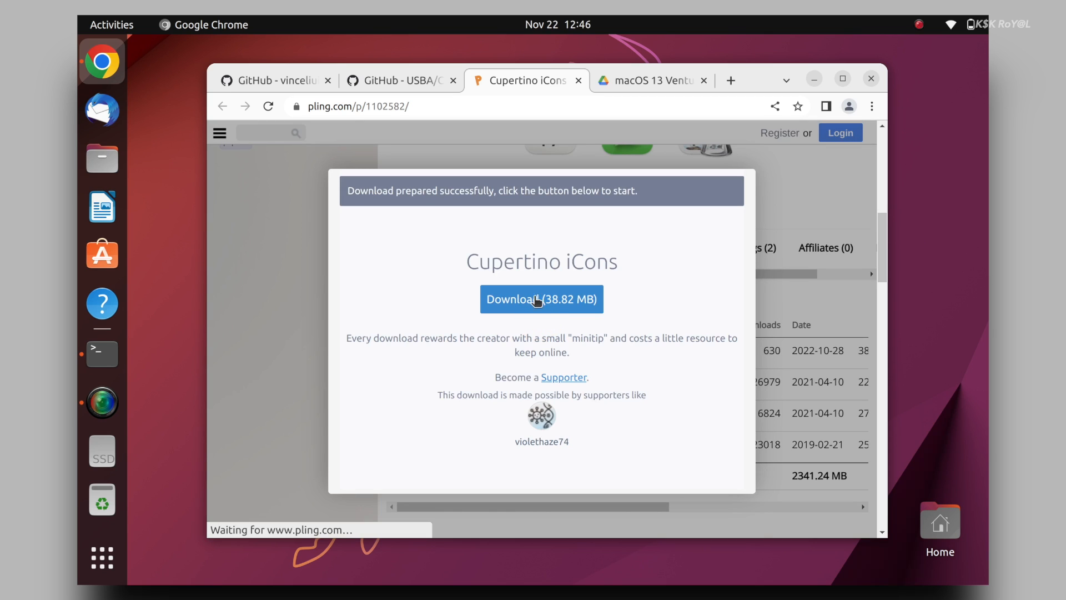
pyautogui.click(541, 299)
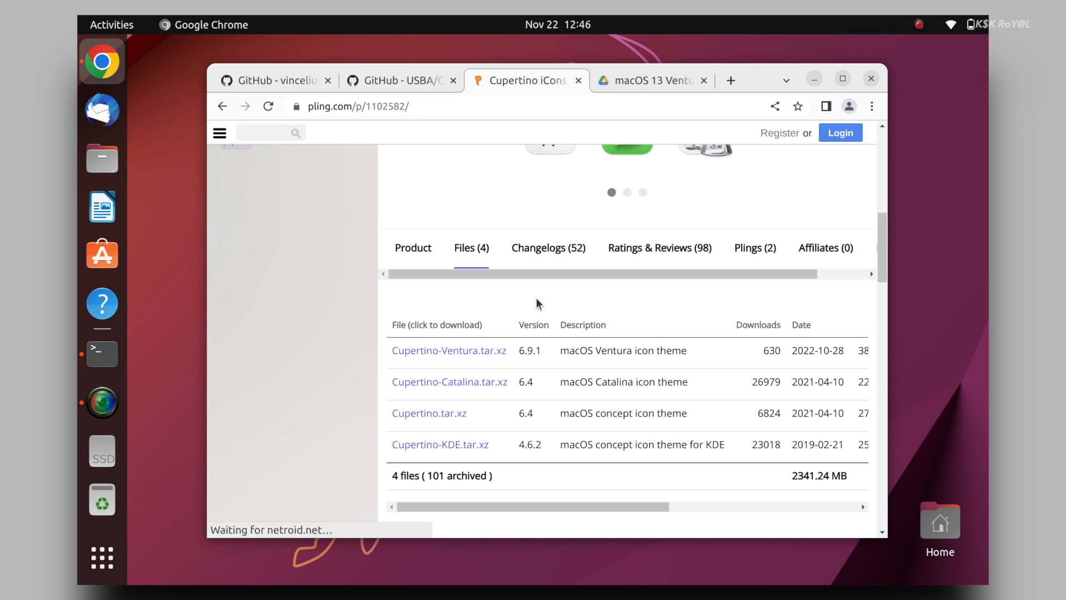
pyautogui.click(449, 350)
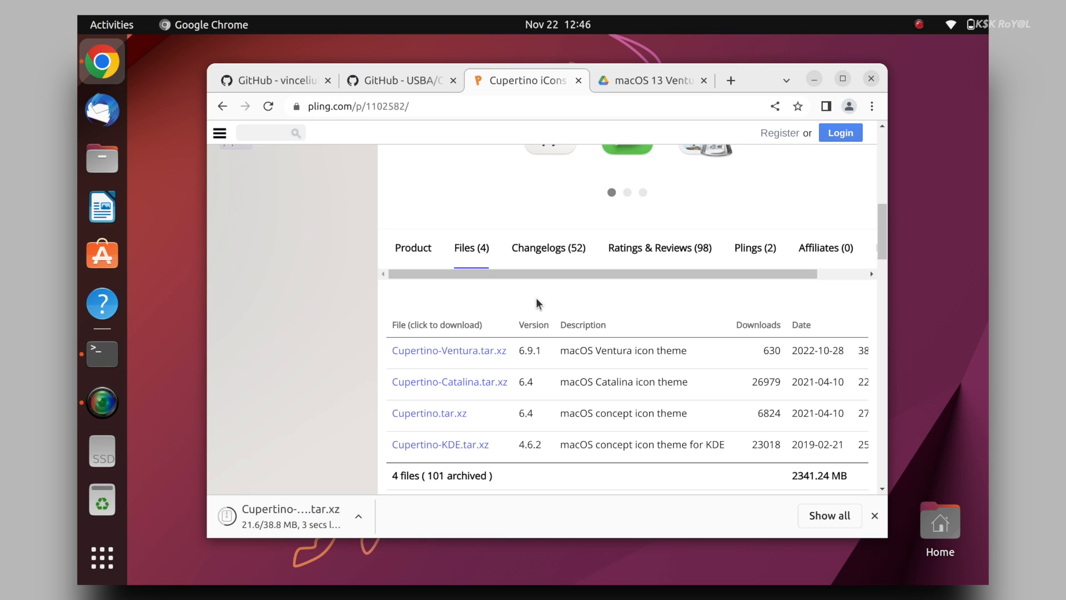
pyautogui.moveTo(313, 482)
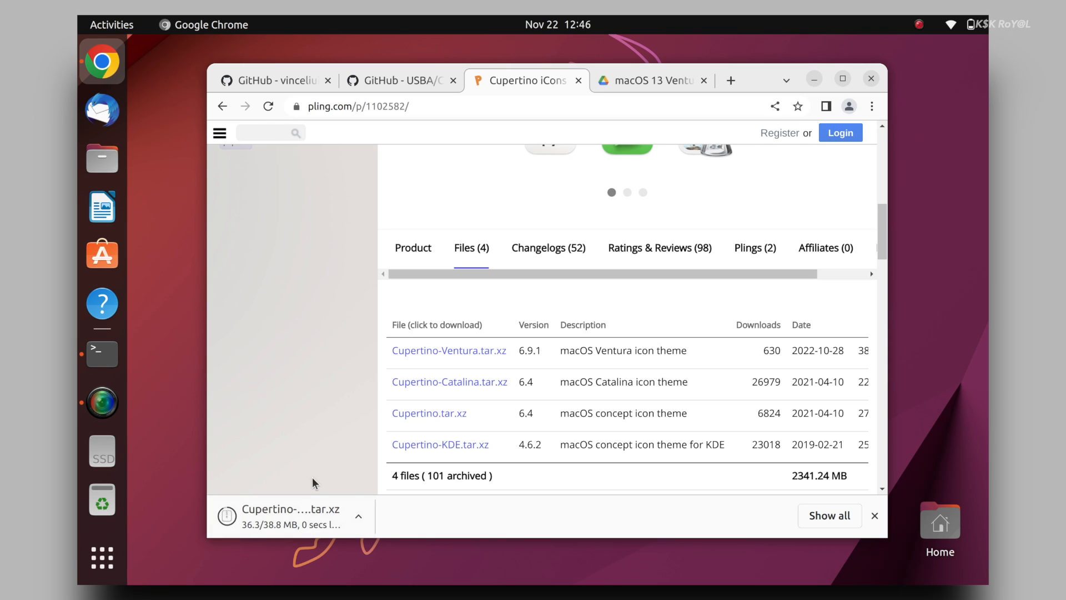
pyautogui.moveTo(315, 522)
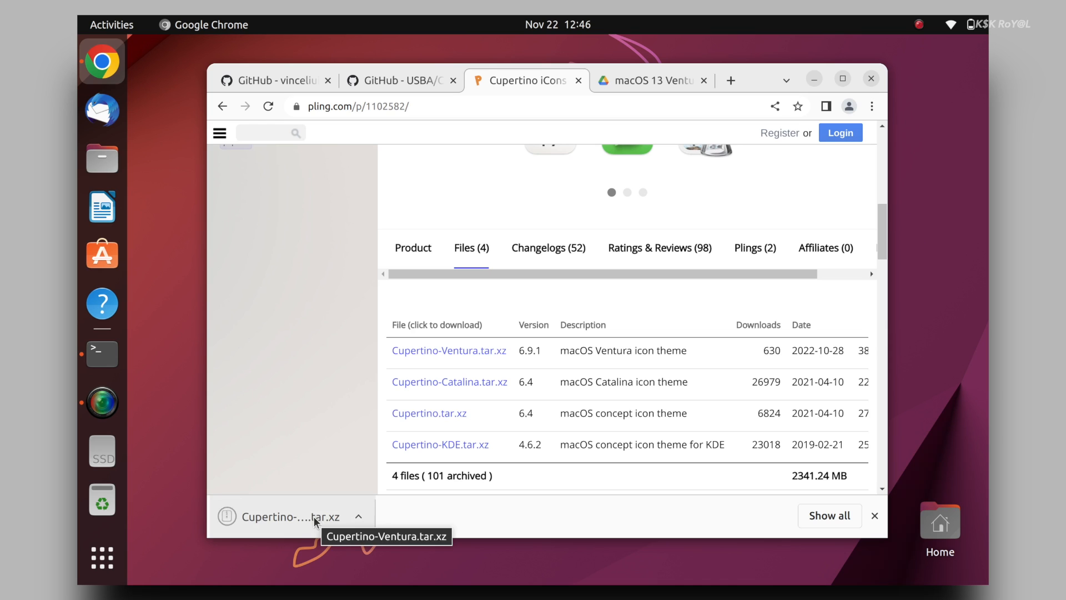
pyautogui.click(286, 517)
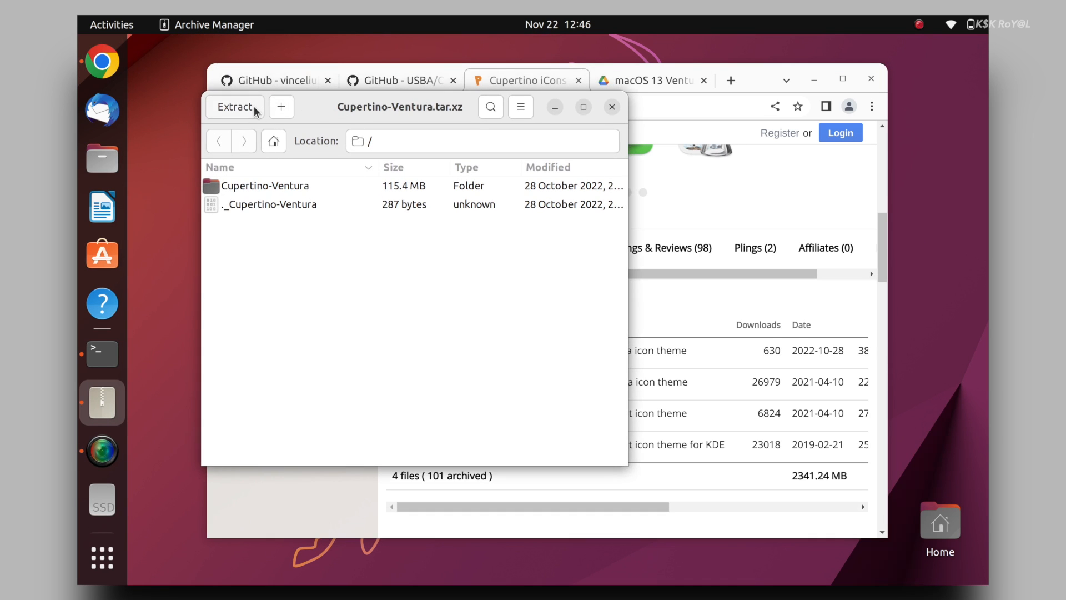
# Extract Cupertino-Ventura into a new hidden .icons folder in home and close the notice
pyautogui.click(234, 106)
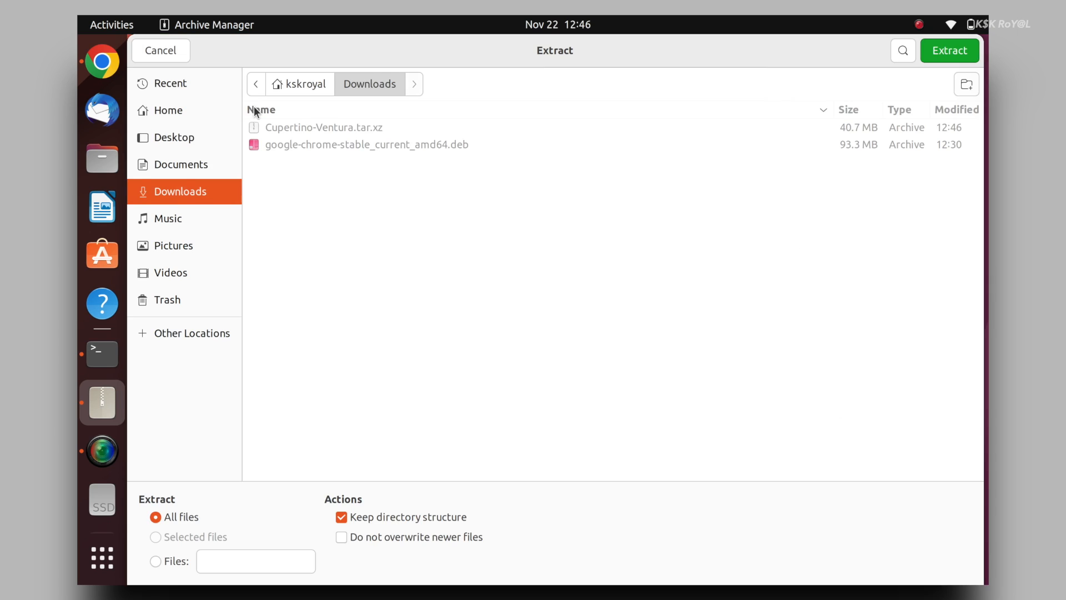
pyautogui.click(169, 110)
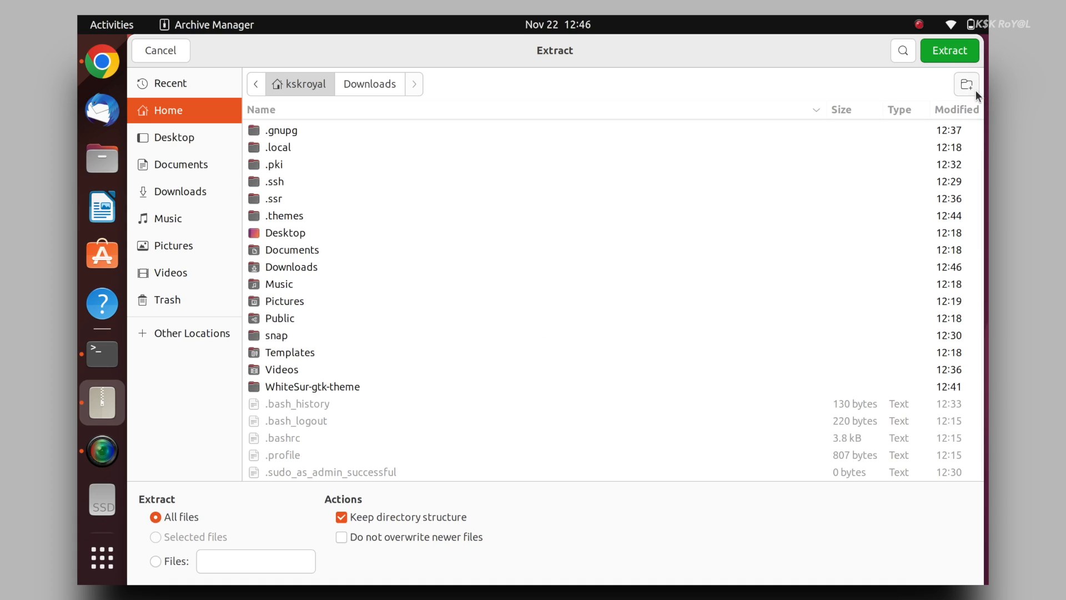
pyautogui.click(966, 83)
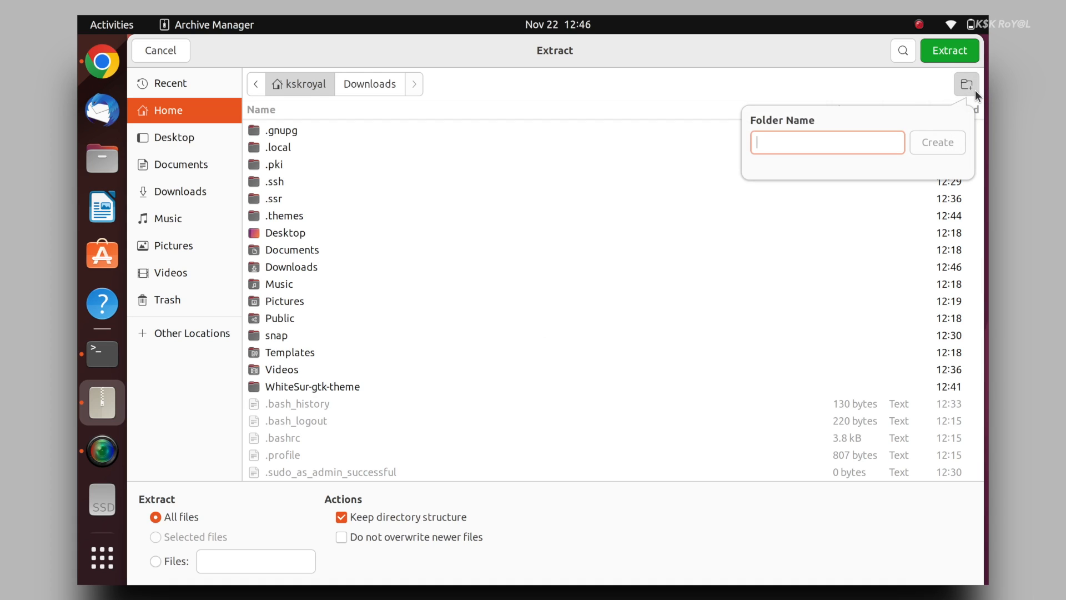
pyautogui.write('.icons')
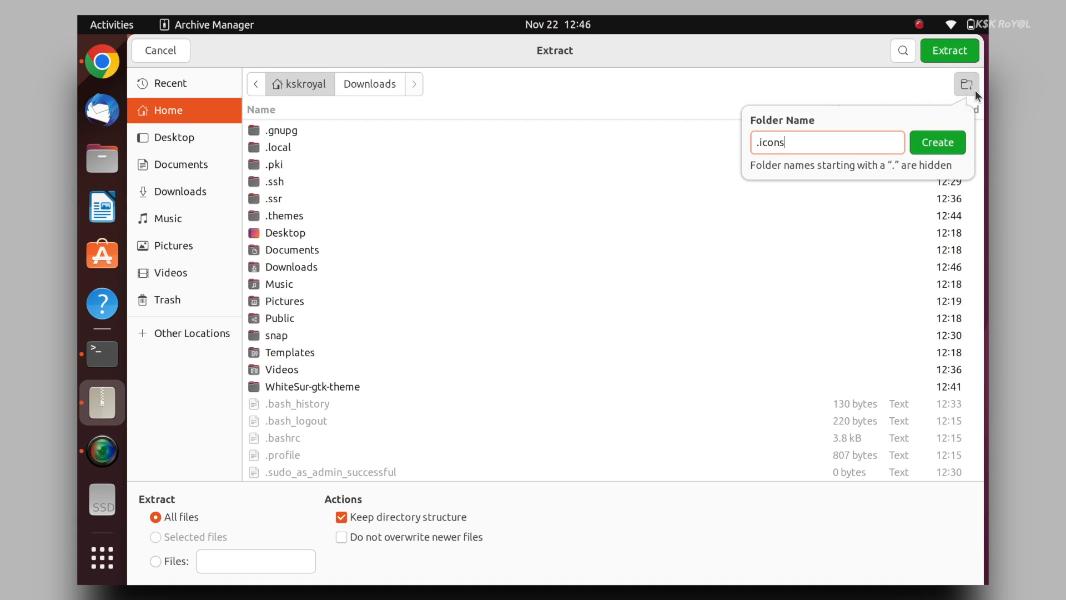
pyautogui.click(936, 142)
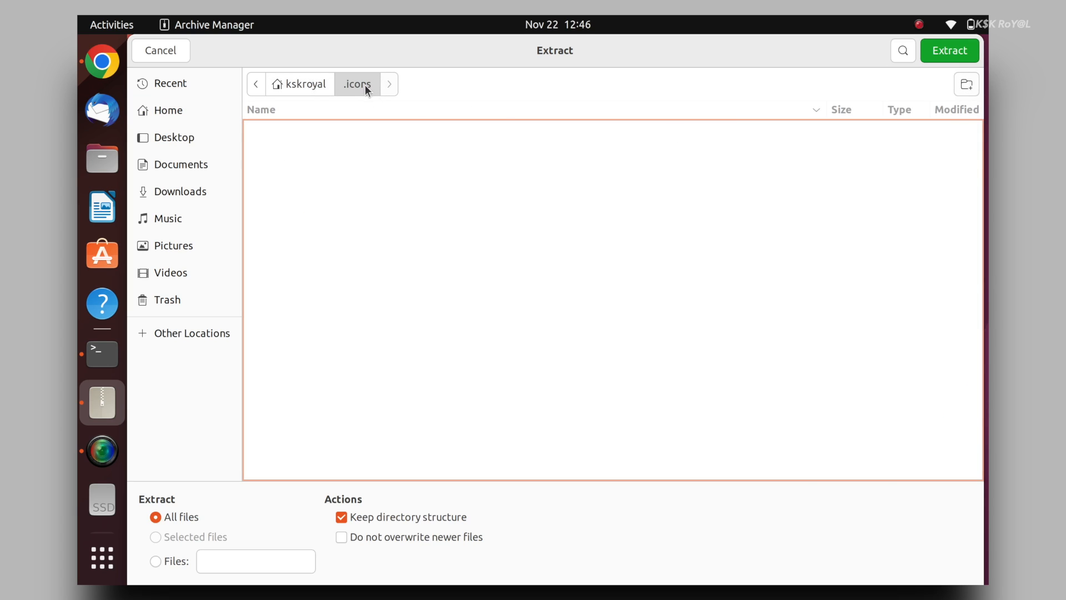
pyautogui.click(160, 51)
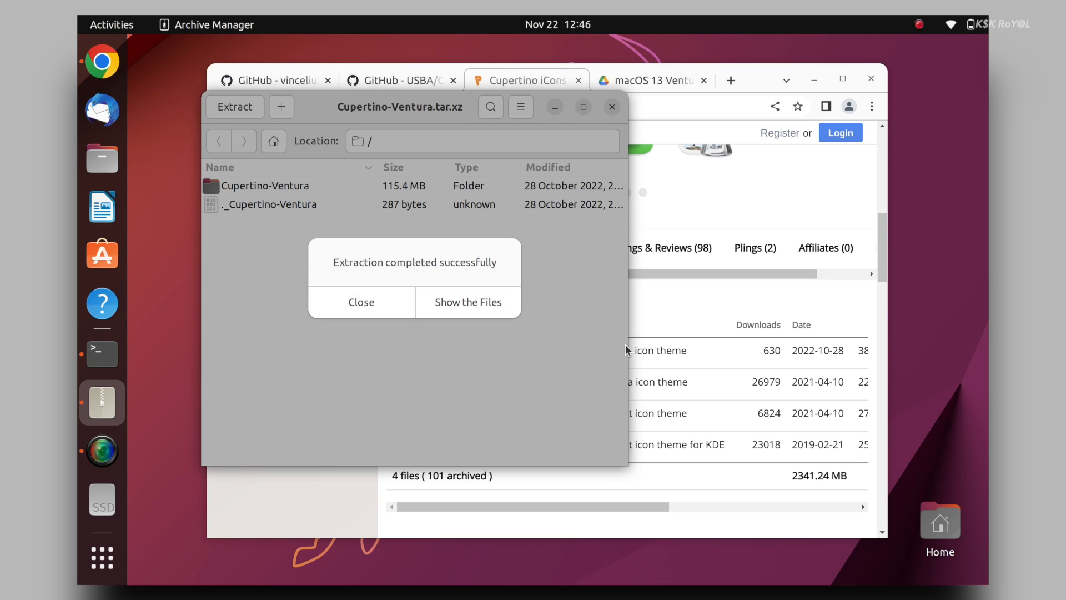
pyautogui.click(360, 302)
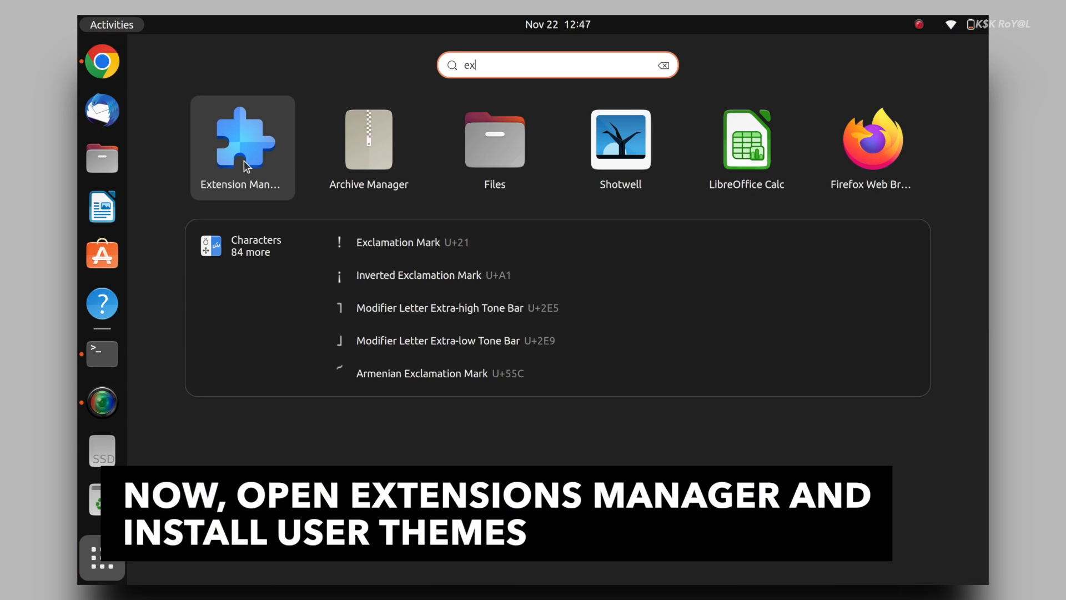
# Search Extension Manager's Browse for 'user themes' and install User Themes by fmuellner
pyautogui.click(242, 140)
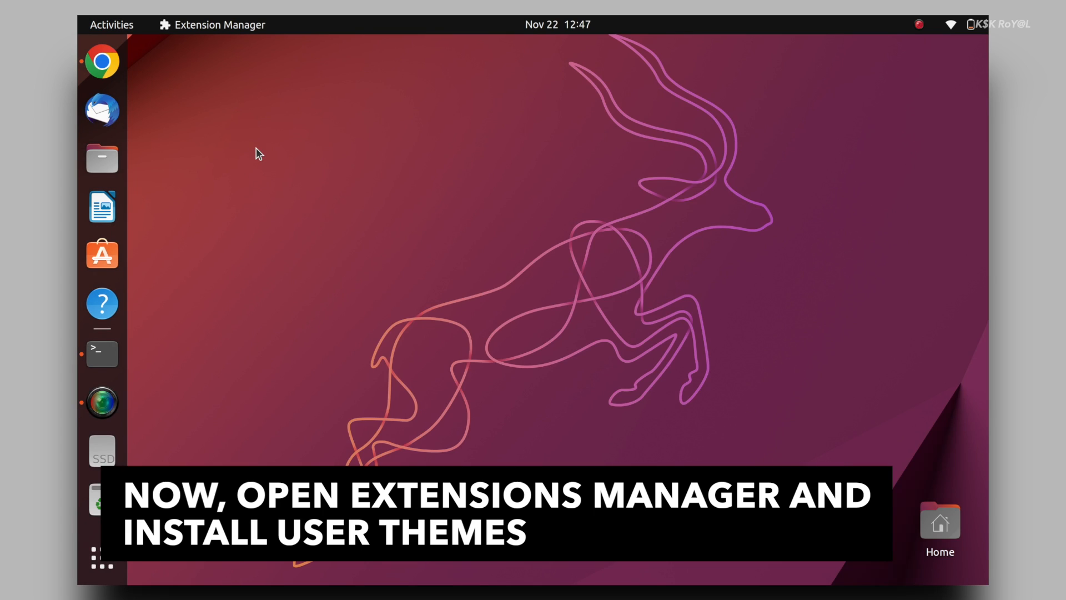
pyautogui.click(101, 401)
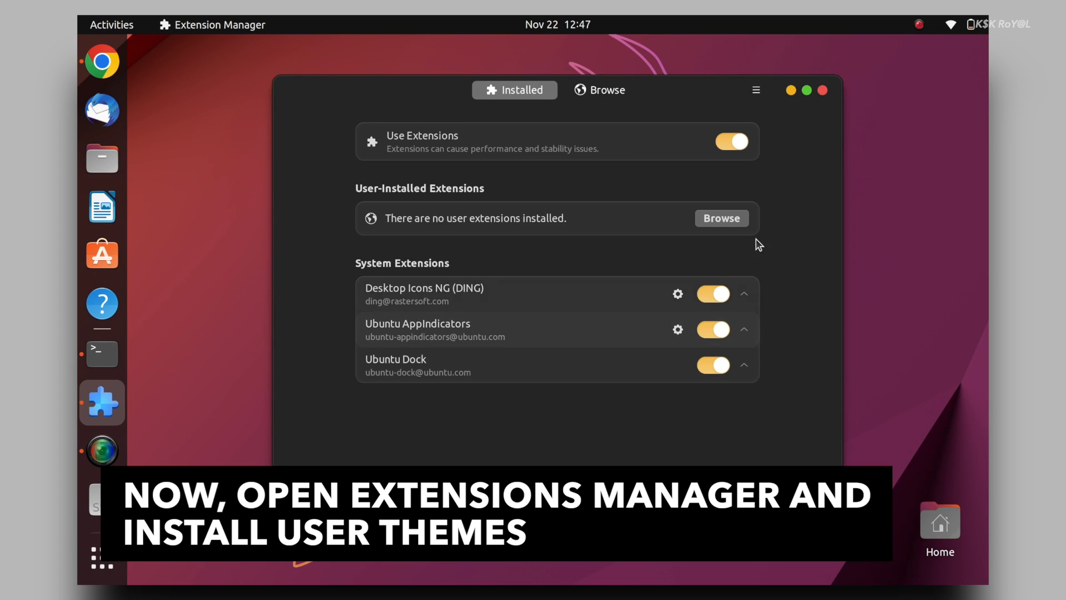
pyautogui.moveTo(776, 387)
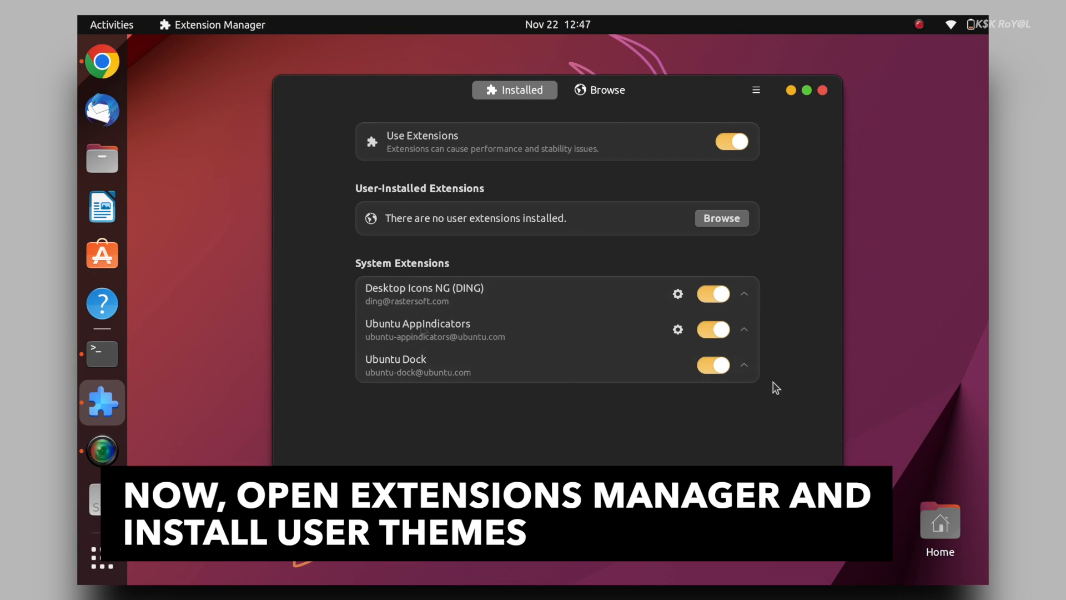
pyautogui.click(600, 90)
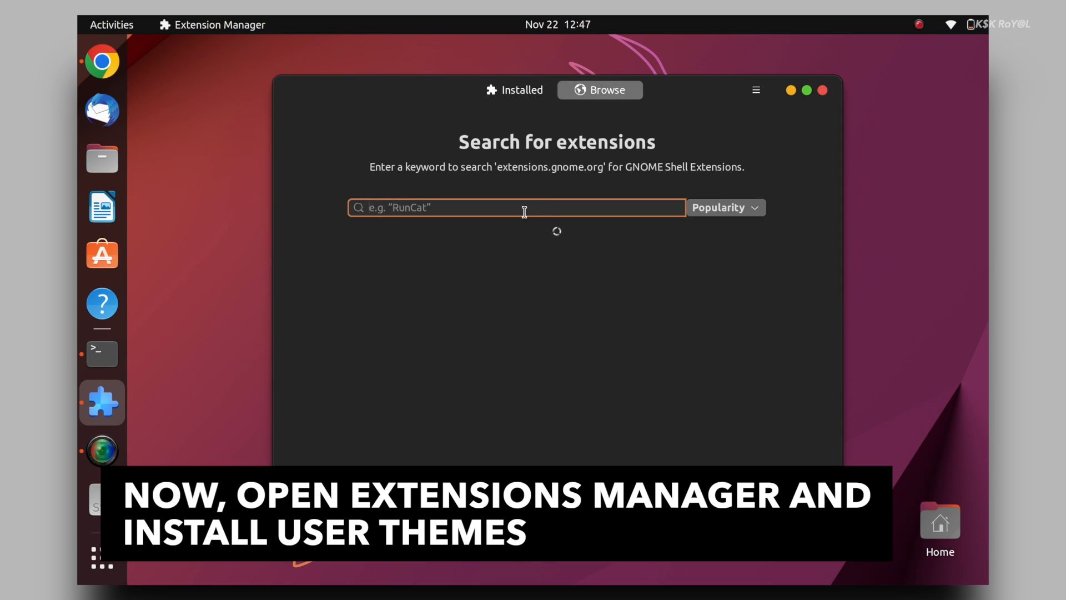
pyautogui.write('u')
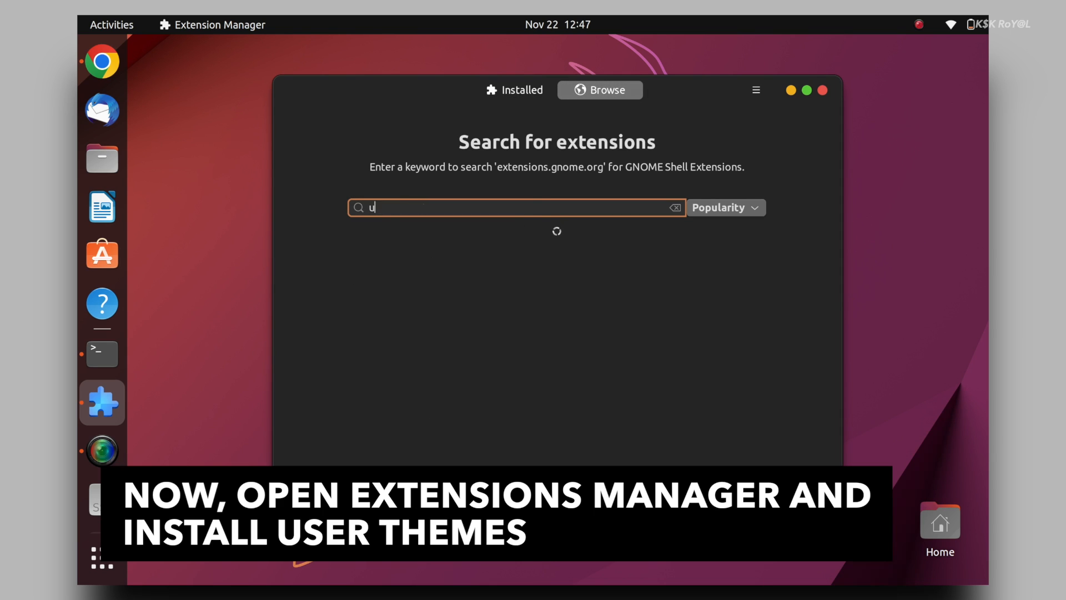
pyautogui.write('ser theme')
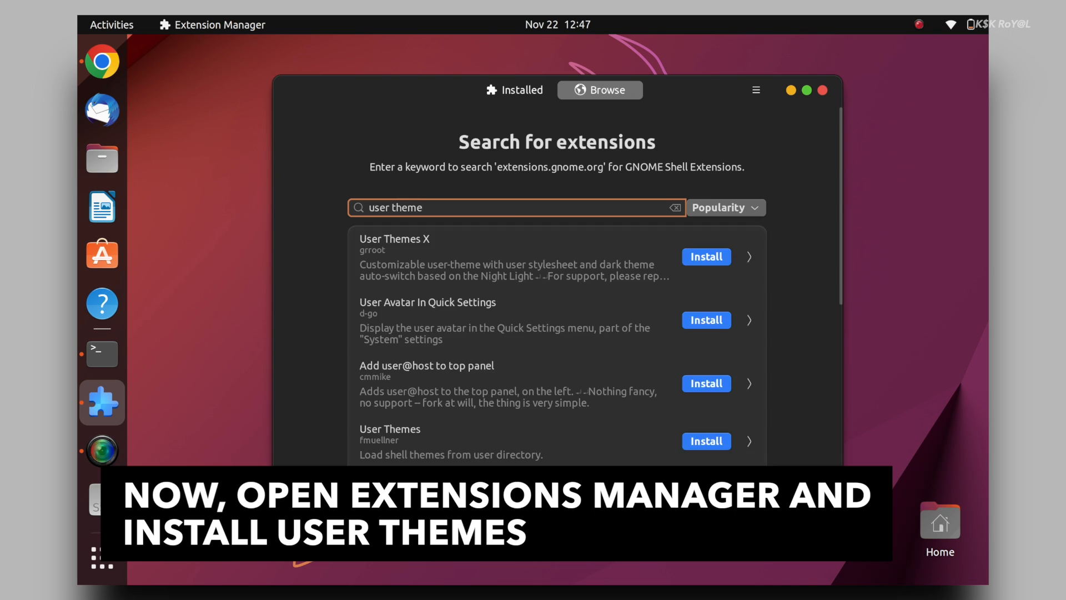
pyautogui.write('s')
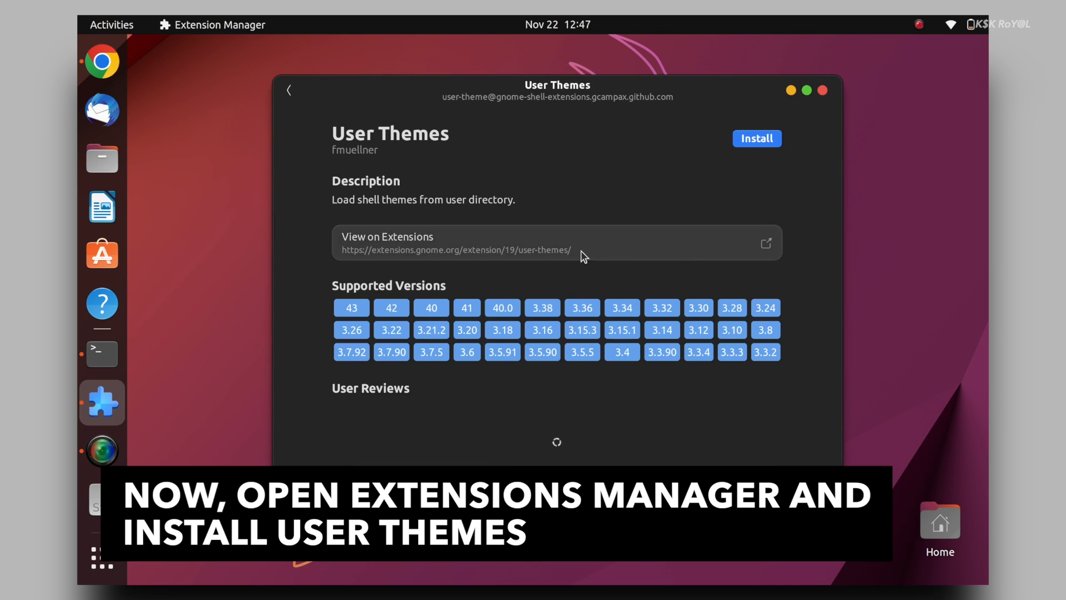
pyautogui.click(756, 138)
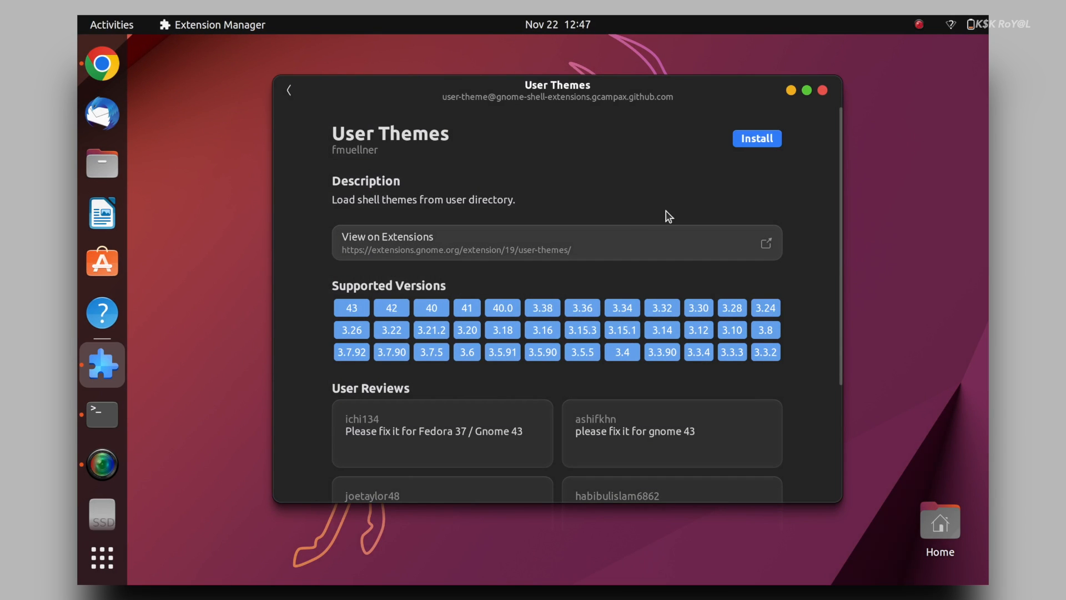
pyautogui.click(755, 138)
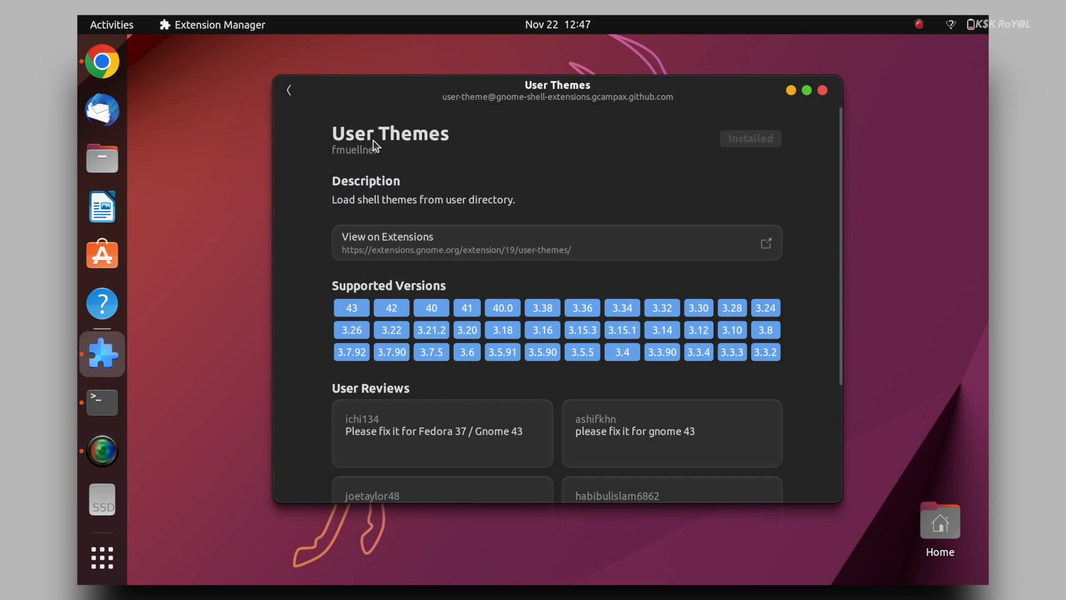
pyautogui.moveTo(288, 90)
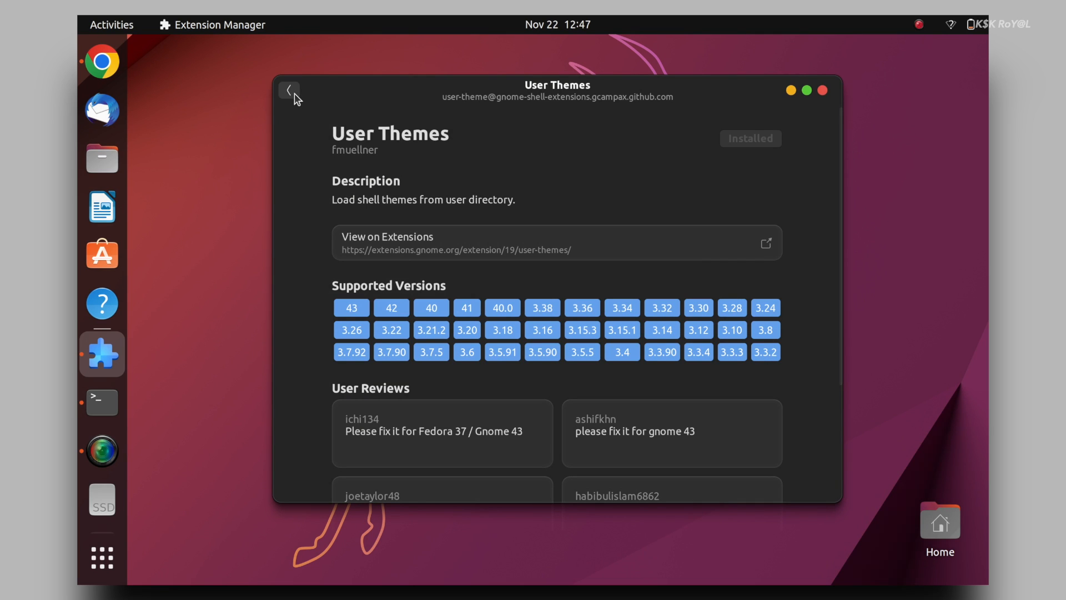
pyautogui.click(821, 90)
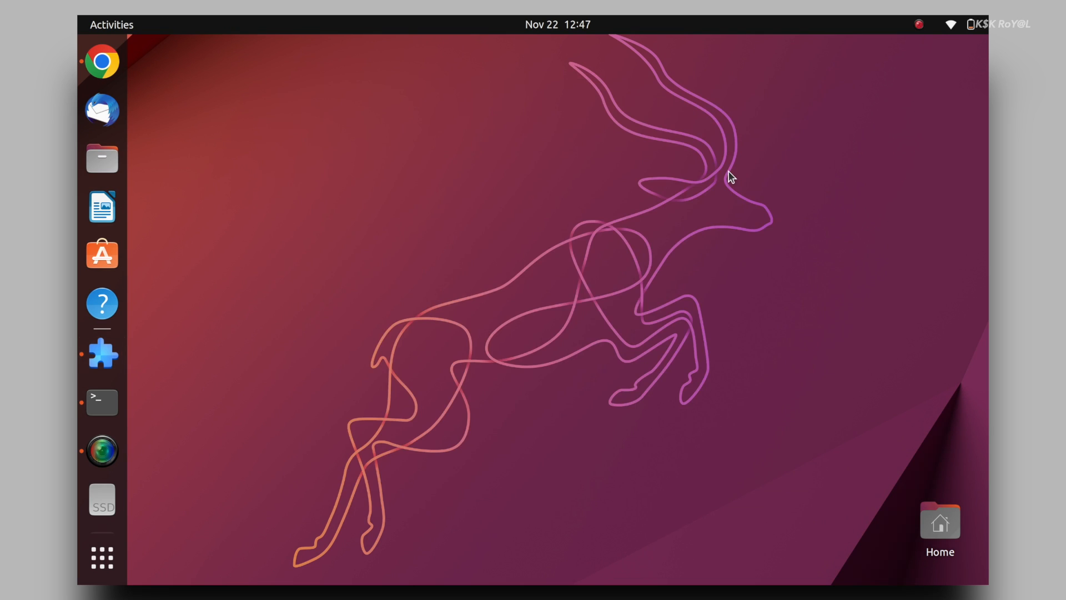
# In Tweaks Appearance, set Cupertino-Ventura icons and WhiteSur-Dark for Shell and Legacy Applications
pyautogui.write('tw')
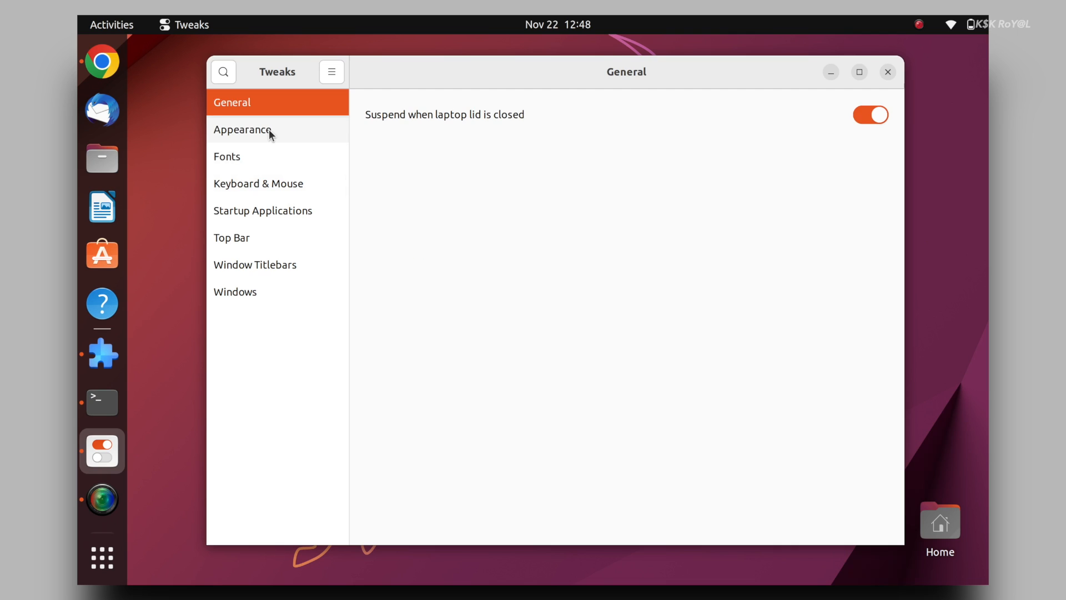
pyautogui.click(243, 129)
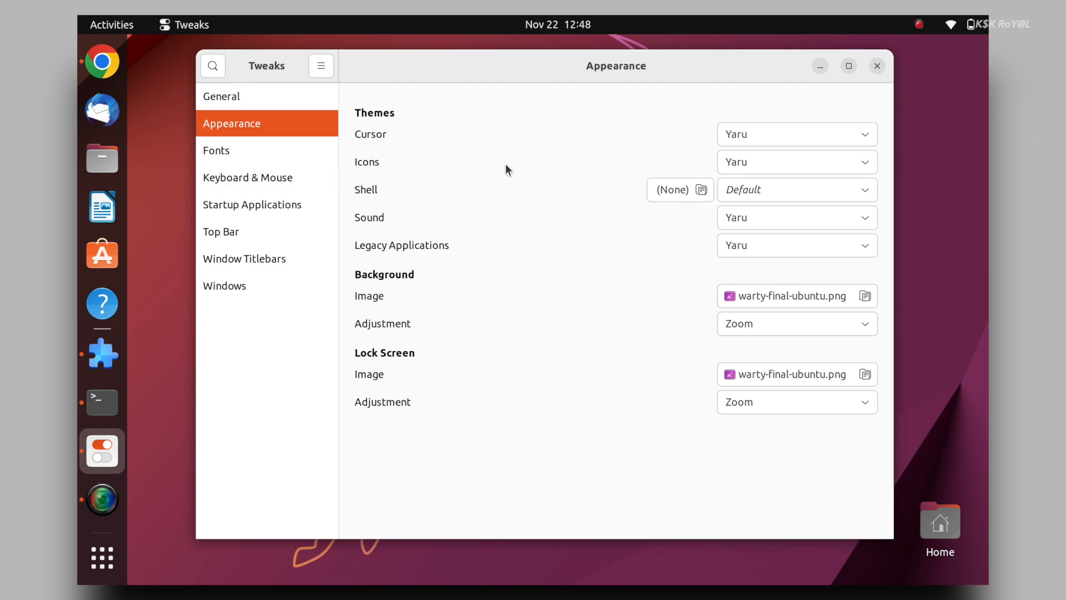
pyautogui.click(796, 161)
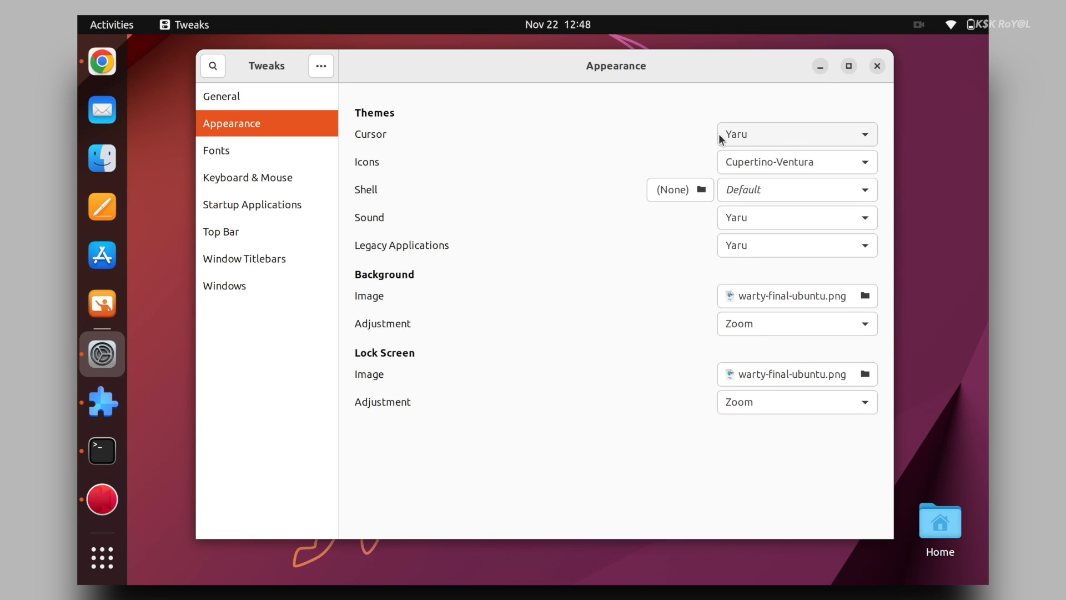
pyautogui.moveTo(454, 205)
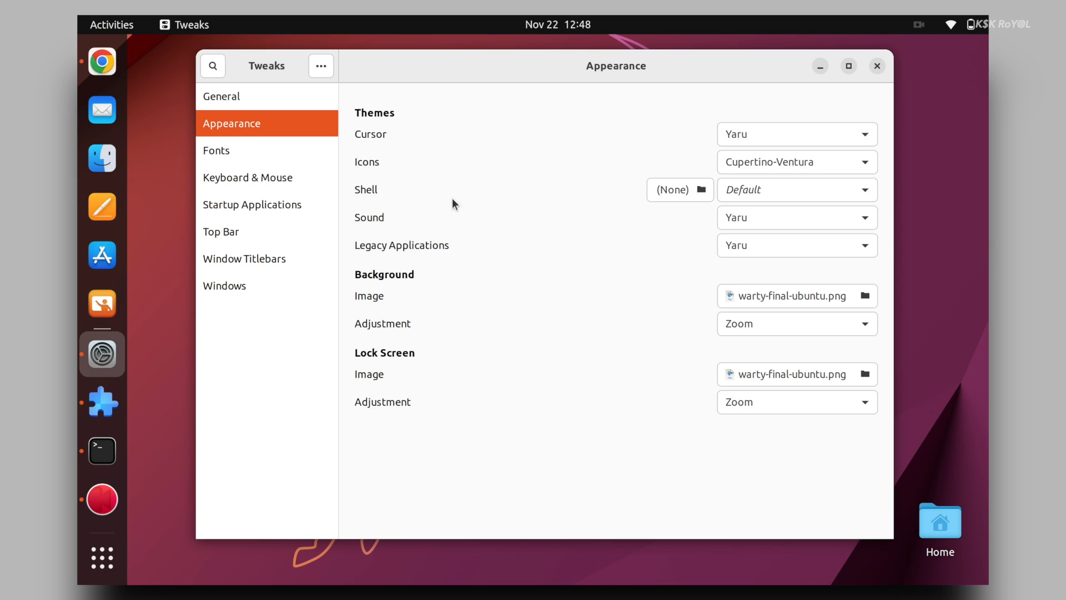
pyautogui.click(796, 189)
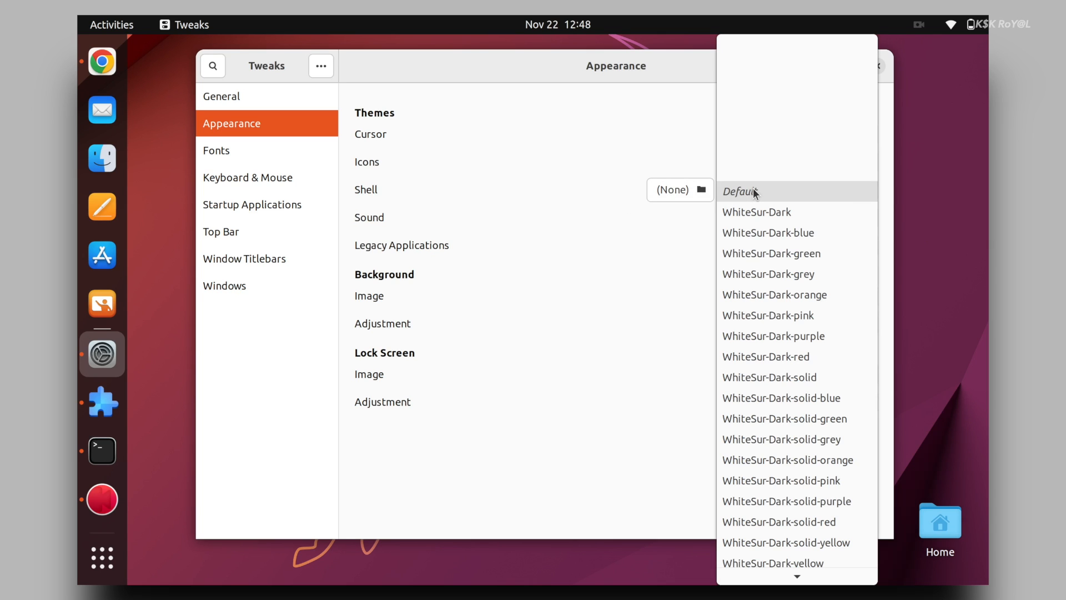
pyautogui.moveTo(757, 202)
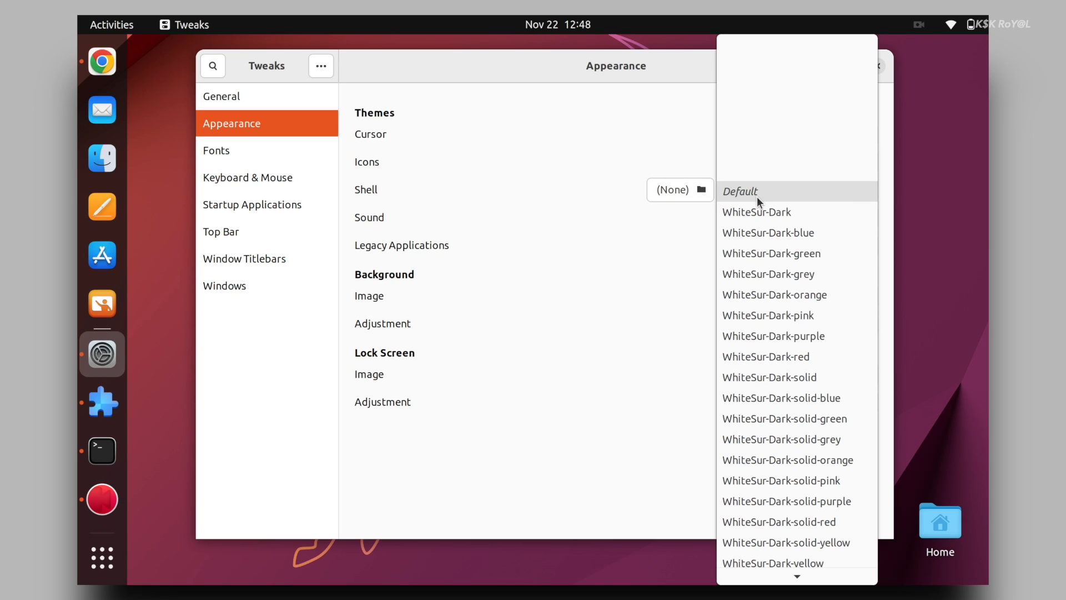
pyautogui.moveTo(845, 216)
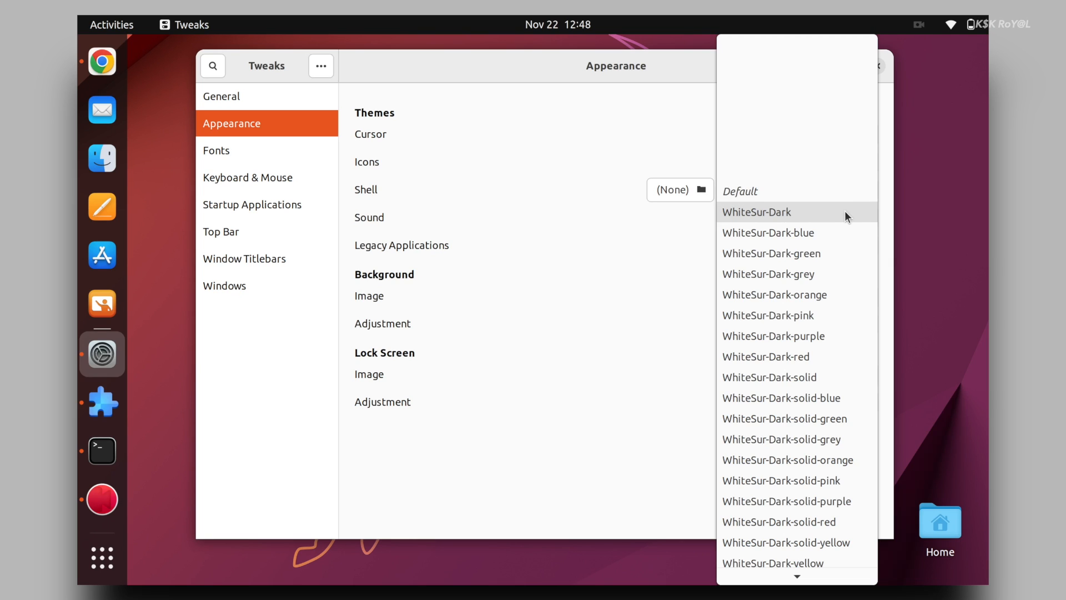
pyautogui.click(755, 212)
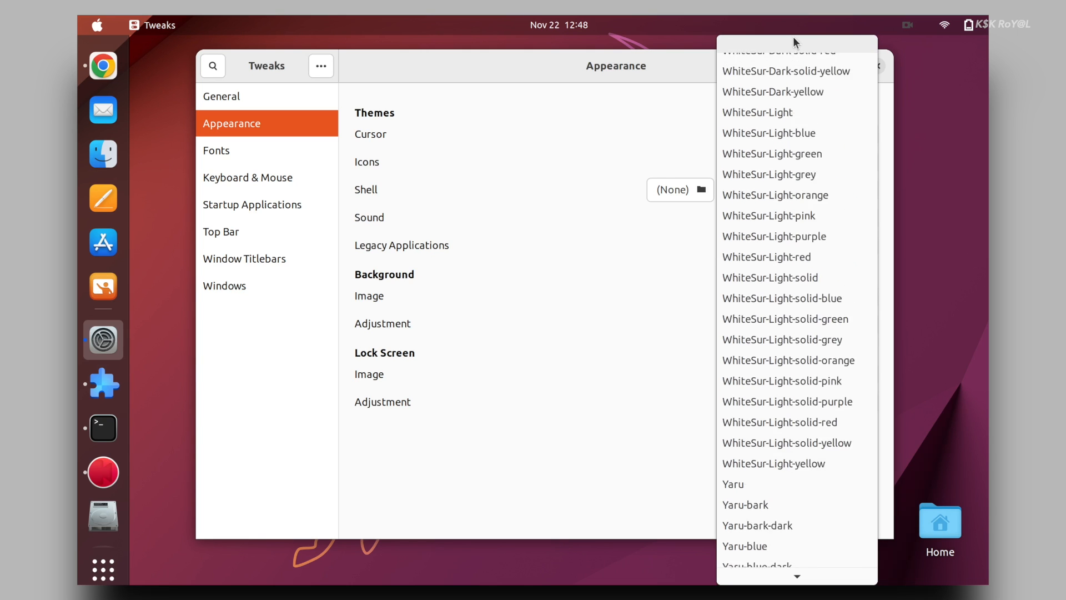
pyautogui.scroll(3)
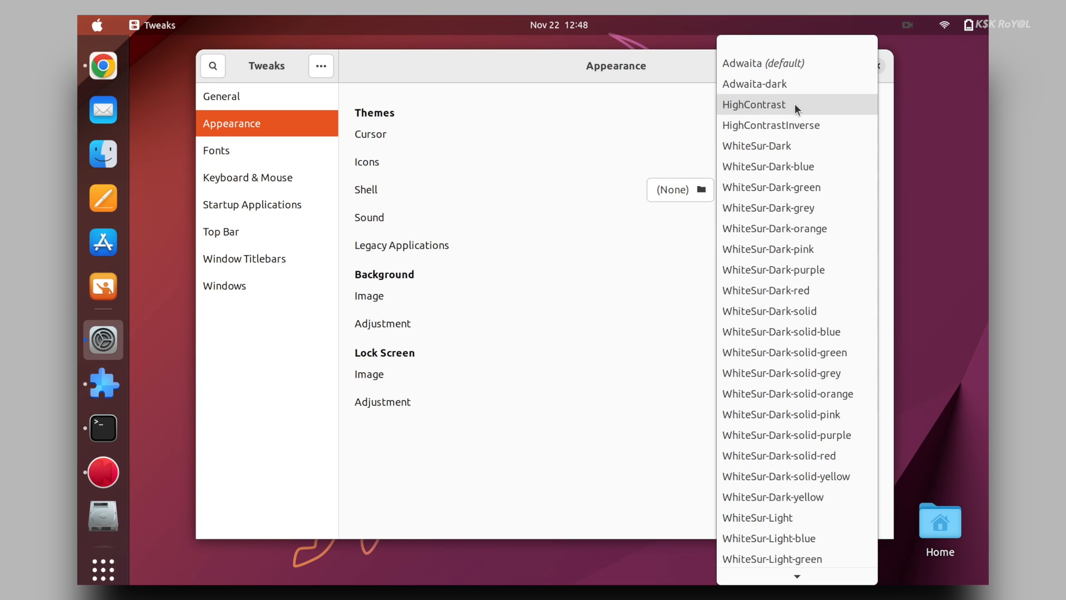
pyautogui.moveTo(806, 149)
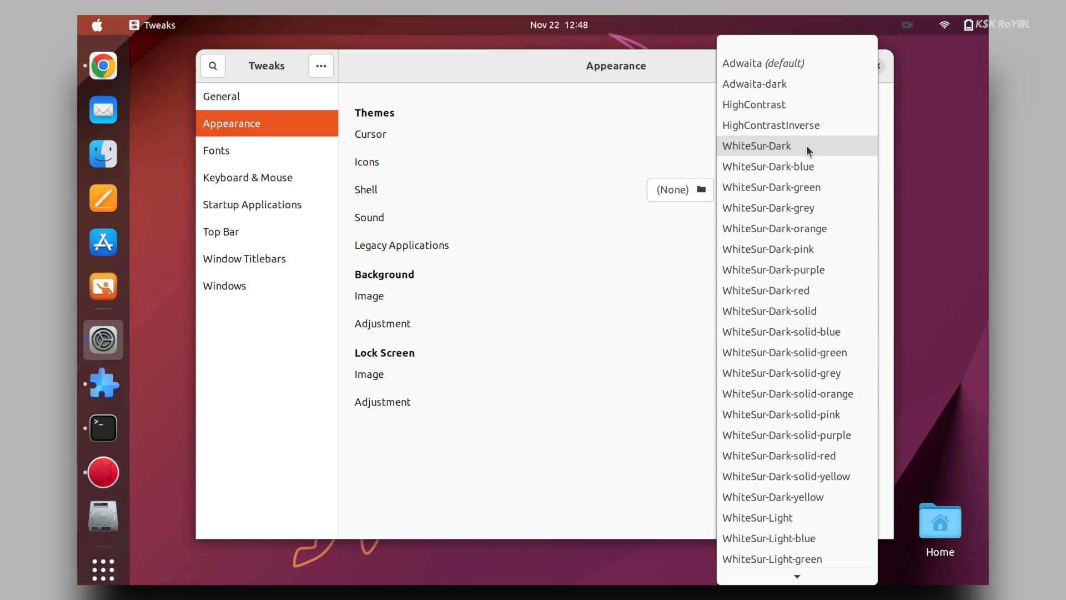
pyautogui.click(756, 145)
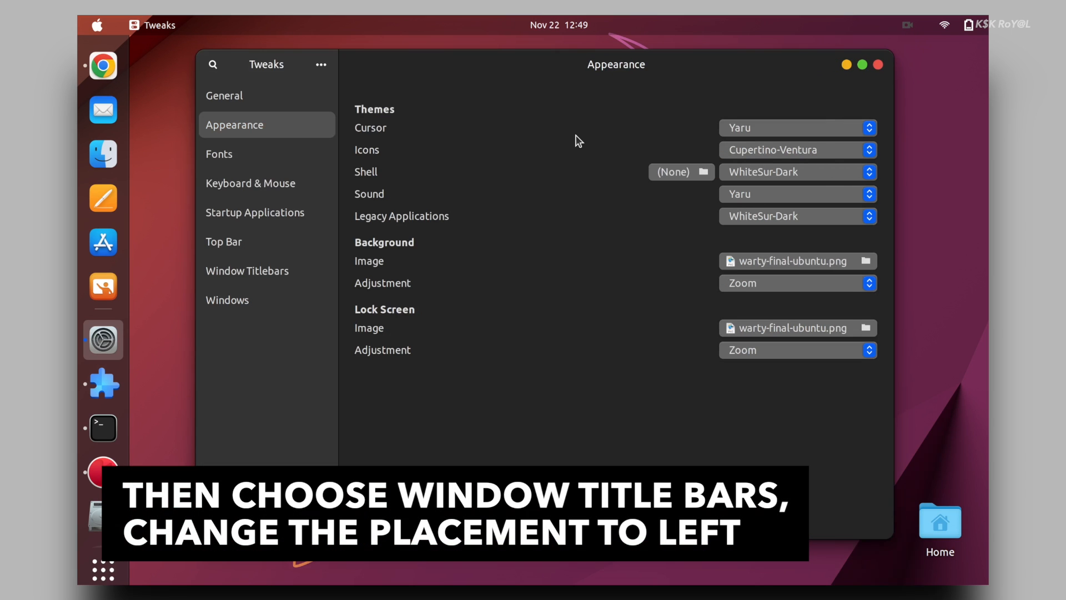
pyautogui.moveTo(551, 231)
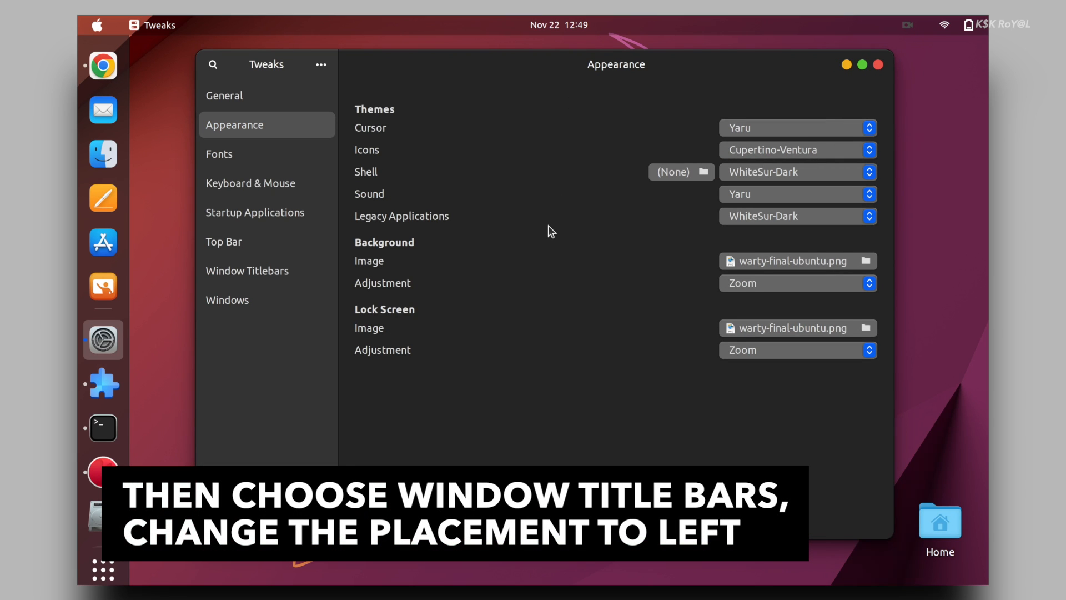
# Switch Titlebar Buttons Placement from Right to Left under Window Titlebars
pyautogui.click(246, 270)
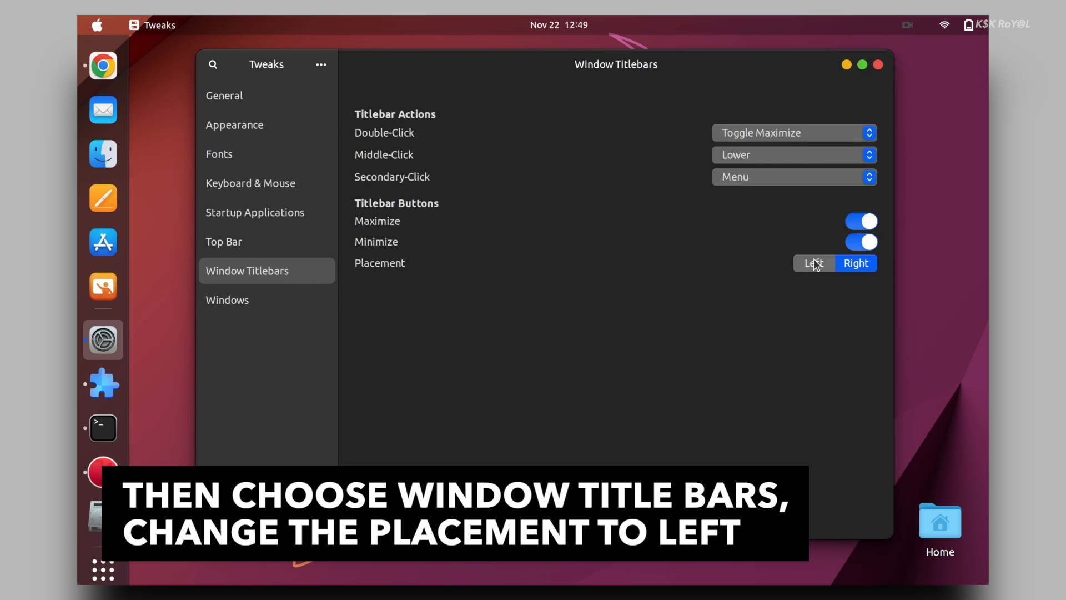
pyautogui.click(813, 263)
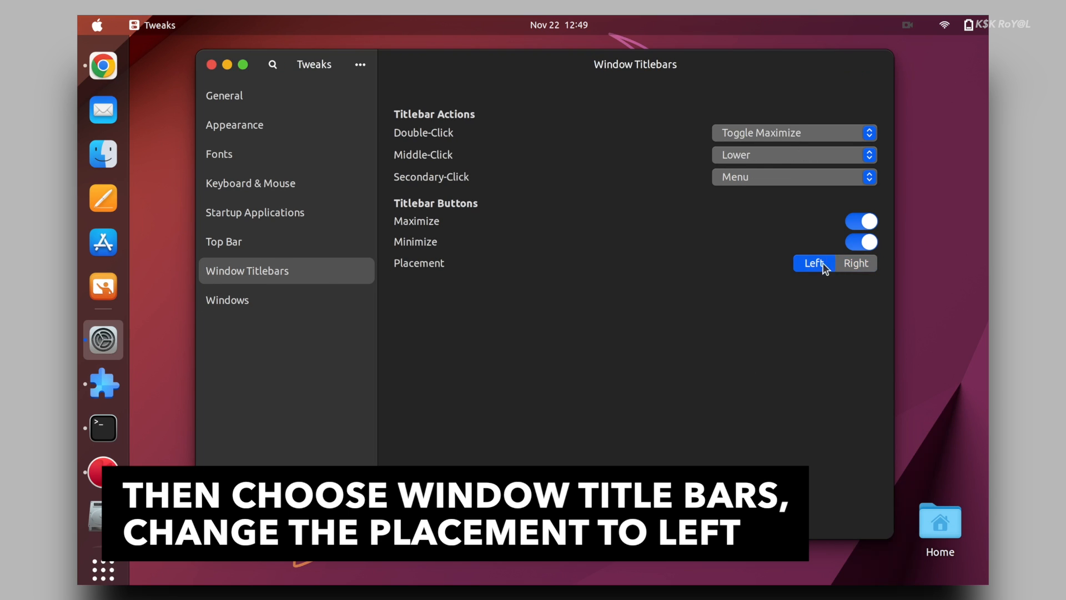
pyautogui.moveTo(716, 353)
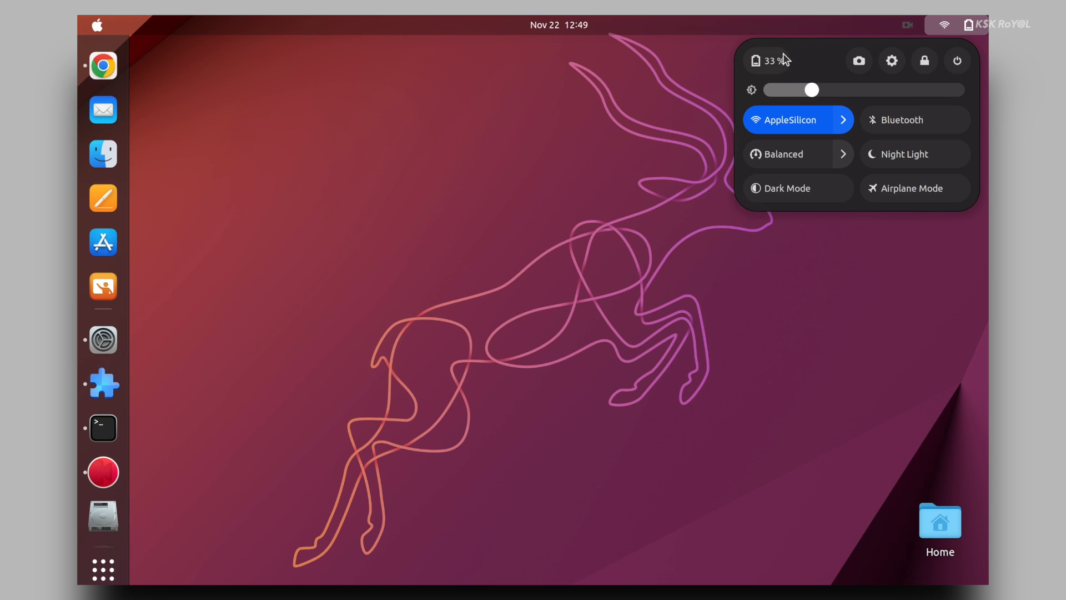
pyautogui.moveTo(587, 208)
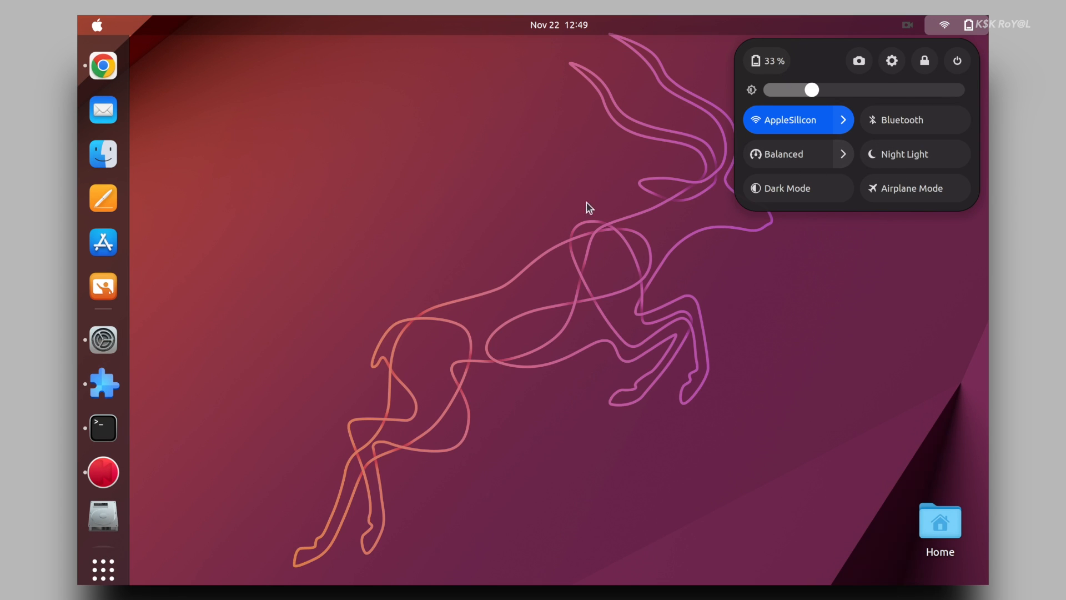
# Open the calendar panel, then the quick settings menu showing battery and Balanced mode
pyautogui.click(558, 24)
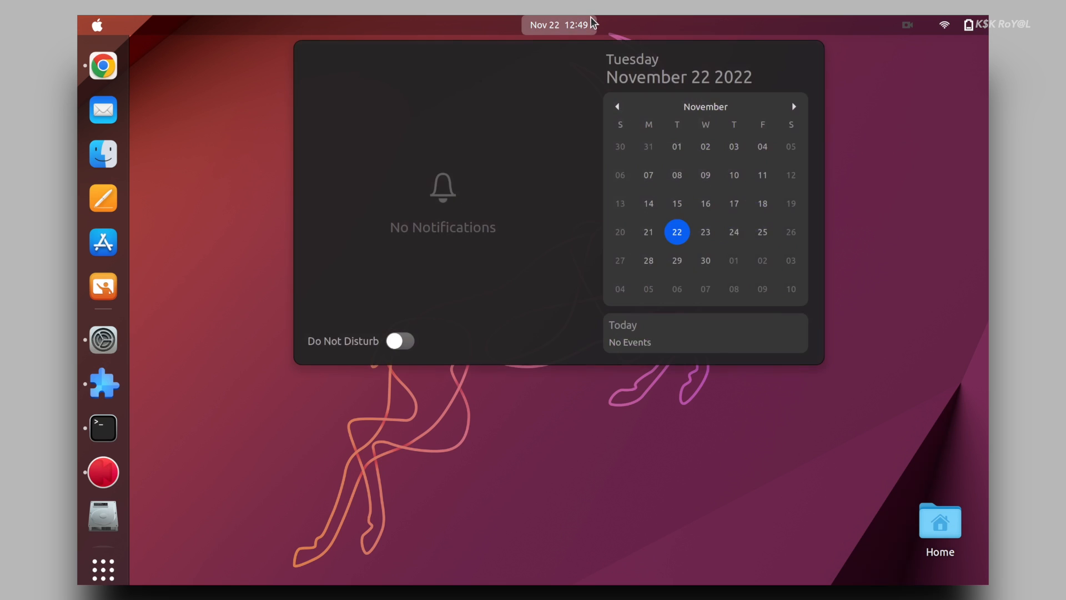
pyautogui.click(942, 24)
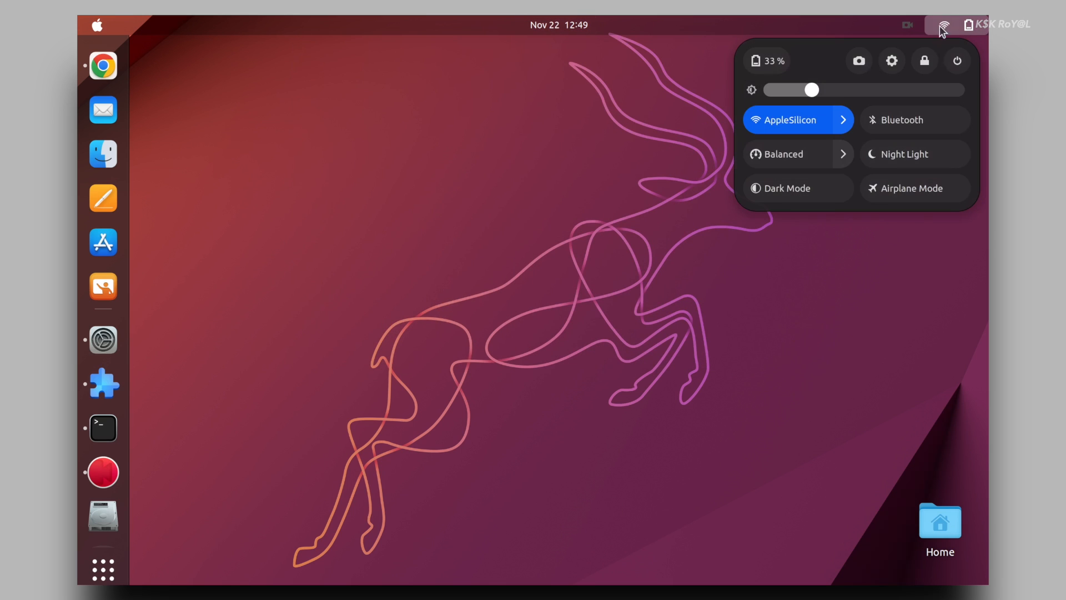
pyautogui.moveTo(470, 299)
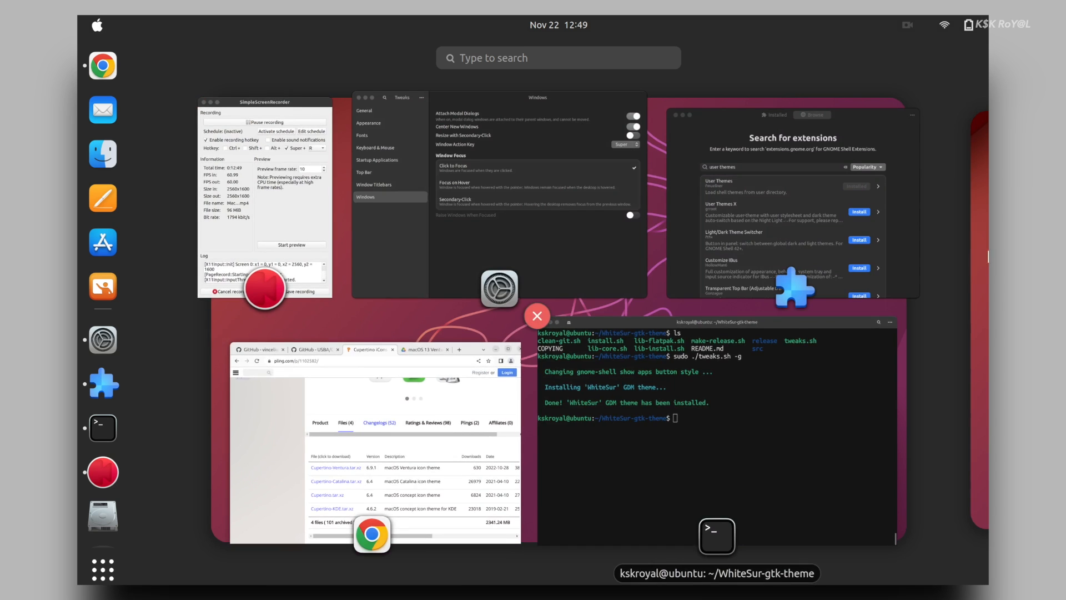
# Search Extension Manager for 'blur my shell' and install Blur my Shell by aunetx
pyautogui.click(792, 204)
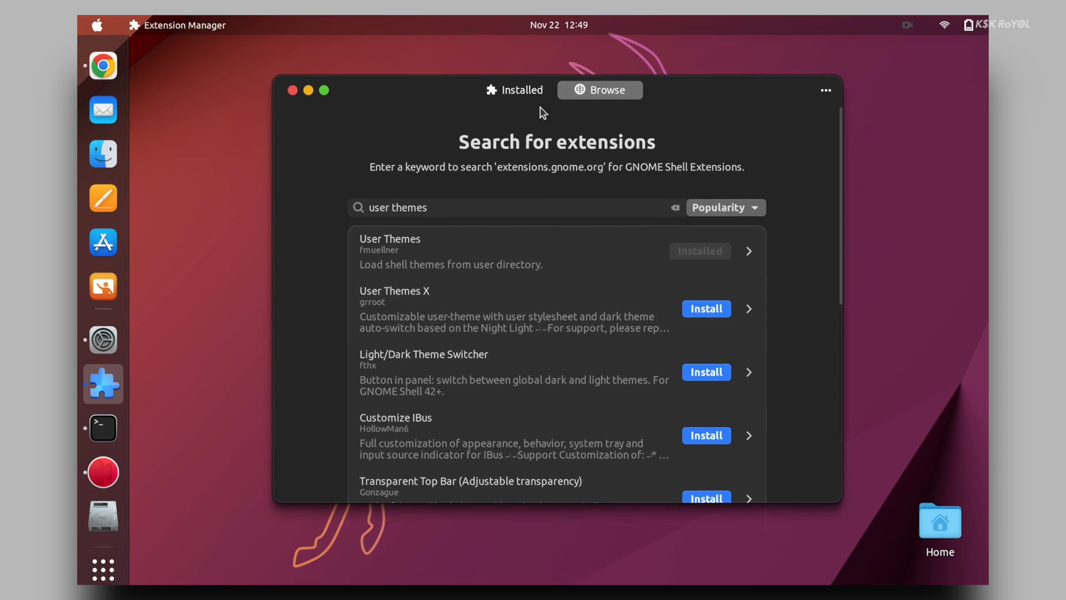
pyautogui.click(673, 207)
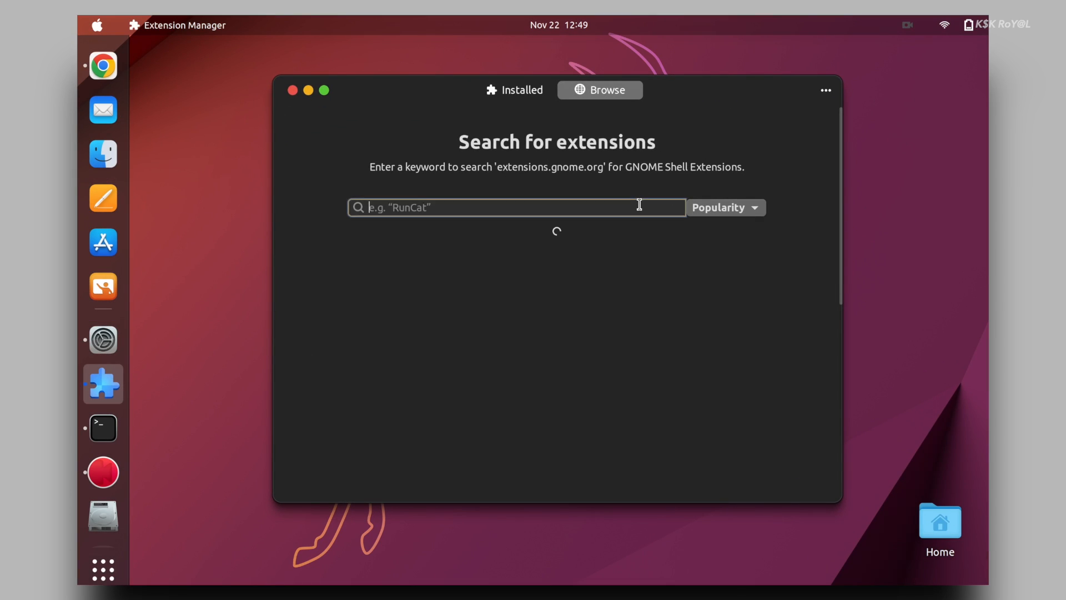
pyautogui.write('blur my s')
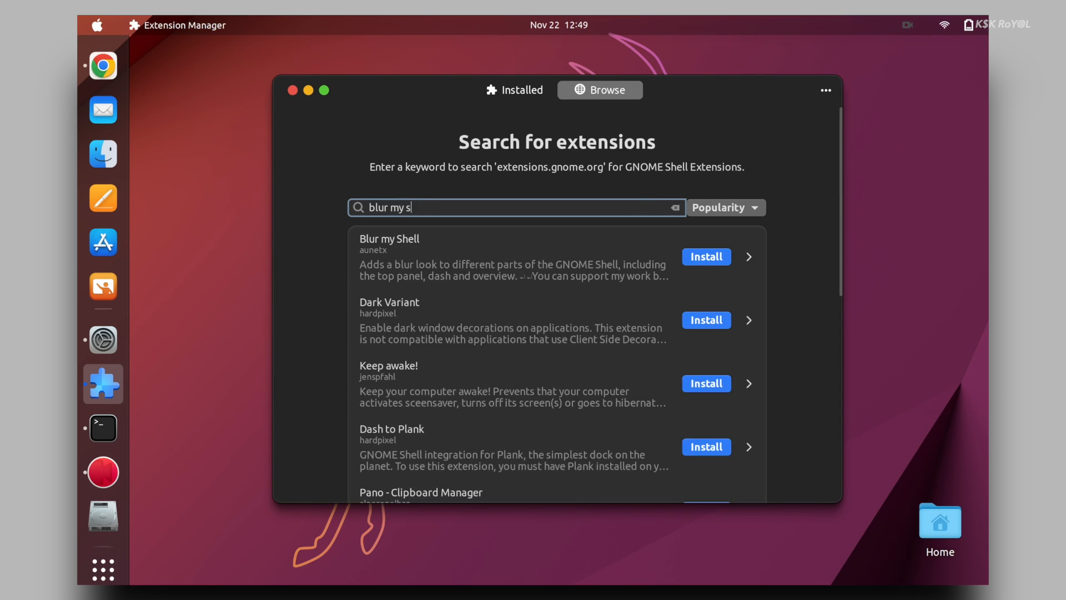
pyautogui.write('he')
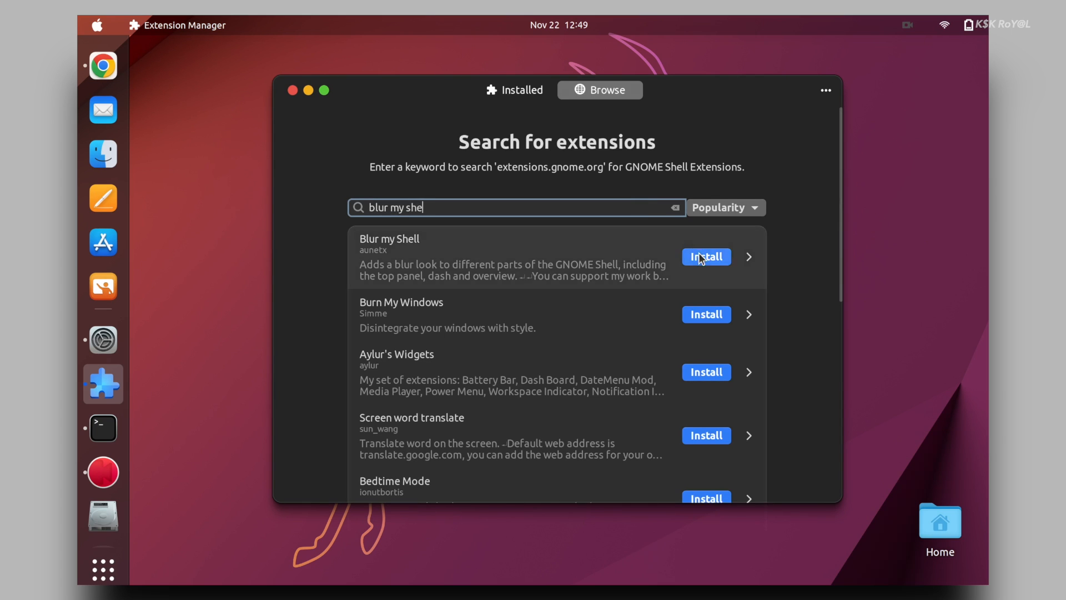
pyautogui.moveTo(691, 286)
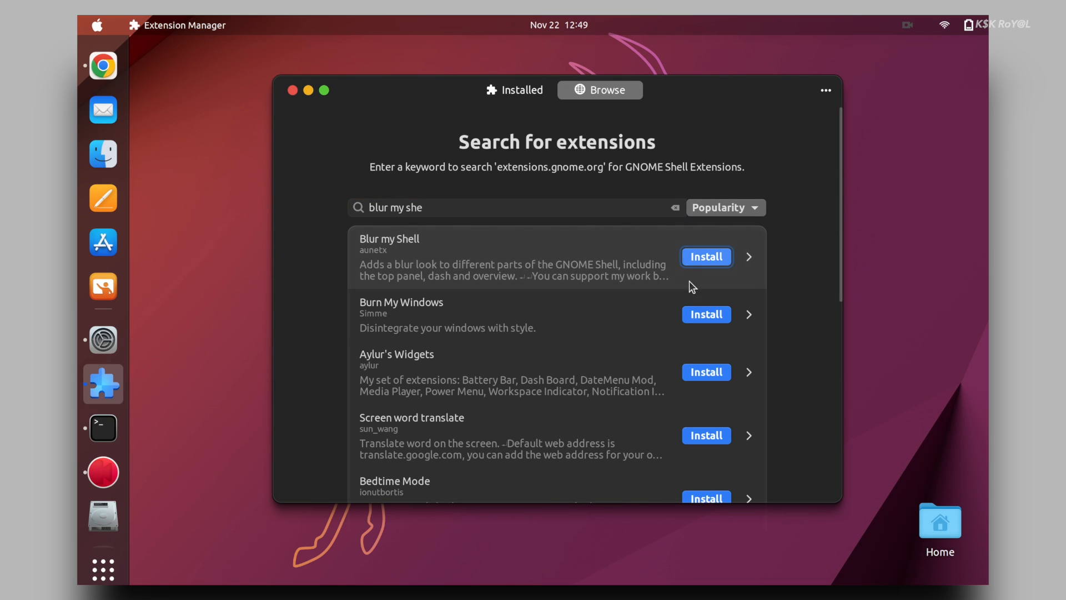
pyautogui.moveTo(666, 351)
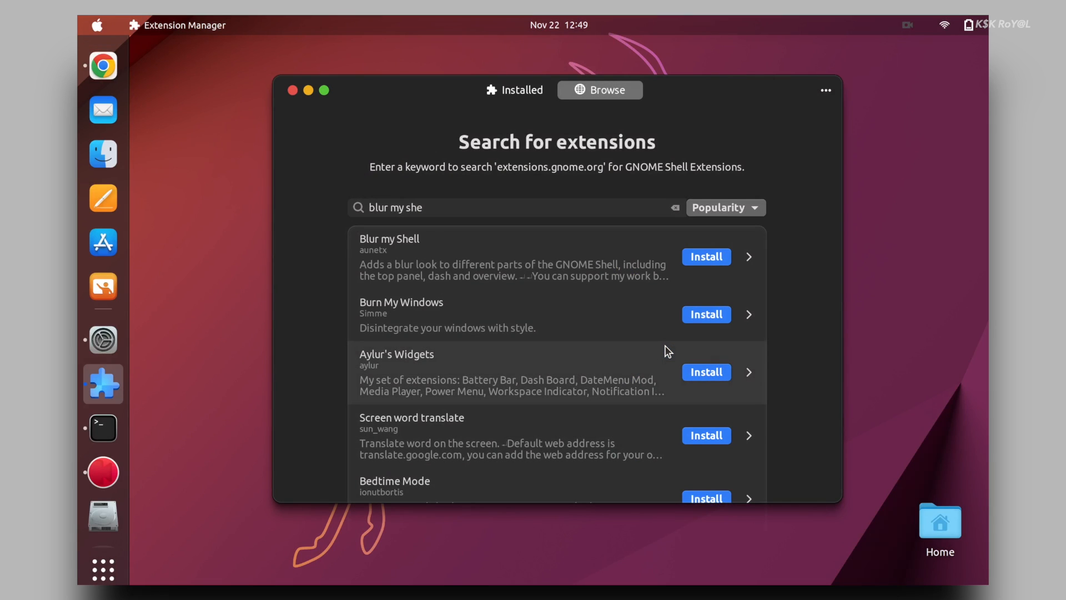
pyautogui.click(705, 257)
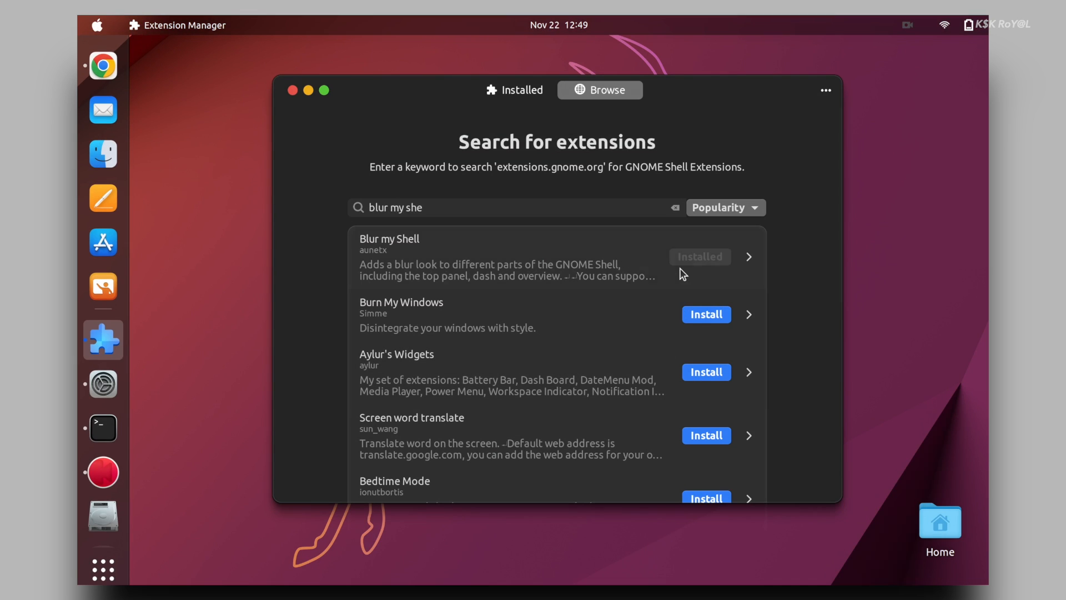
pyautogui.press('Super')
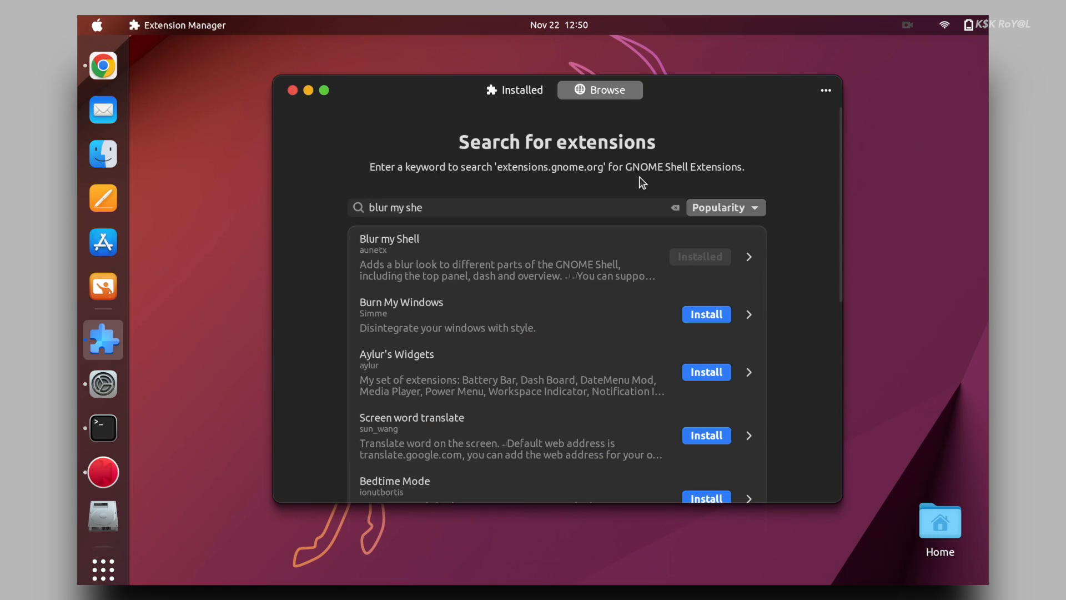
# Install Quick Settings Tweaker, check quick settings and calendar, then search 'compiz'
pyautogui.write('quick settings')
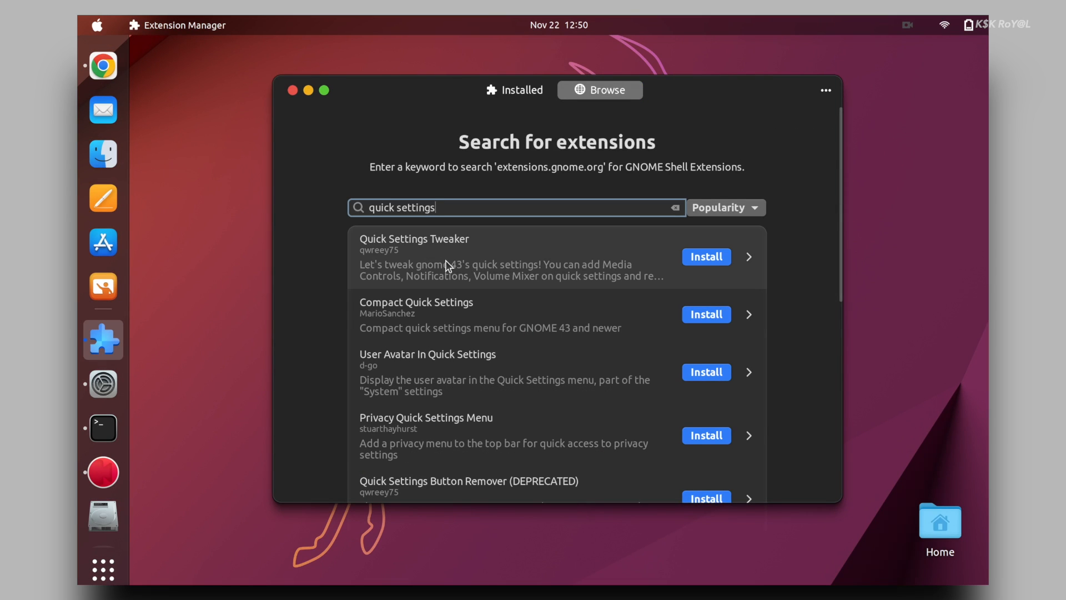
pyautogui.moveTo(700, 299)
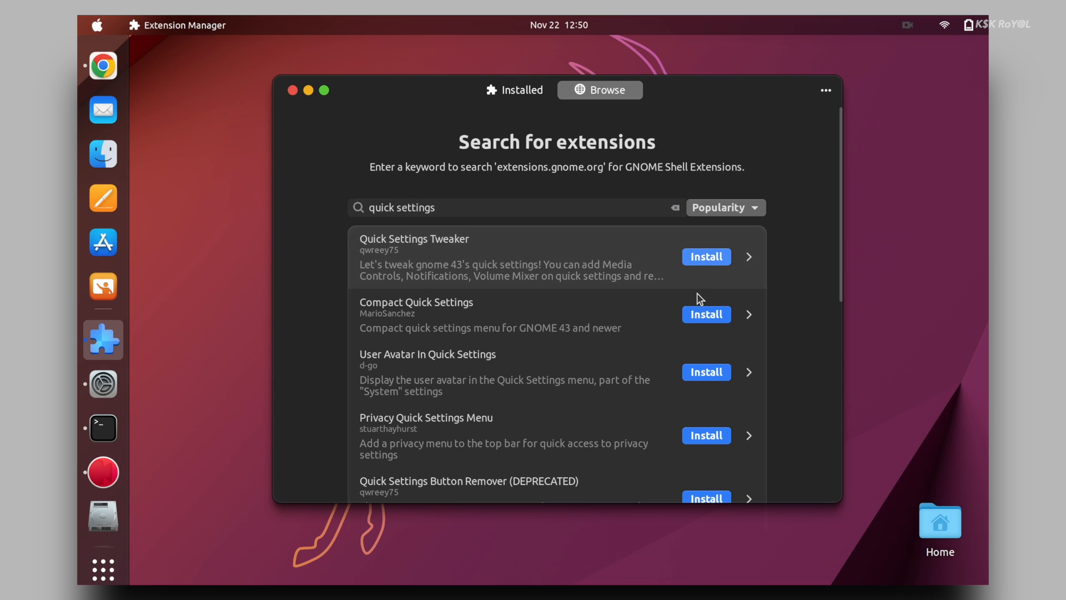
pyautogui.moveTo(649, 349)
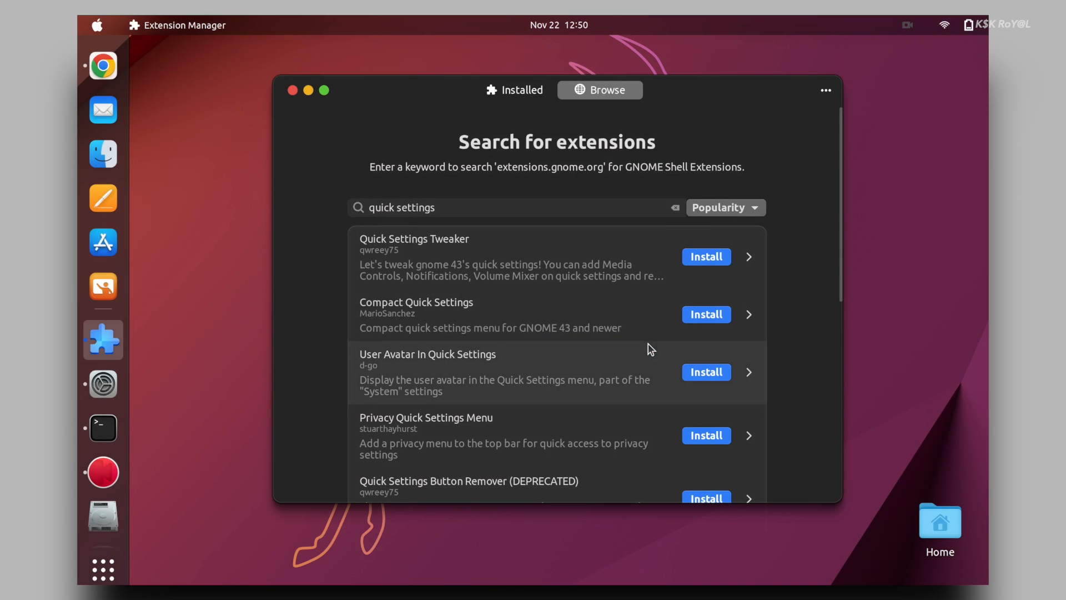
pyautogui.click(705, 257)
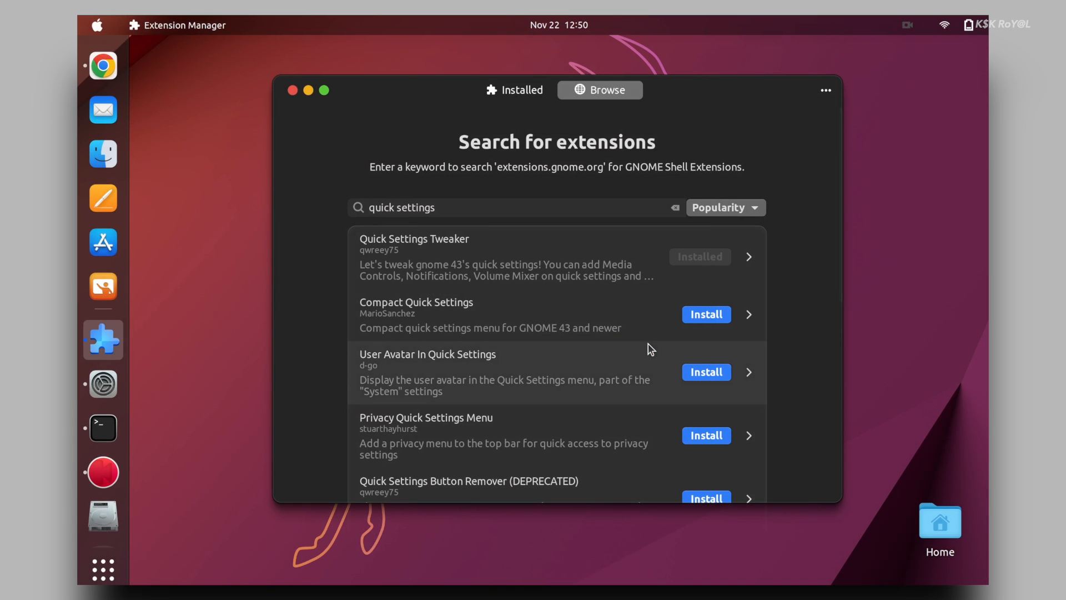
pyautogui.click(993, 25)
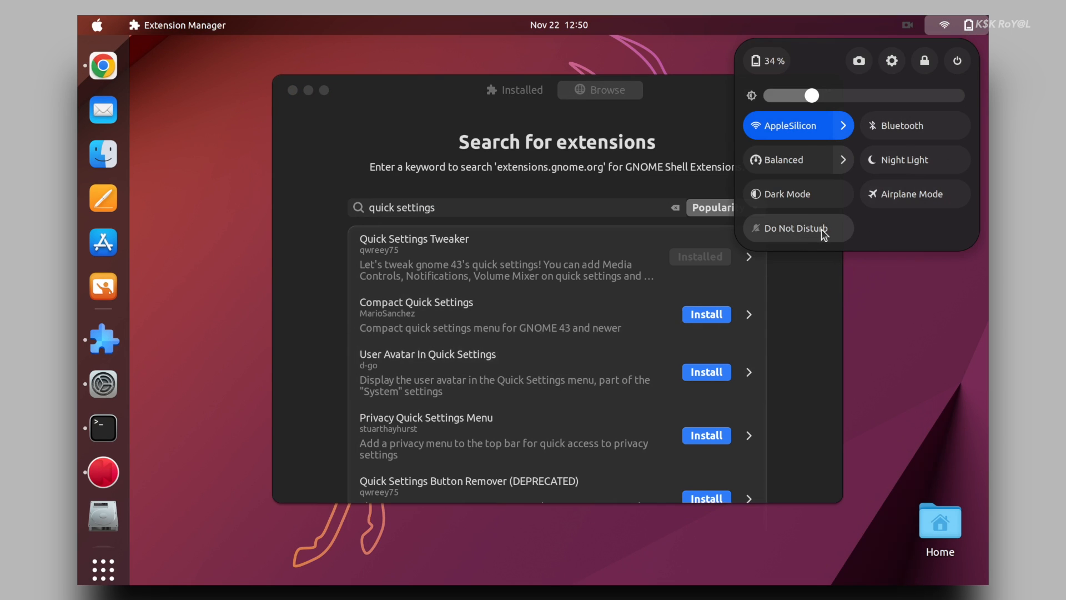
pyautogui.click(559, 25)
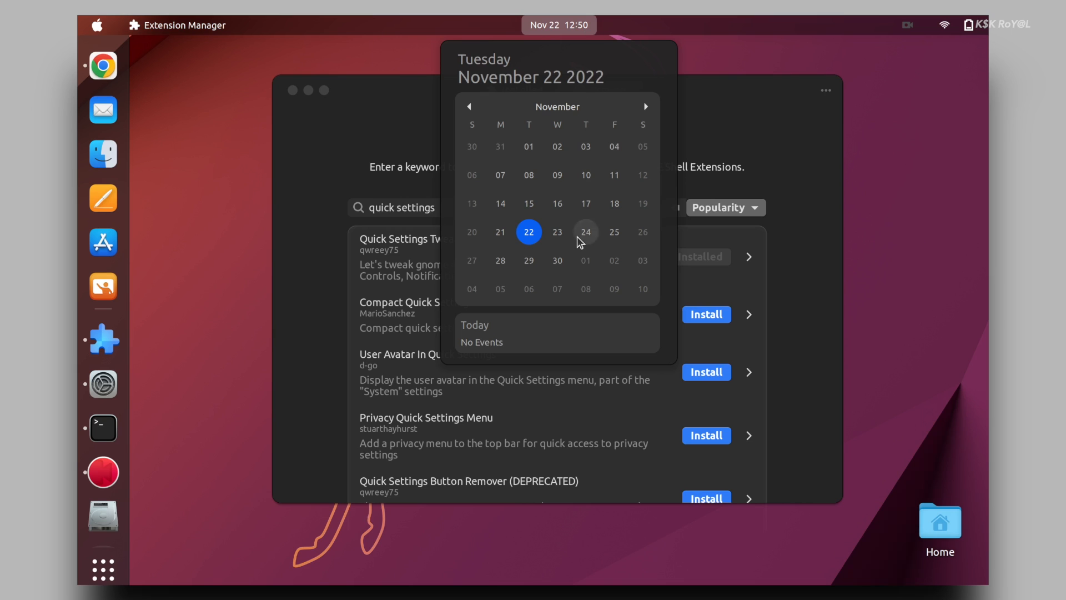
pyautogui.click(729, 116)
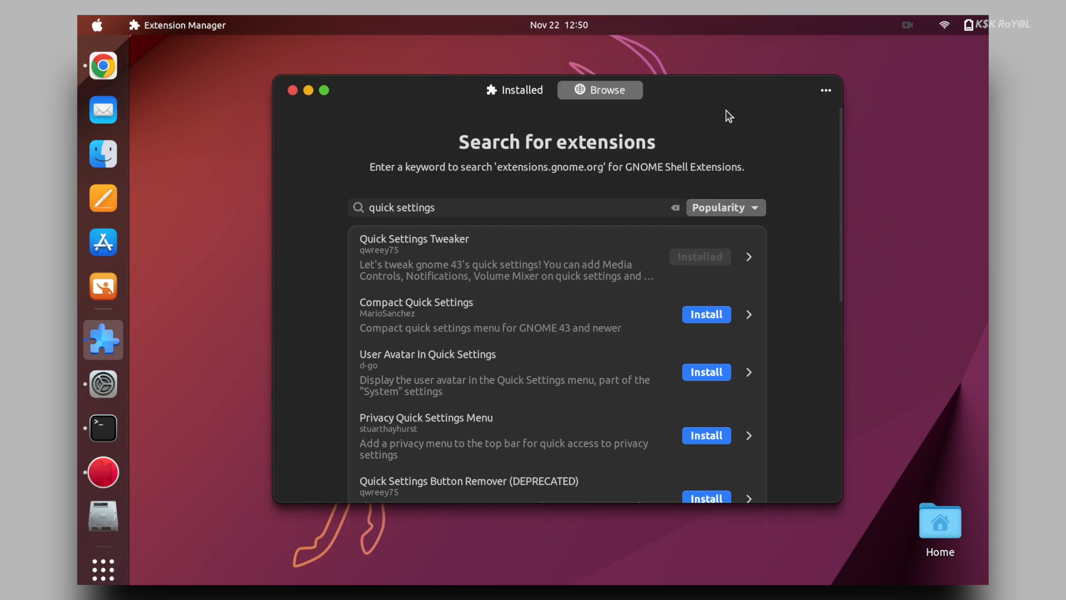
pyautogui.write('compiz')
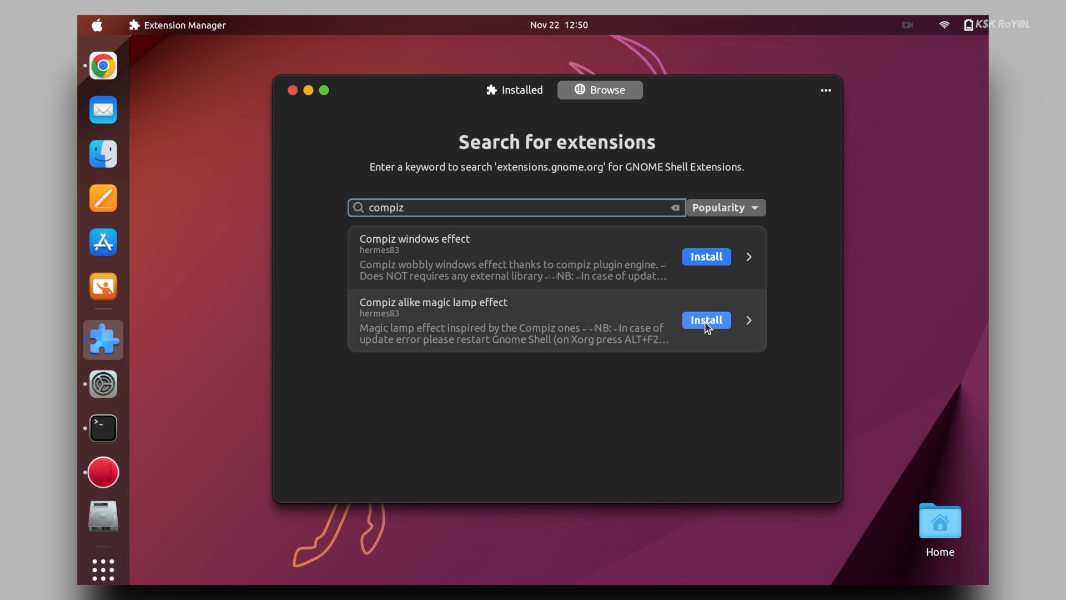
# Install and confirm the 'Compiz alike magic lamp effect' extension, then minimize Extension Manager
pyautogui.click(706, 320)
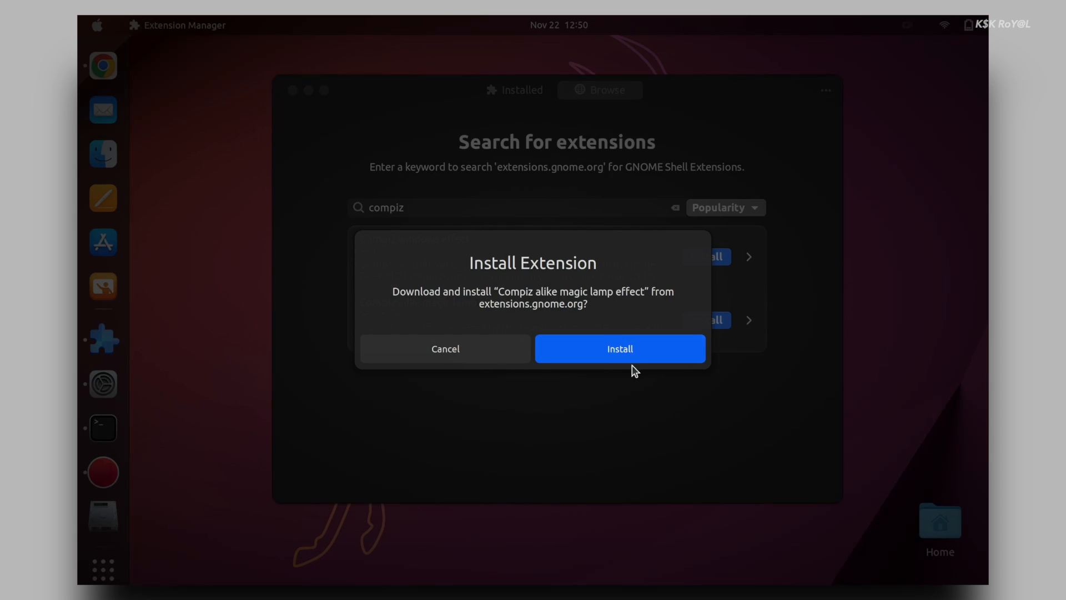
pyautogui.click(445, 348)
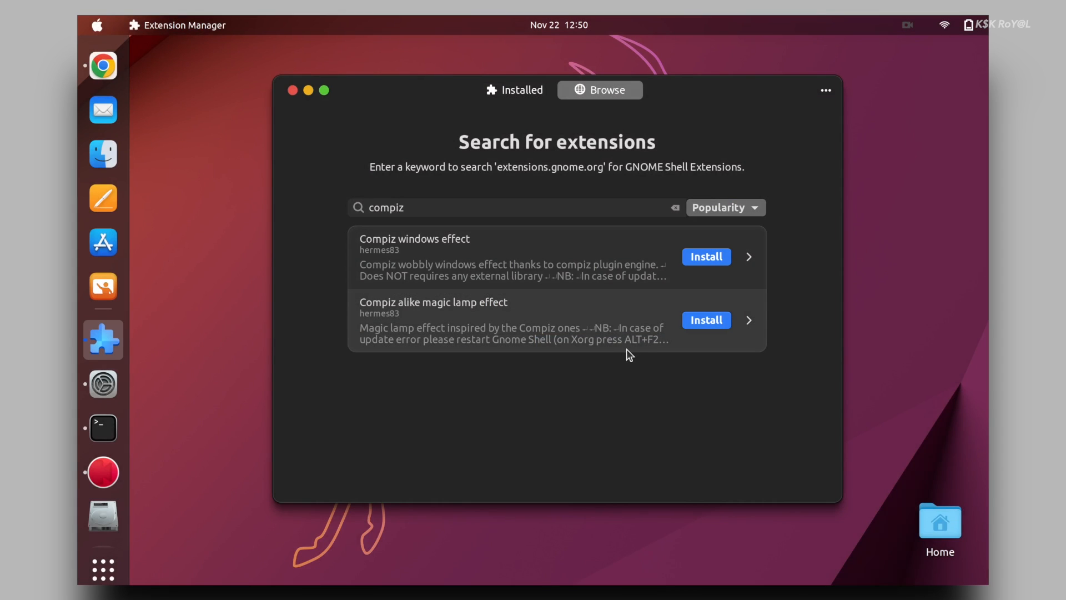
pyautogui.click(705, 320)
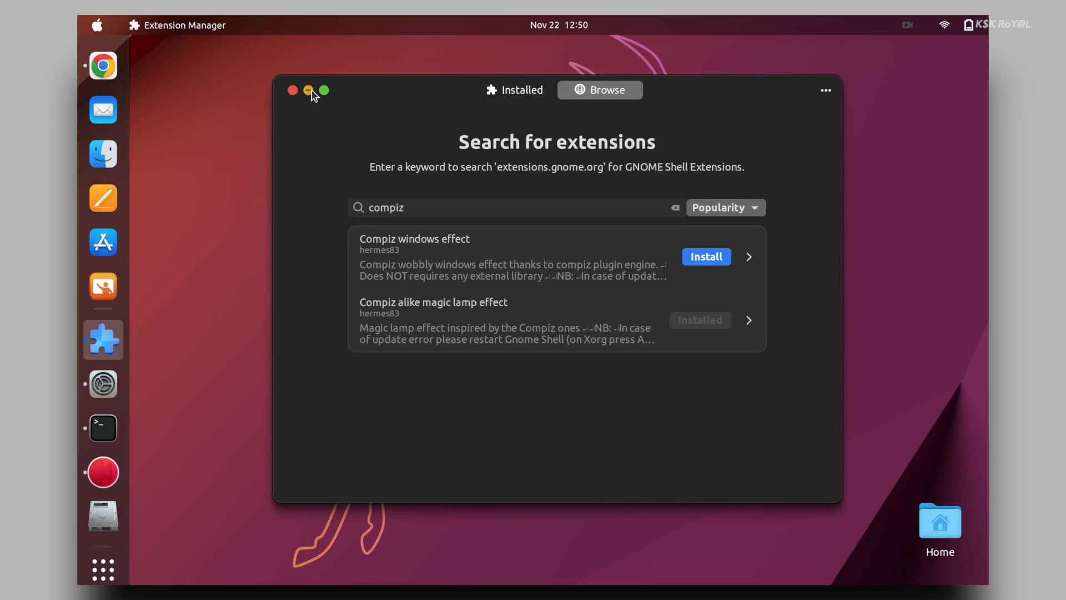
pyautogui.click(308, 90)
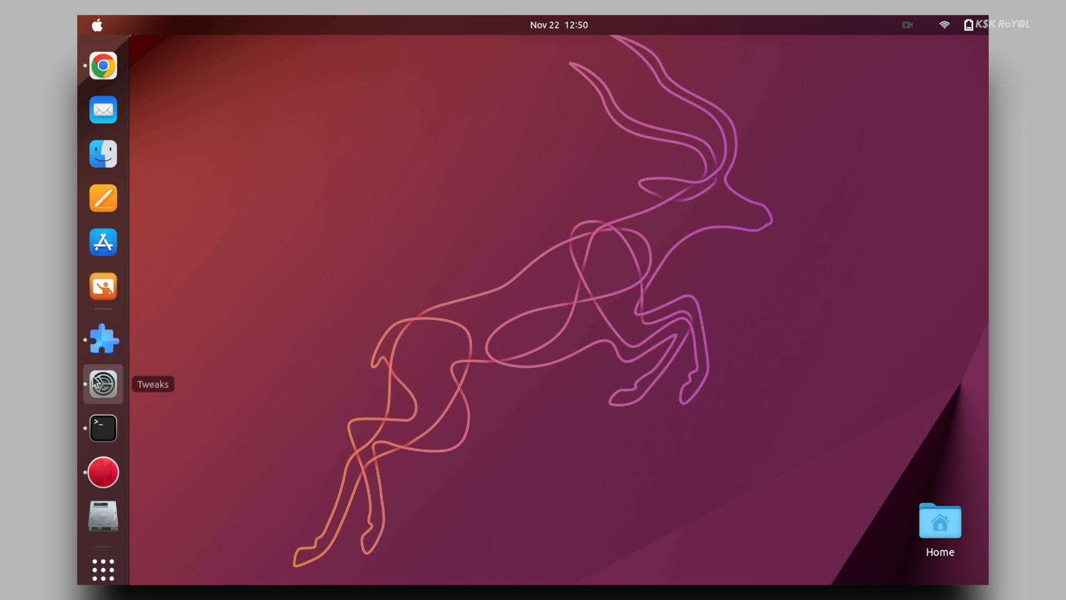
# In Ubuntu Desktop settings, set dock position to Bottom and turn panel mode off
pyautogui.click(103, 383)
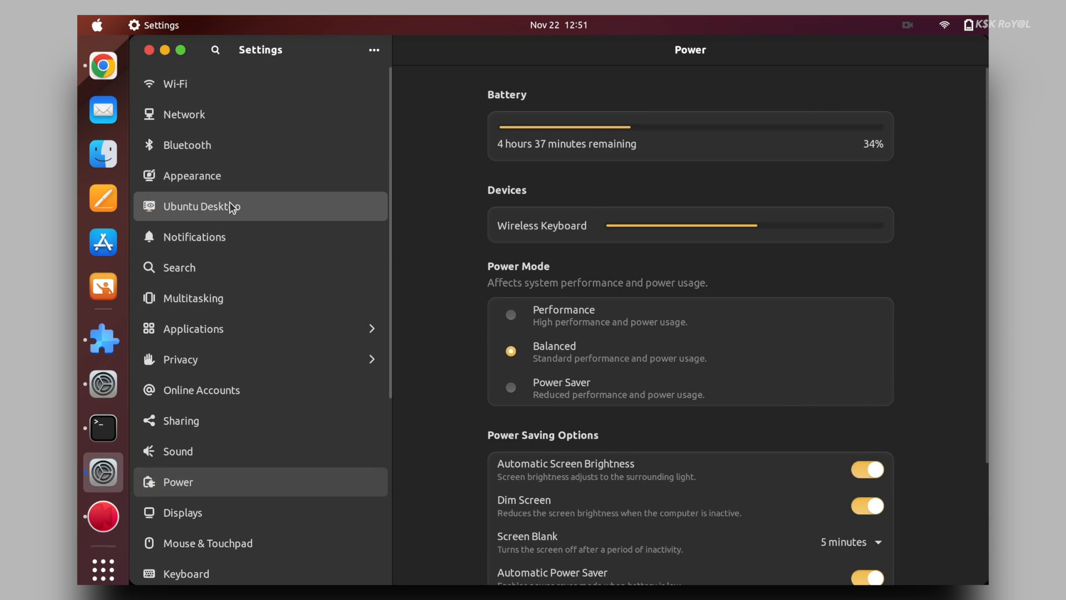
pyautogui.click(201, 206)
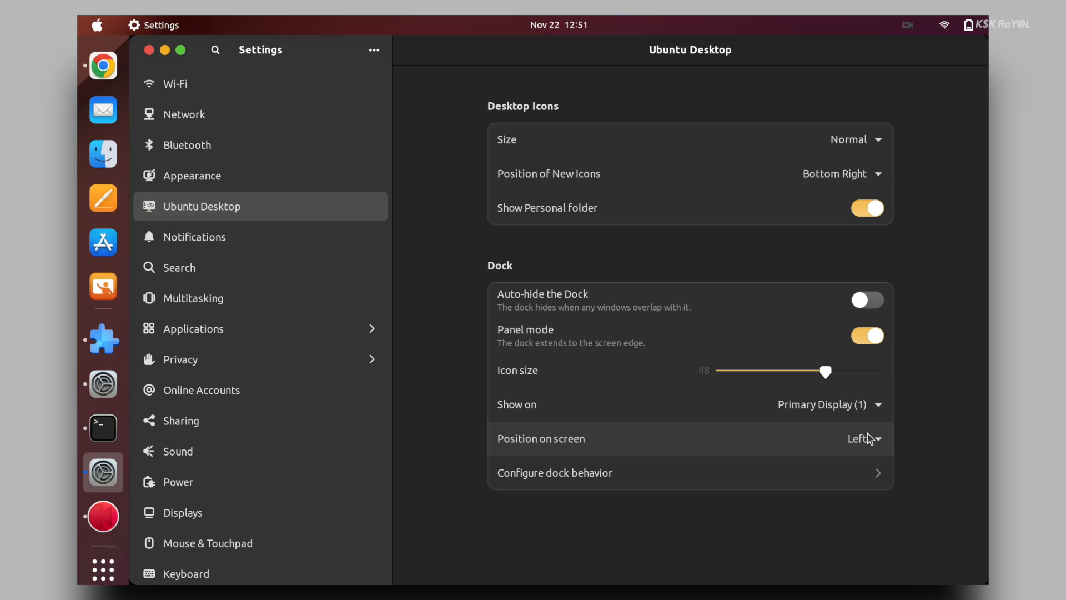
pyautogui.click(863, 438)
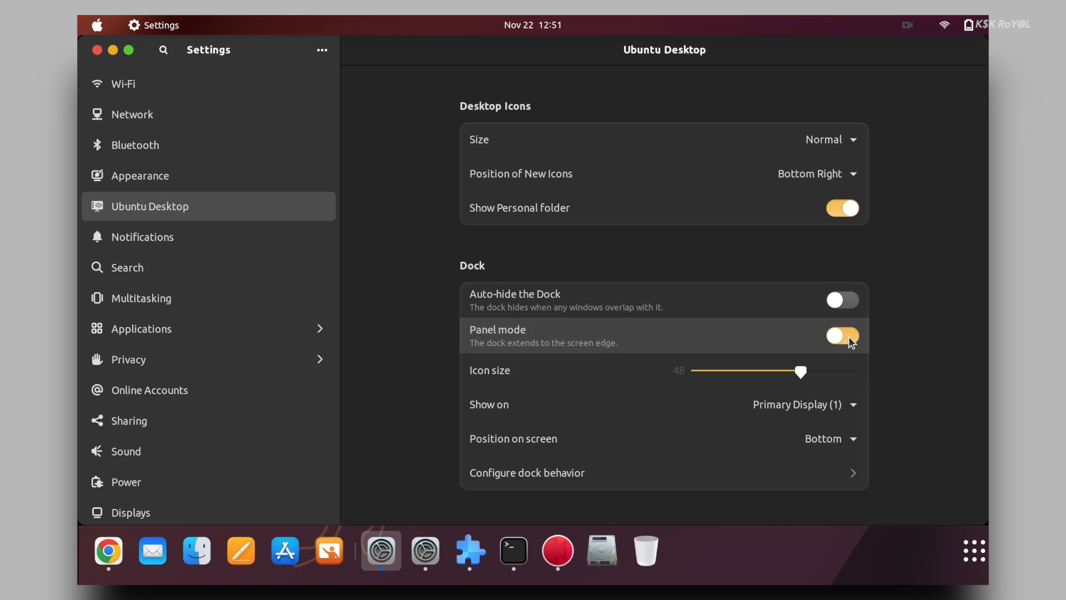
pyautogui.click(842, 336)
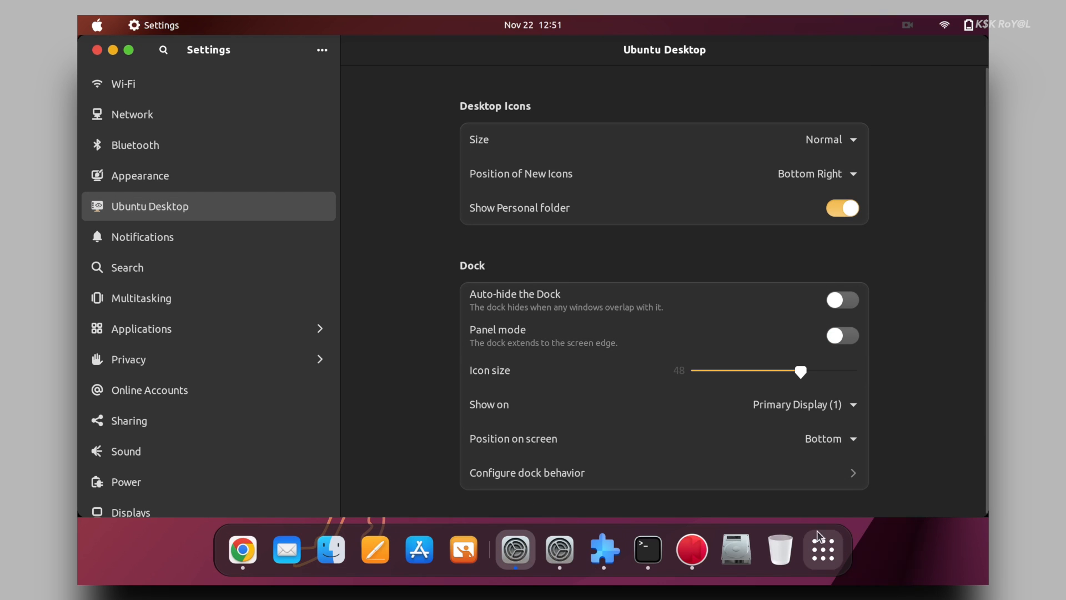
pyautogui.moveTo(91, 50)
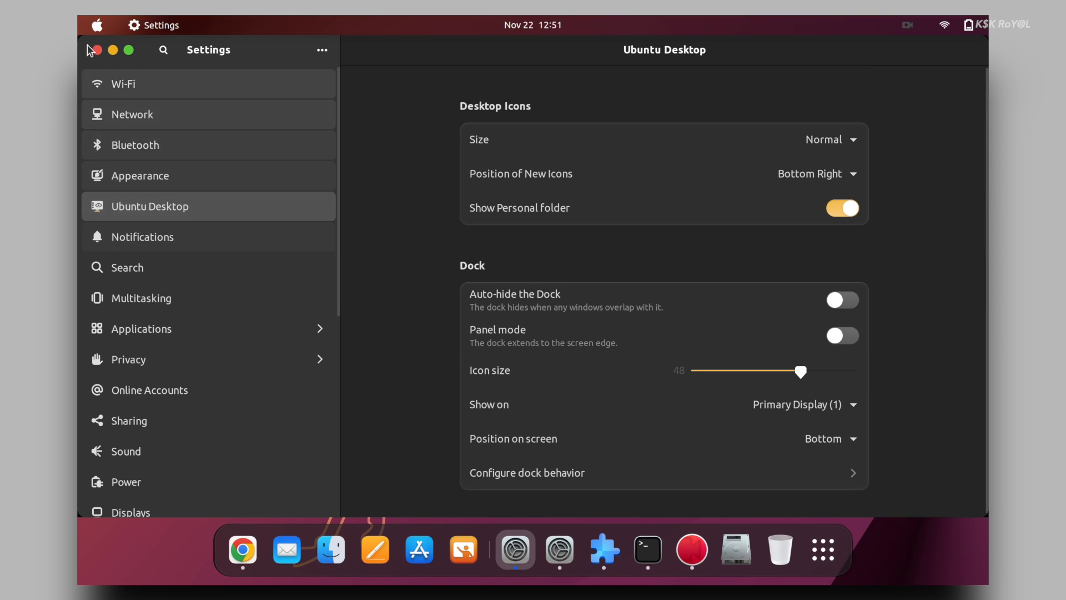
pyautogui.click(93, 49)
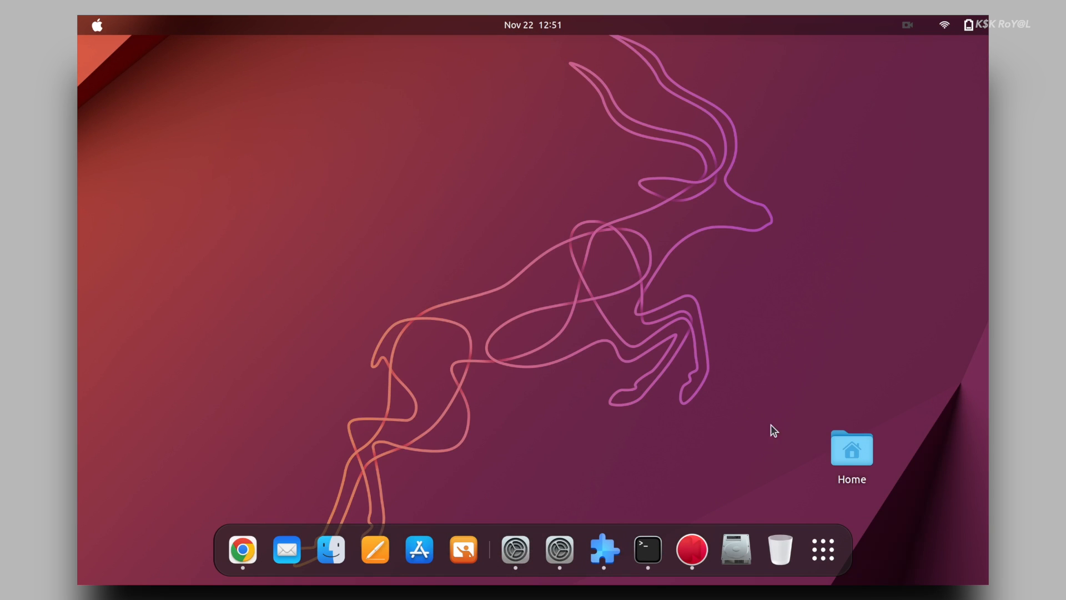
# Set the downloaded Apple-macOS-13-wallpaper-Dark-Mode.jpg as the desktop background and close Image Viewer
pyautogui.click(242, 549)
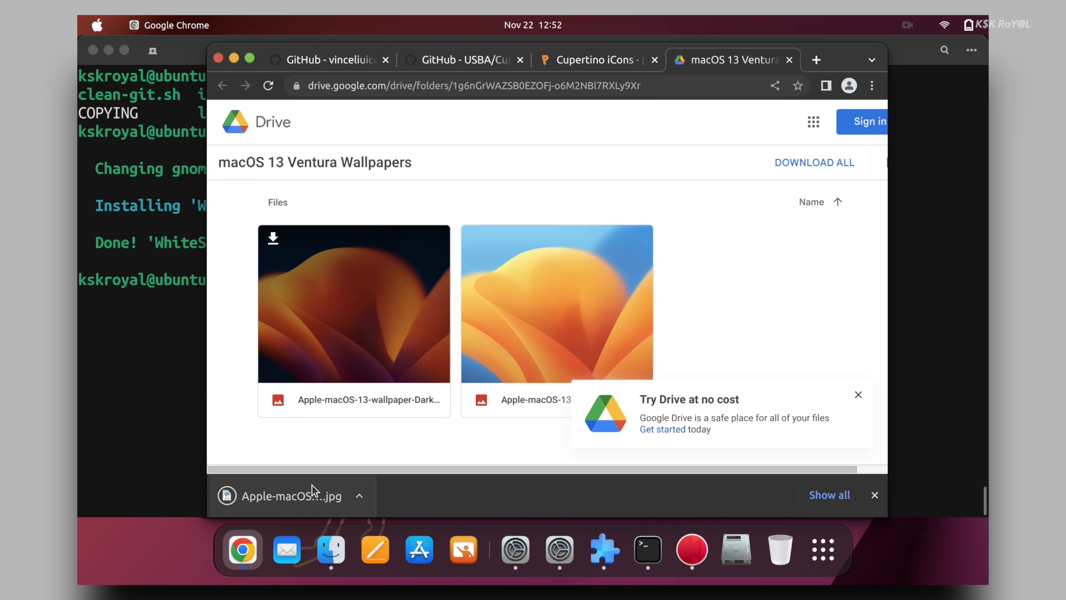
pyautogui.click(281, 495)
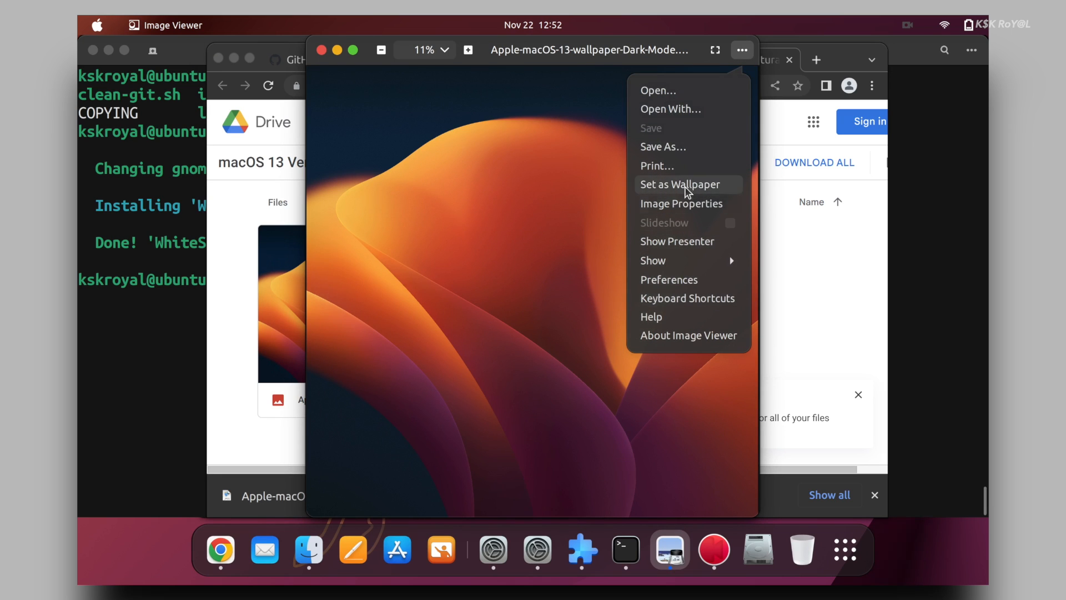
pyautogui.click(679, 185)
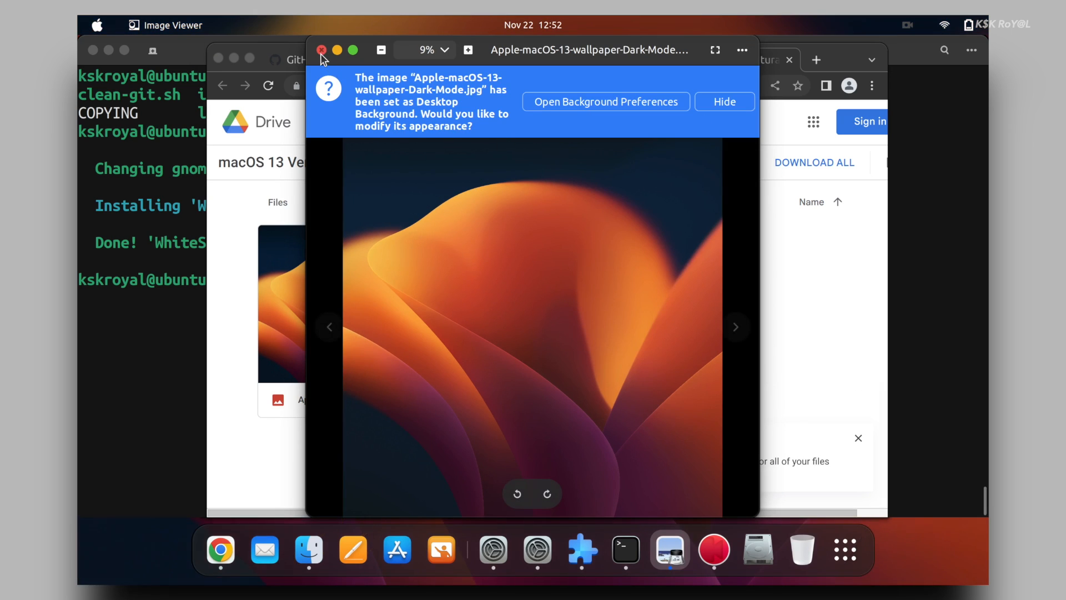
pyautogui.click(322, 49)
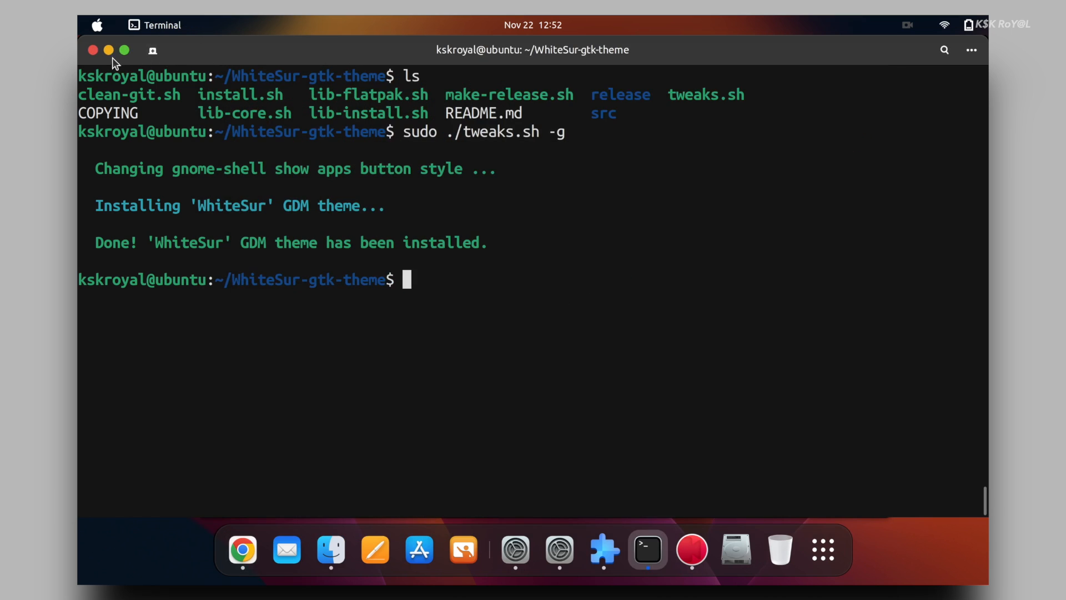
# Minimize Tweaks, close Files, and look through the power-off and power-profile quick settings
pyautogui.click(515, 549)
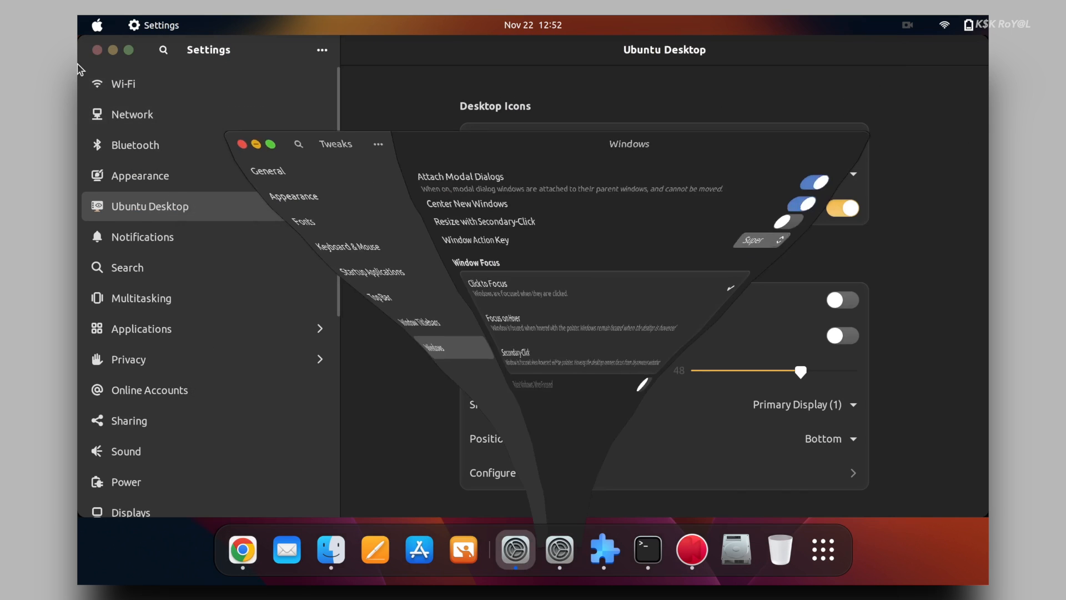
pyautogui.click(330, 549)
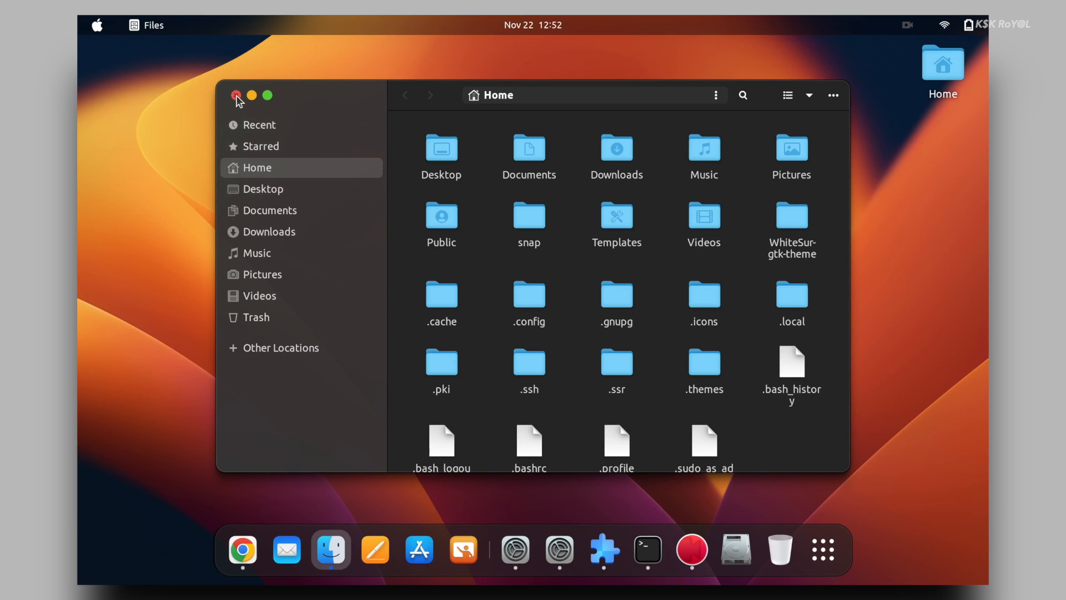
pyautogui.click(236, 95)
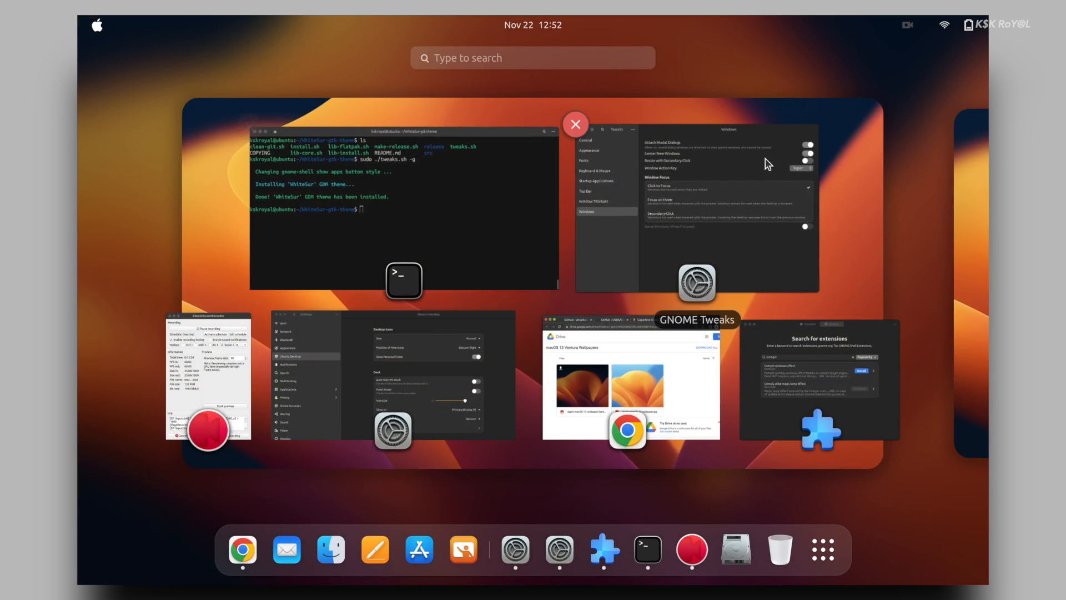
pyautogui.moveTo(645, 265)
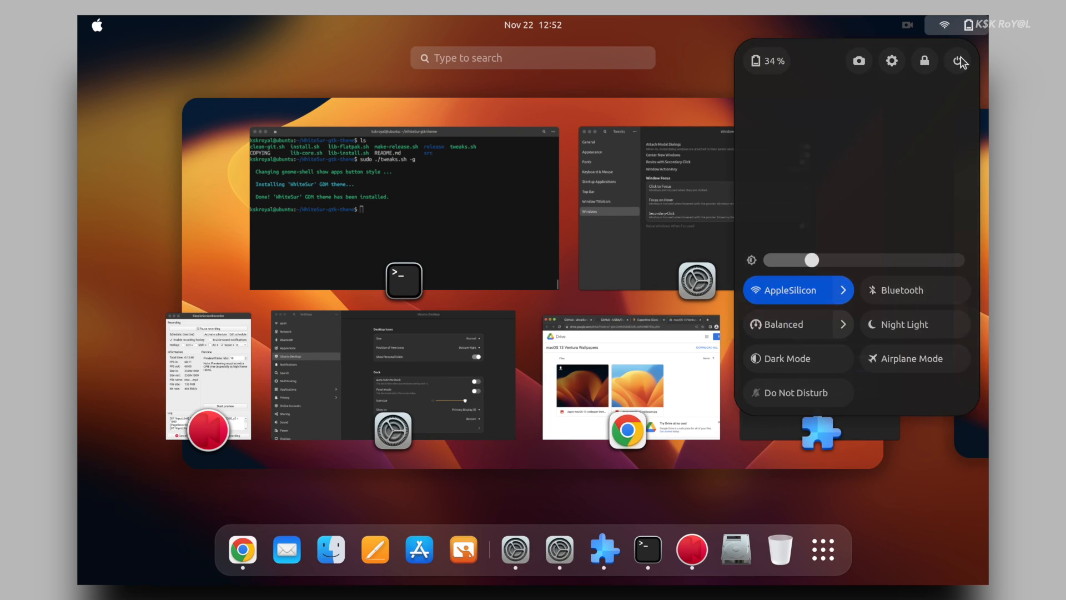
pyautogui.click(959, 61)
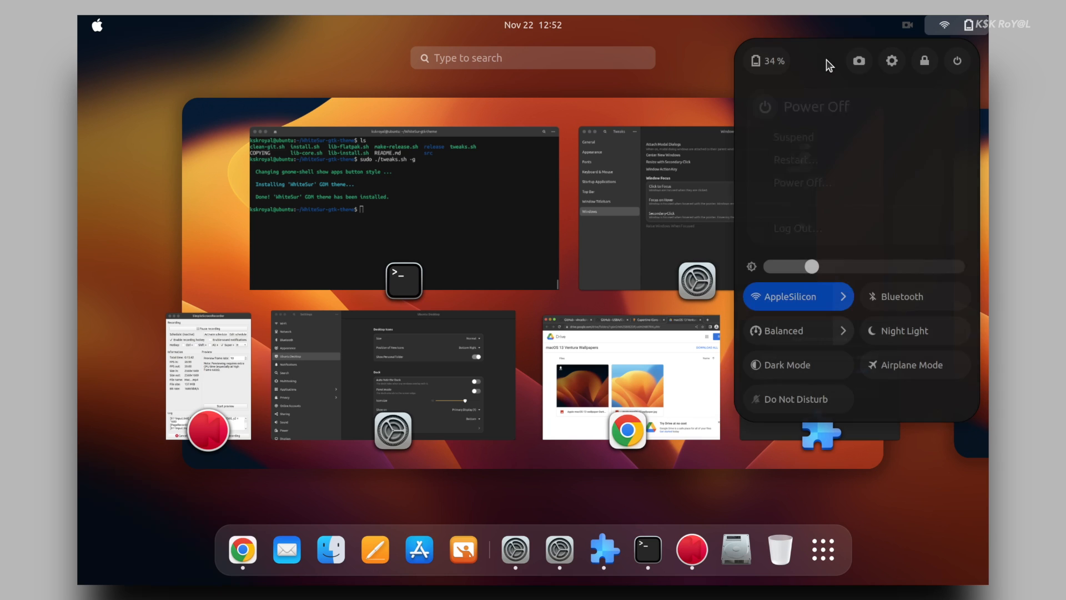
pyautogui.click(782, 329)
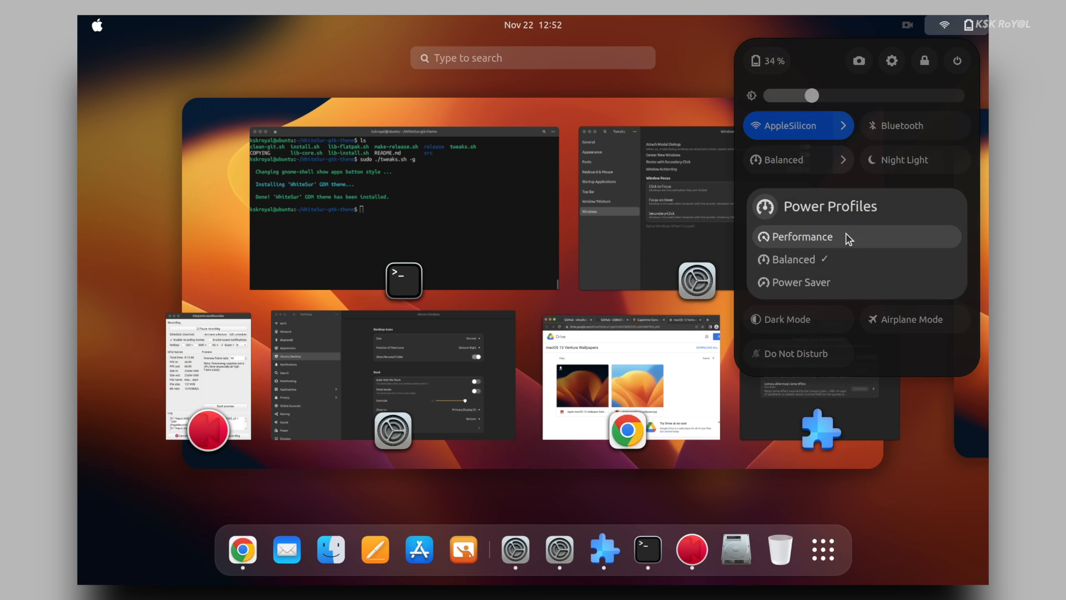
pyautogui.click(802, 236)
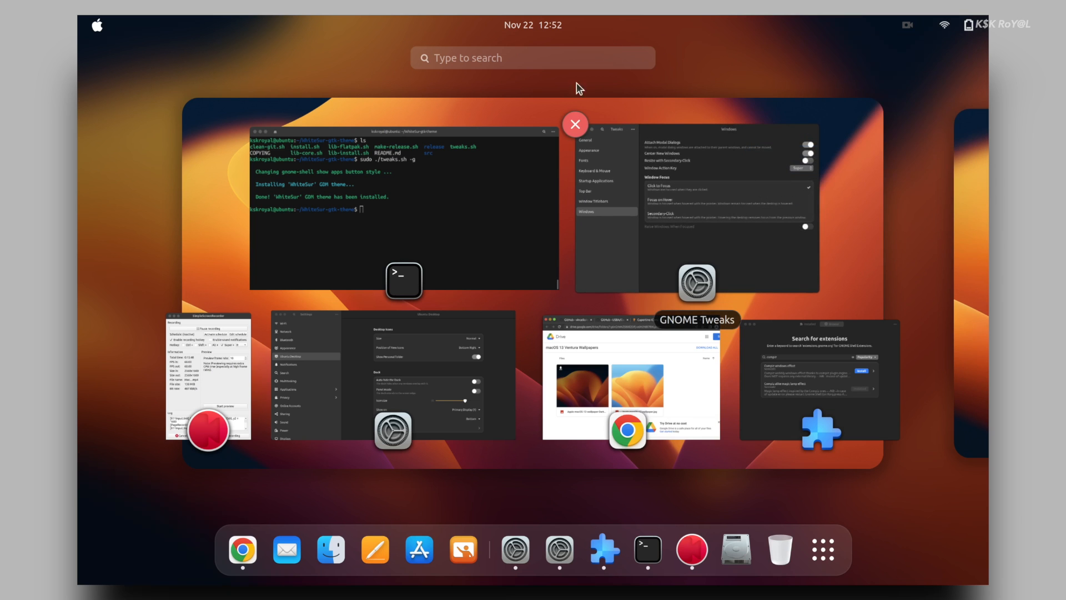
# Switch to an empty workspace and launch Calculator from the app grid
pyautogui.click(575, 124)
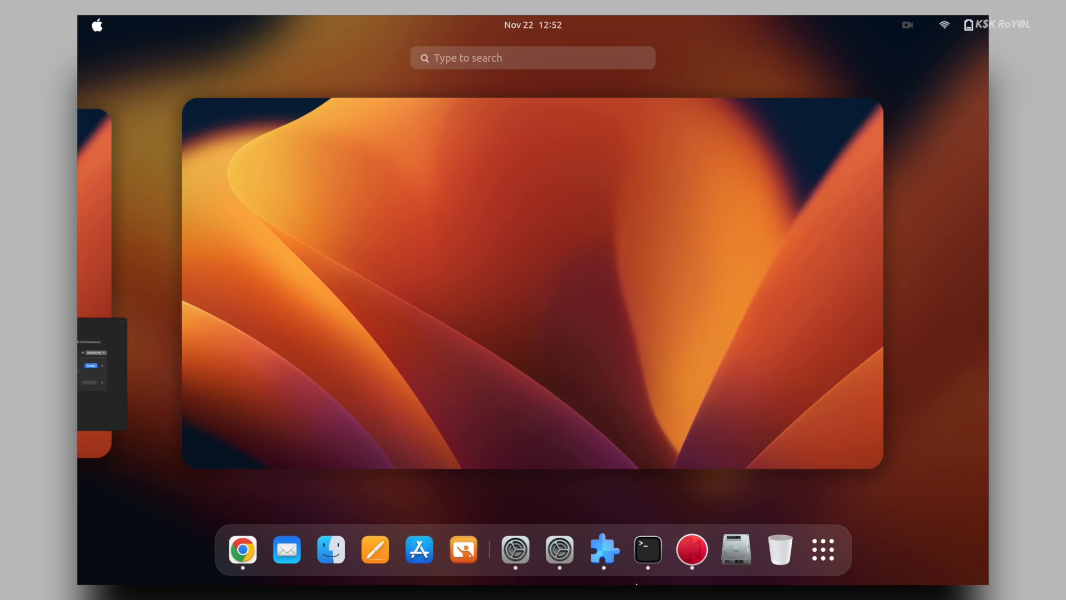
pyautogui.click(821, 549)
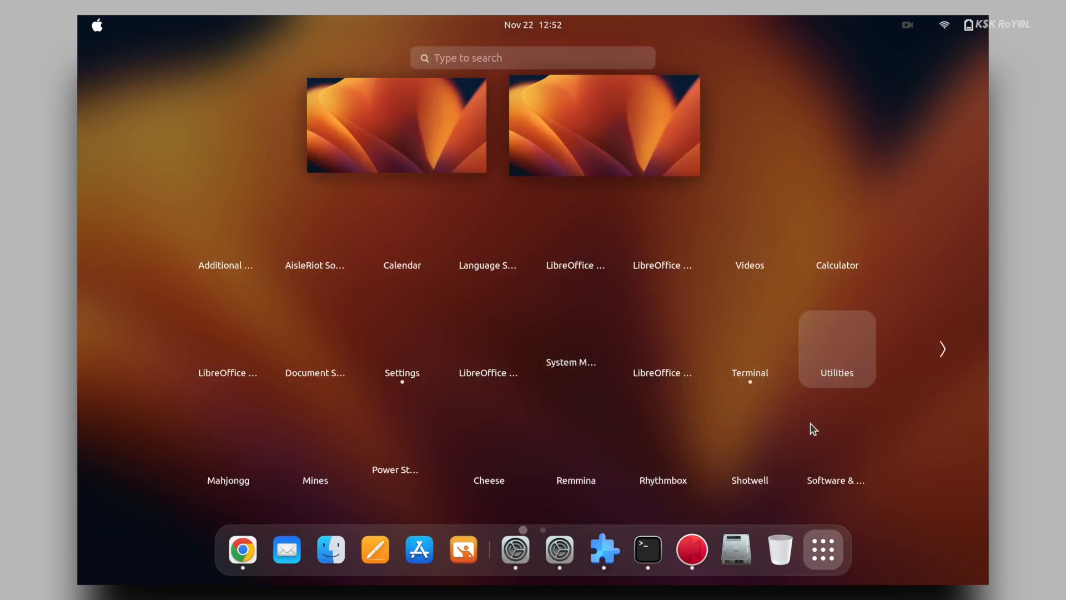
pyautogui.click(837, 349)
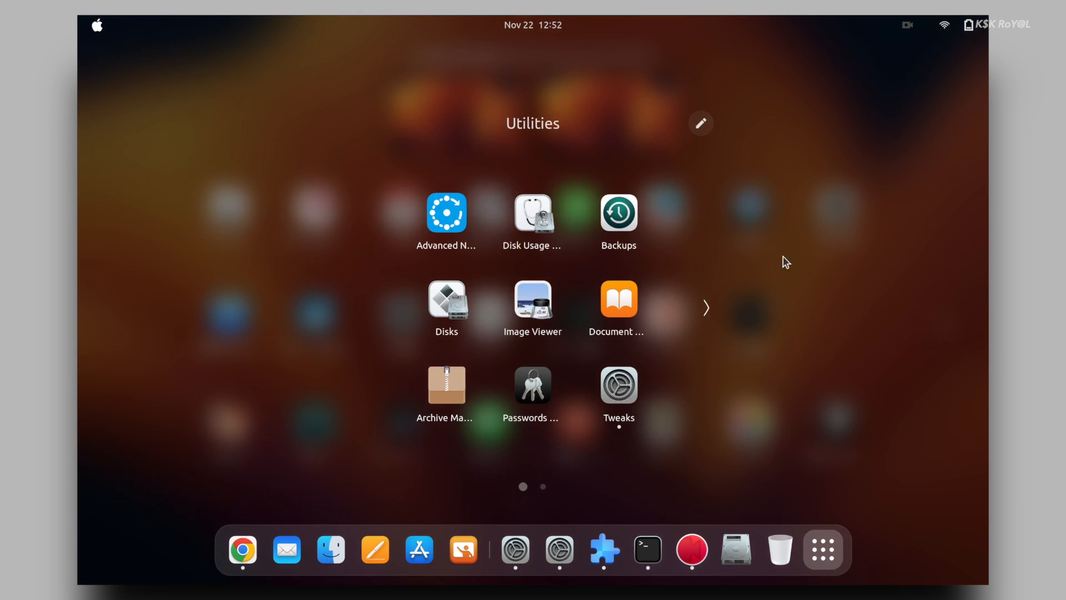
pyautogui.click(706, 307)
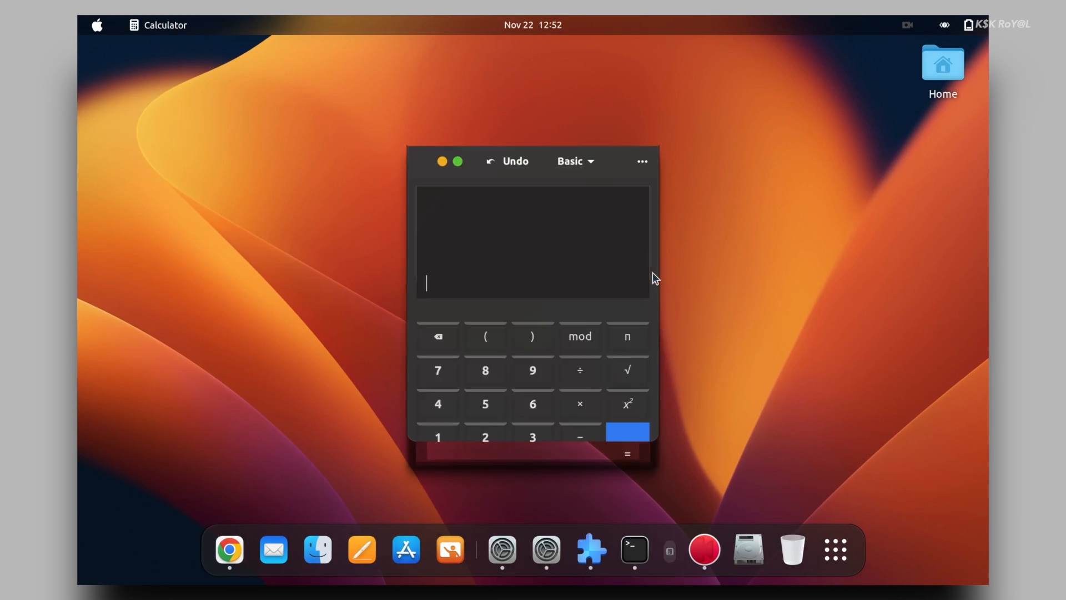
pyautogui.click(442, 161)
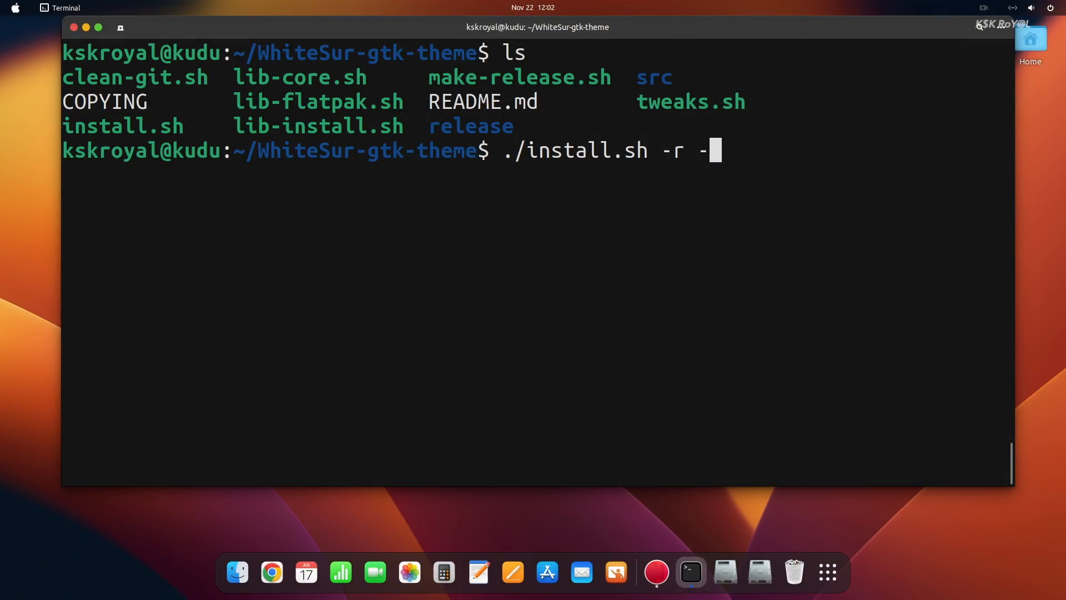
# Run './install.sh -r -u' and './tweaks.sh -r' to remove WhiteSur themes and tweaks
pyautogui.write('u')
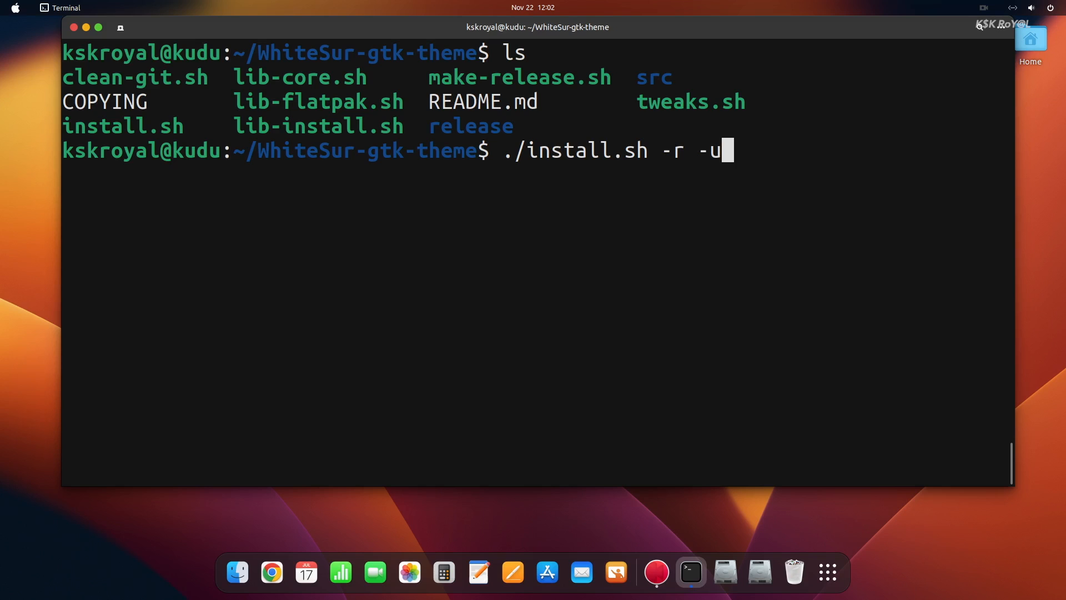
pyautogui.press('Return')
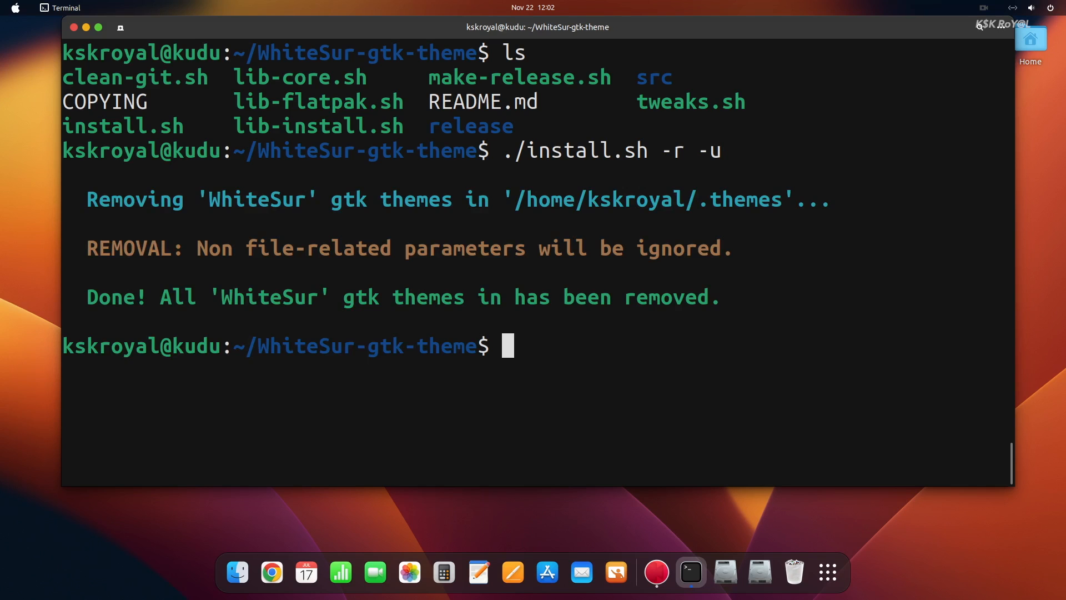
pyautogui.write('./tweaks.sh  -r')
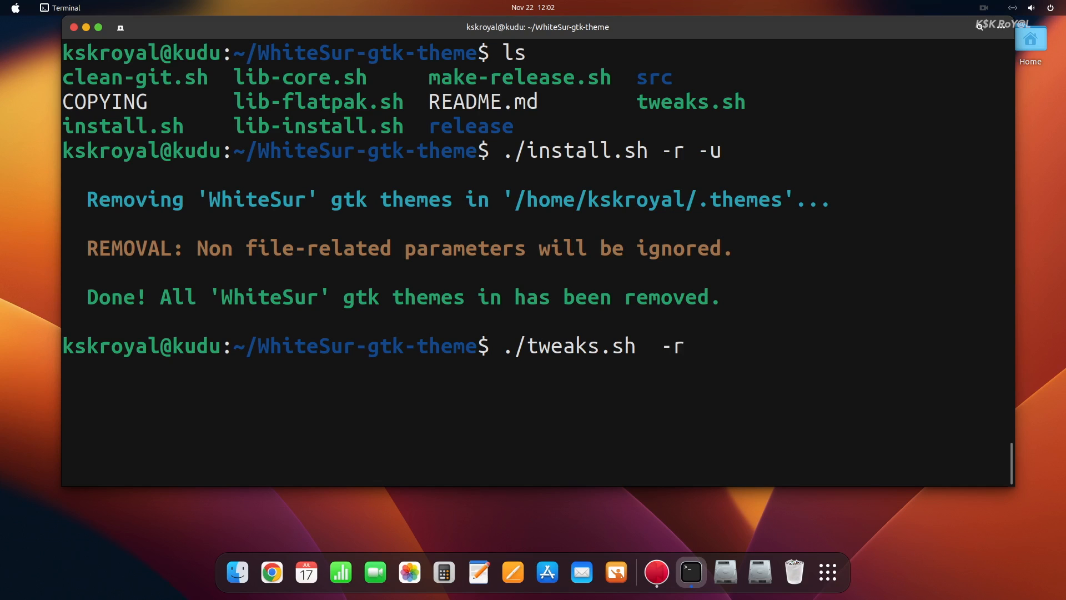
pyautogui.press('Return')
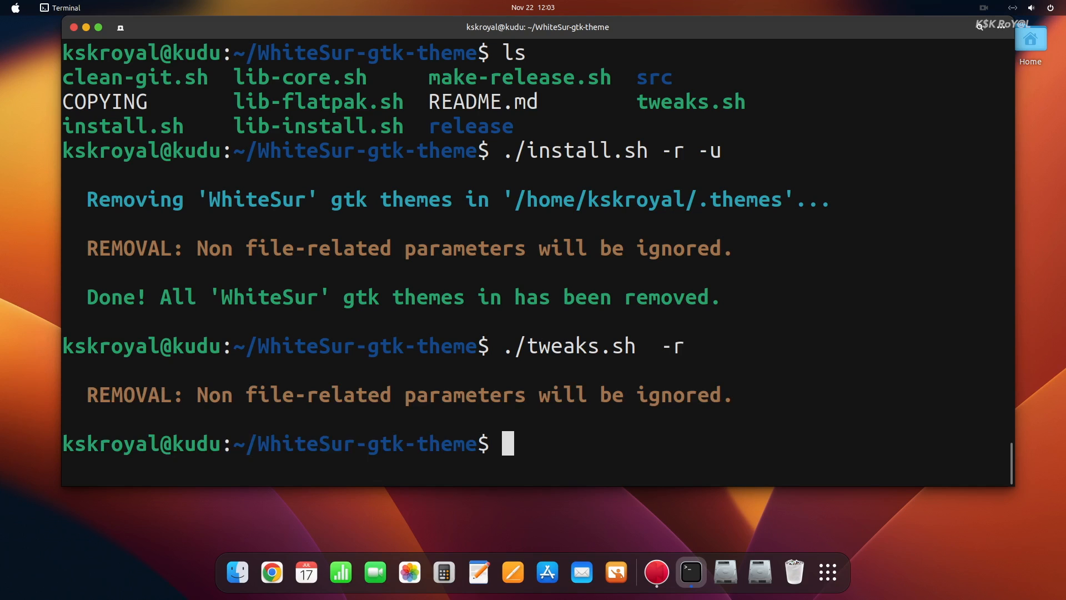
pyautogui.moveTo(560, 230)
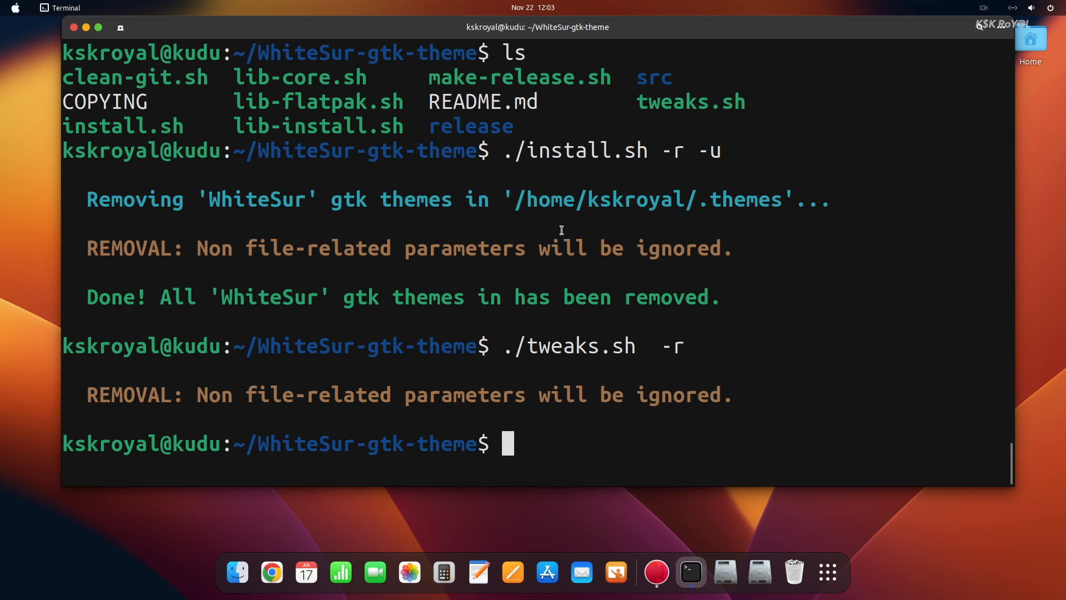
pyautogui.doubleClick(612, 151)
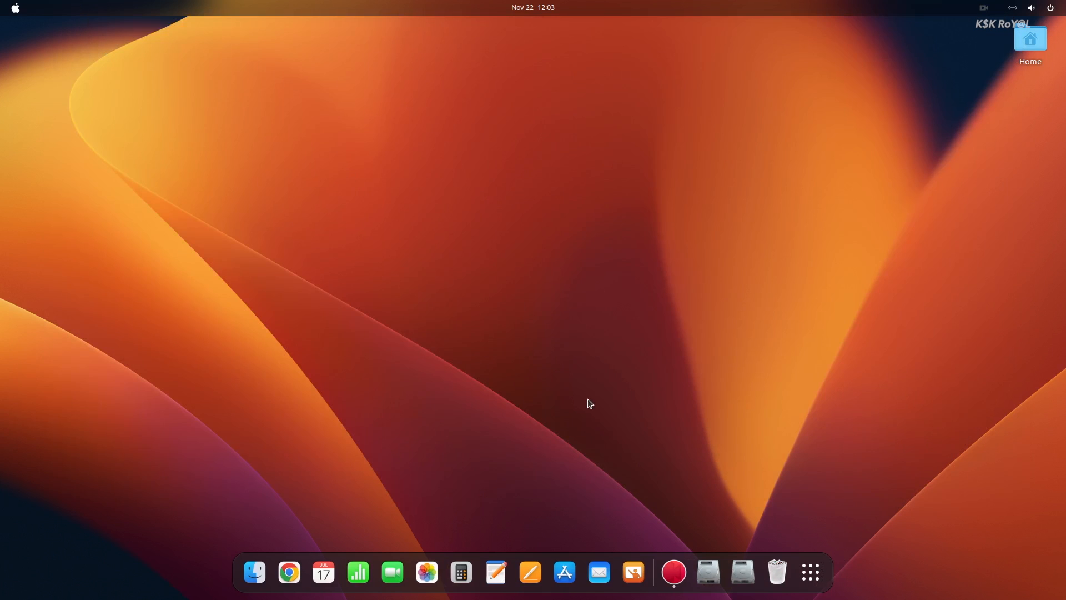
# Show all applications and search 'T' to find Timeshift
pyautogui.click(809, 571)
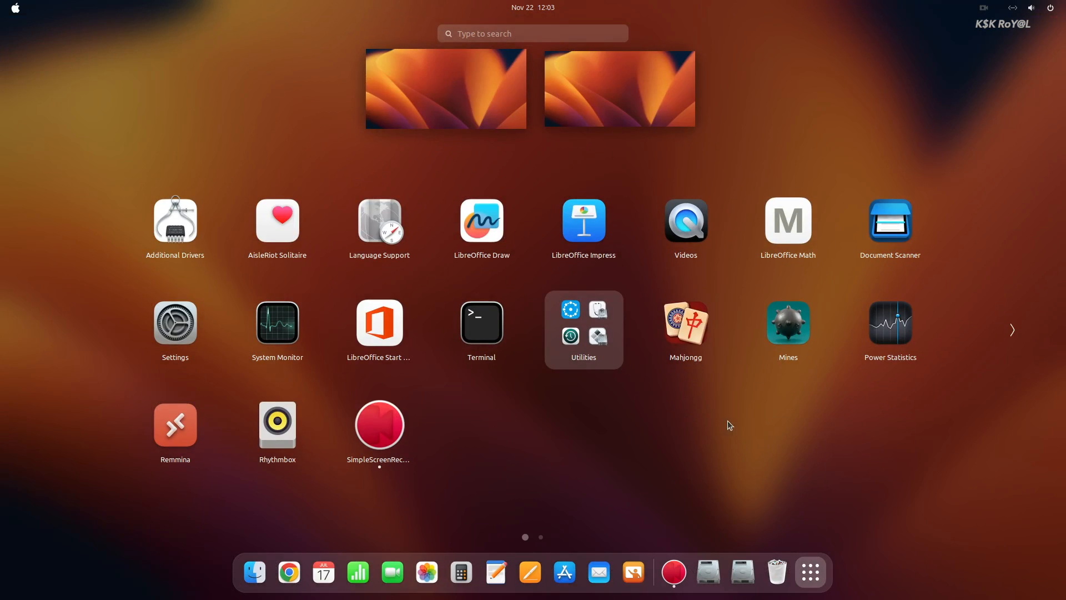
pyautogui.write('T')
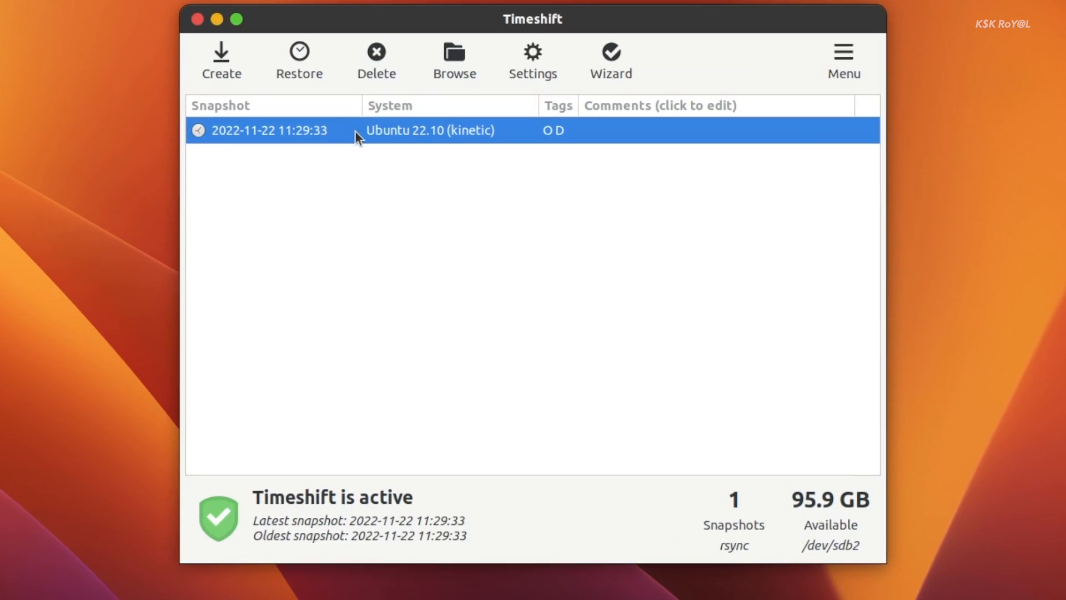
pyautogui.moveTo(298, 60)
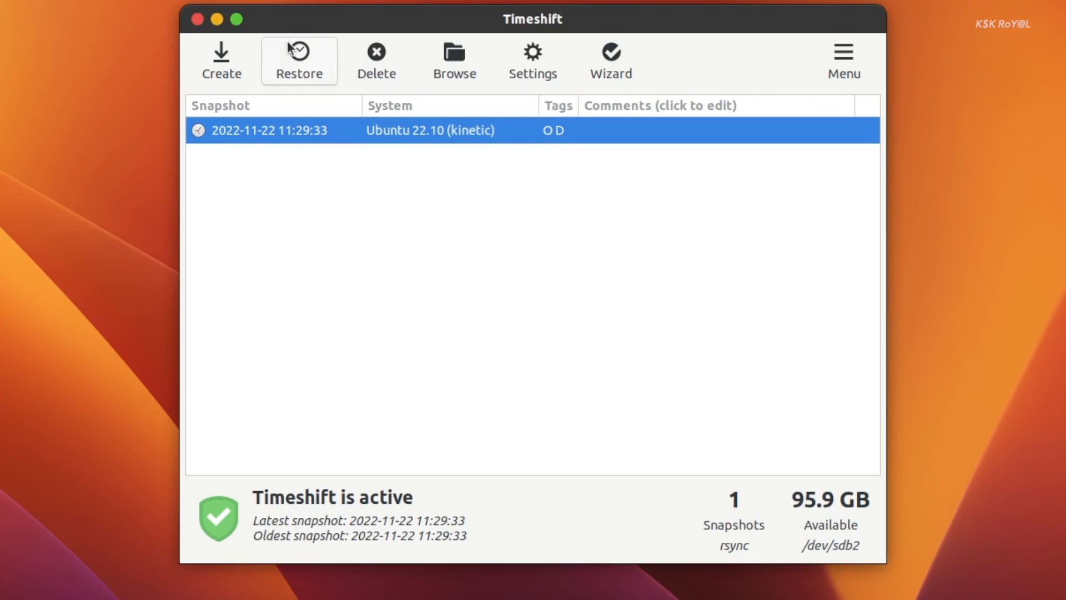
pyautogui.click(299, 60)
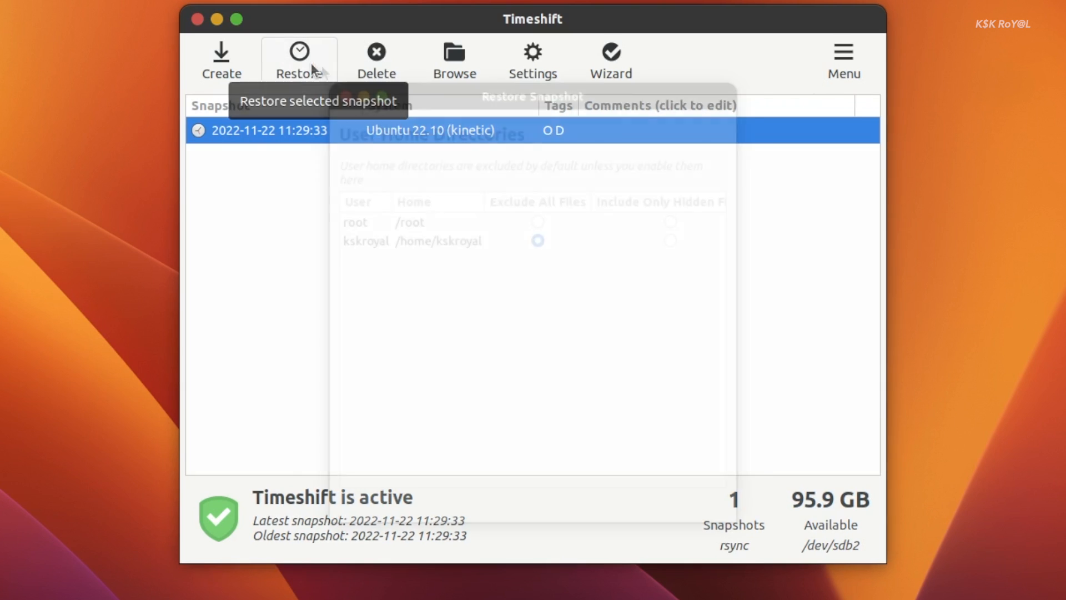
pyautogui.click(298, 60)
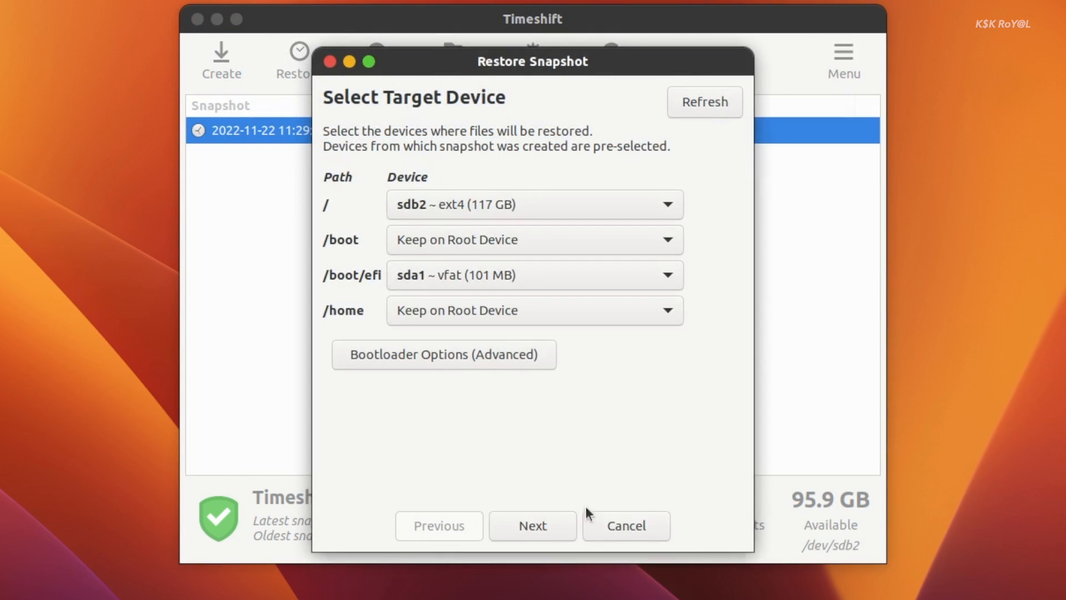
pyautogui.click(532, 525)
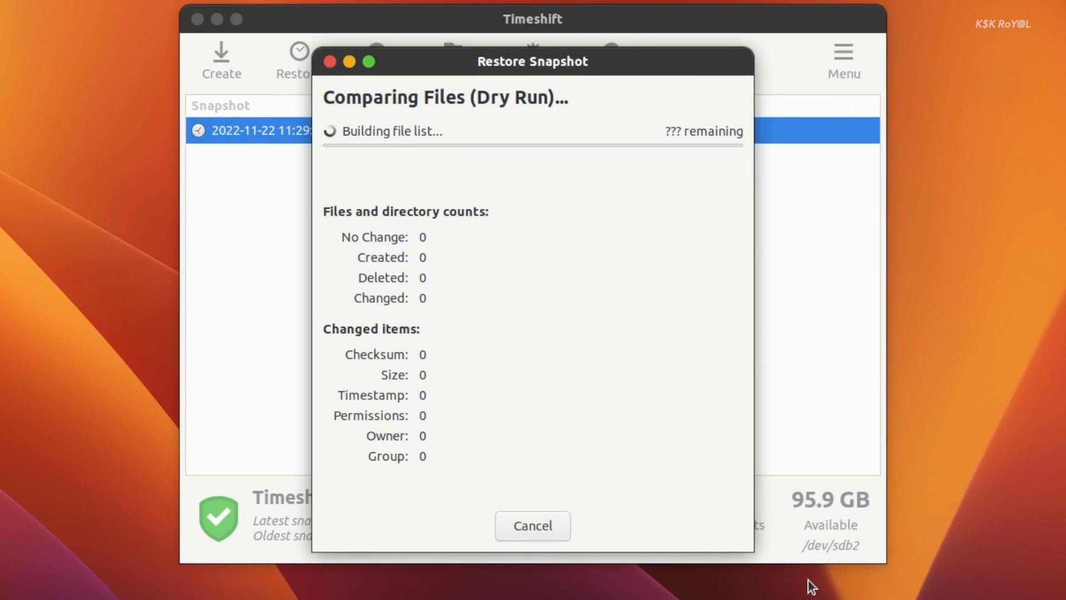